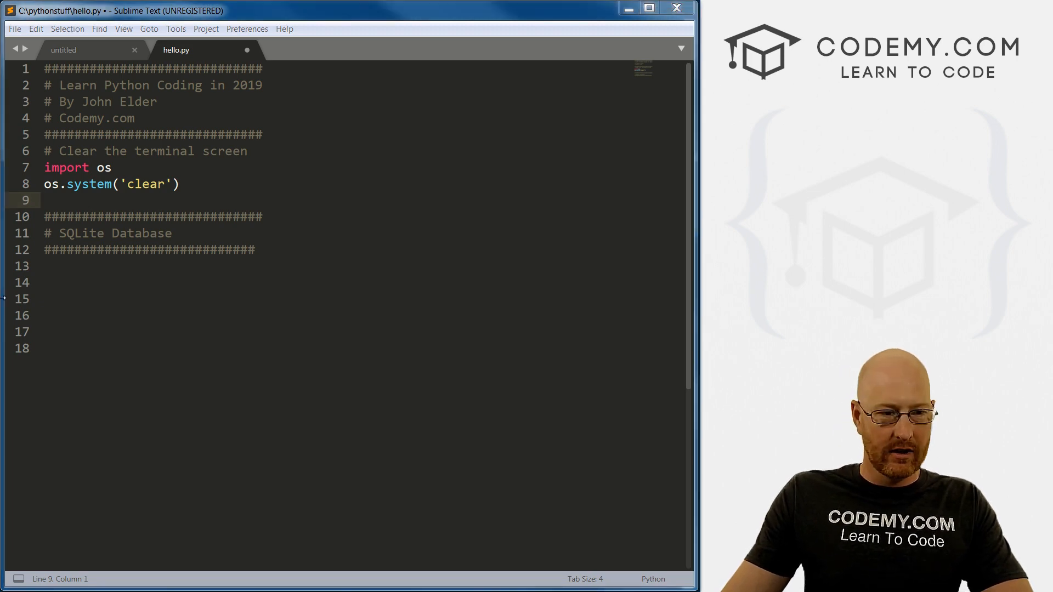
pyautogui.moveTo(115, 57)
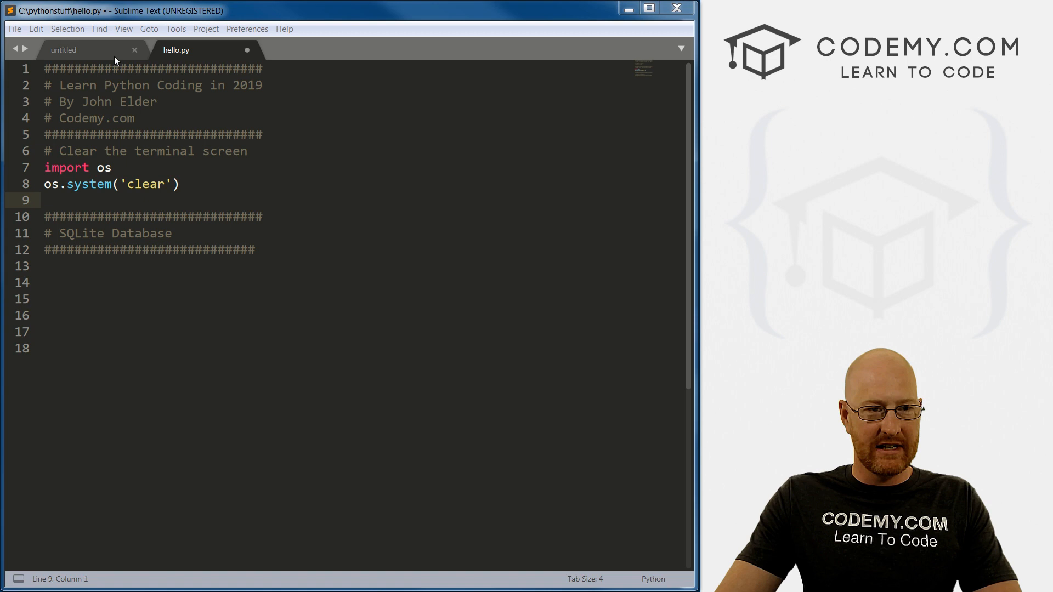
# Step: Close the untitled file and type 'import sqlite3' on line 7 of hello.py
pyautogui.click(140, 50)
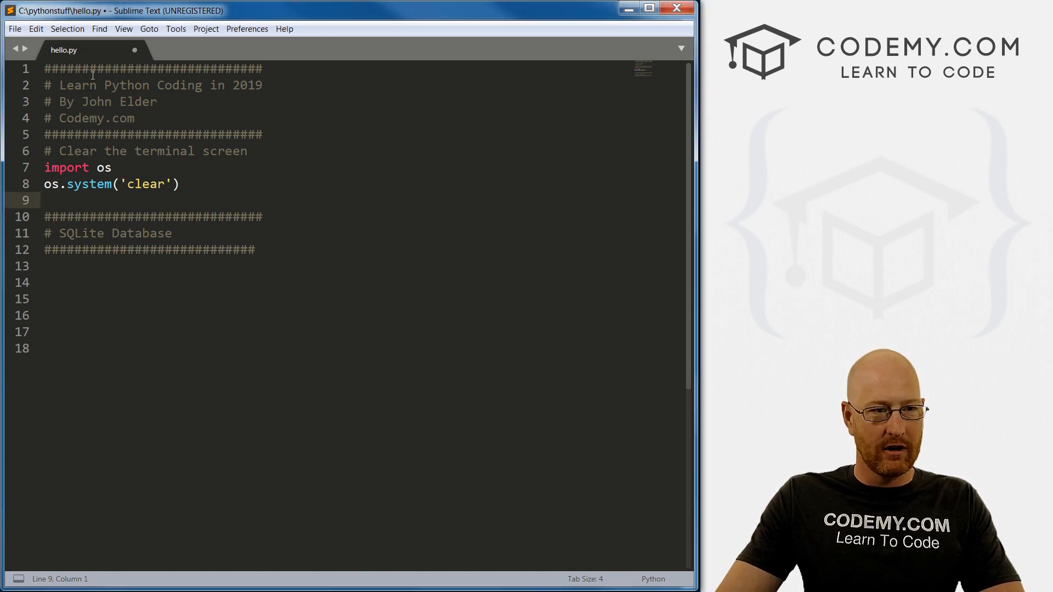
pyautogui.write('im')
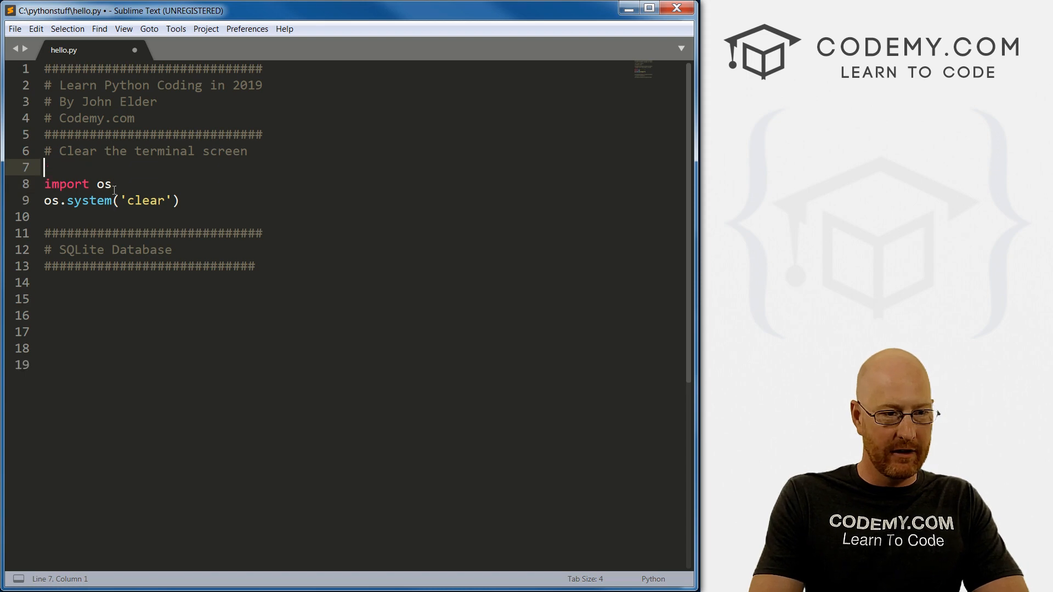
pyautogui.write('import')
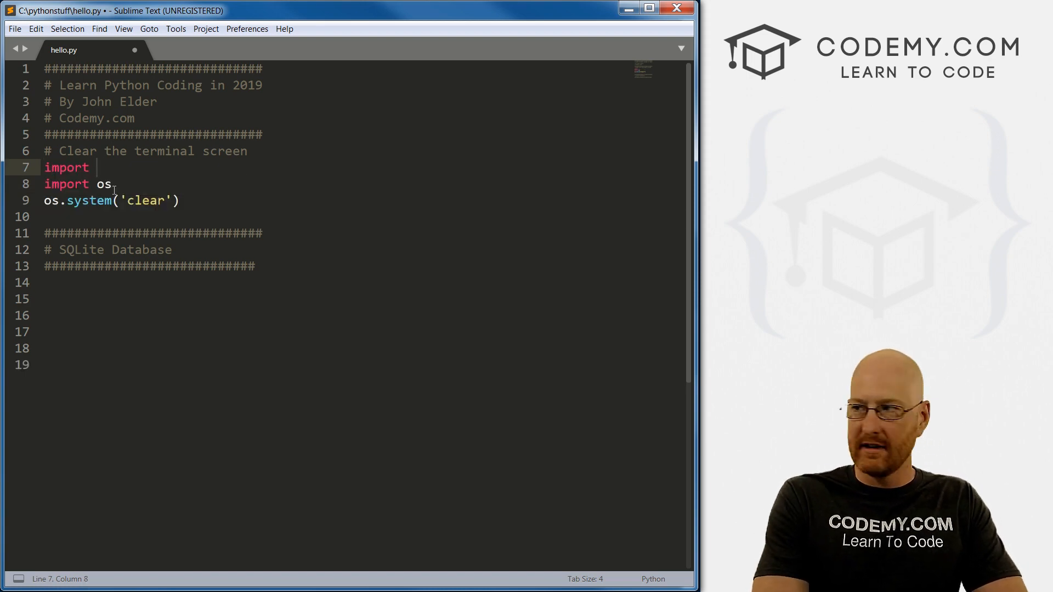
pyautogui.write('sqlite4')
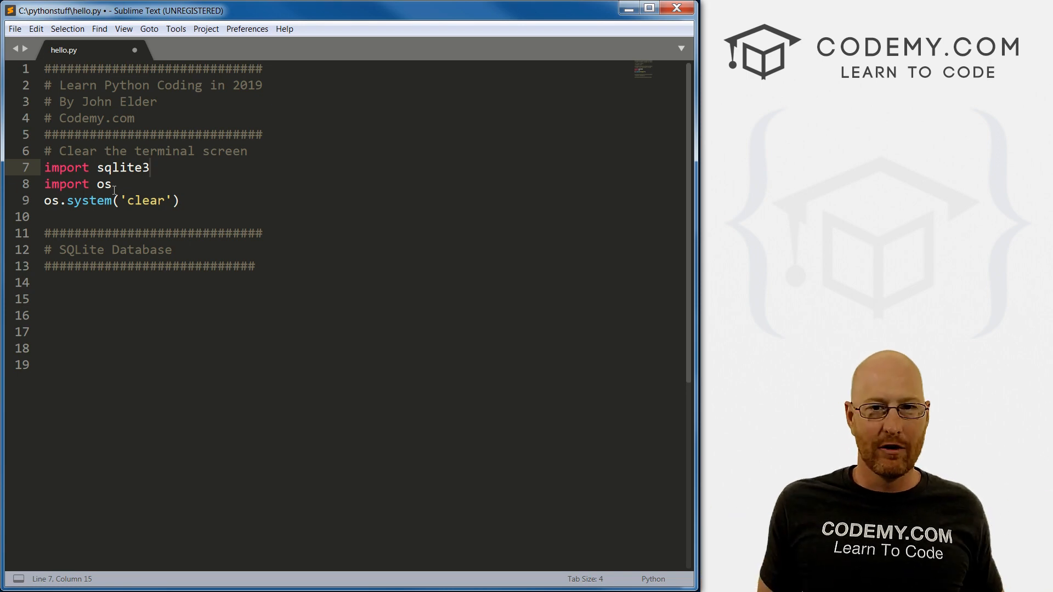
pyautogui.click(111, 183)
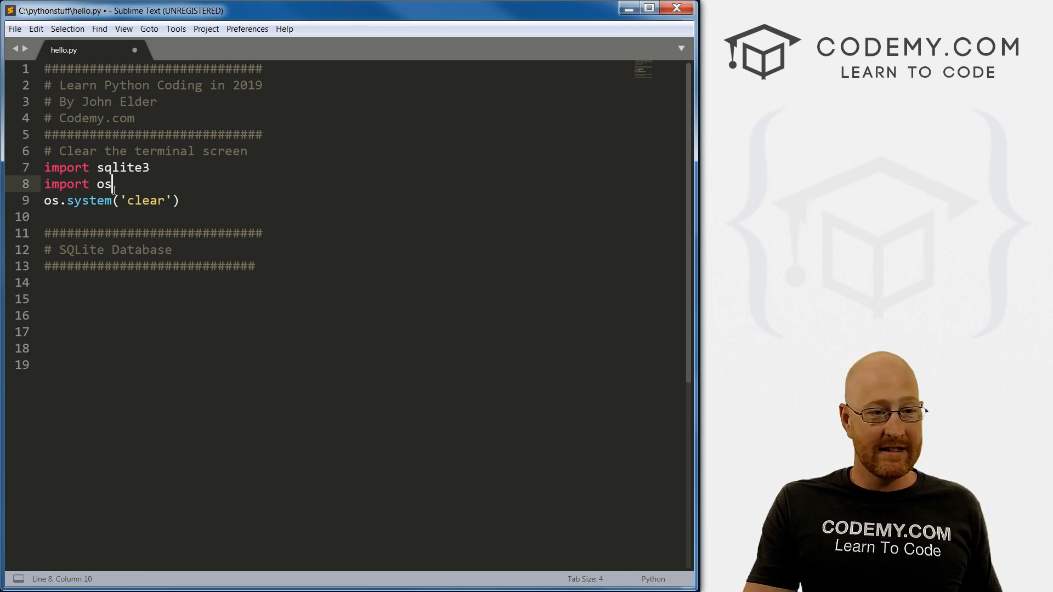
pyautogui.click(47, 282)
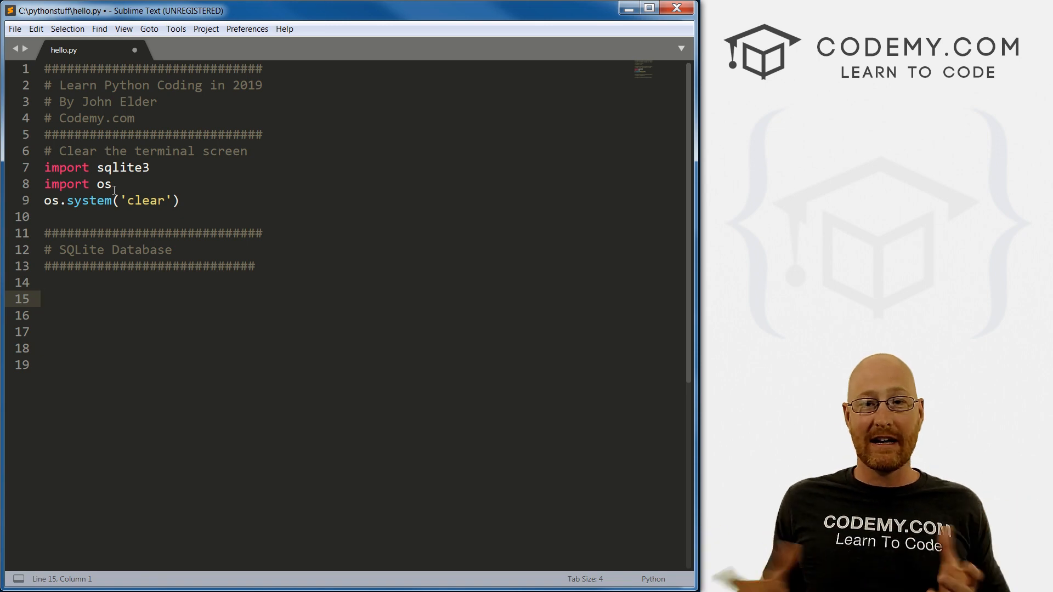
# Step: Type conn = sqlite3.connect('customer.db') on line 15
pyautogui.write('conn')
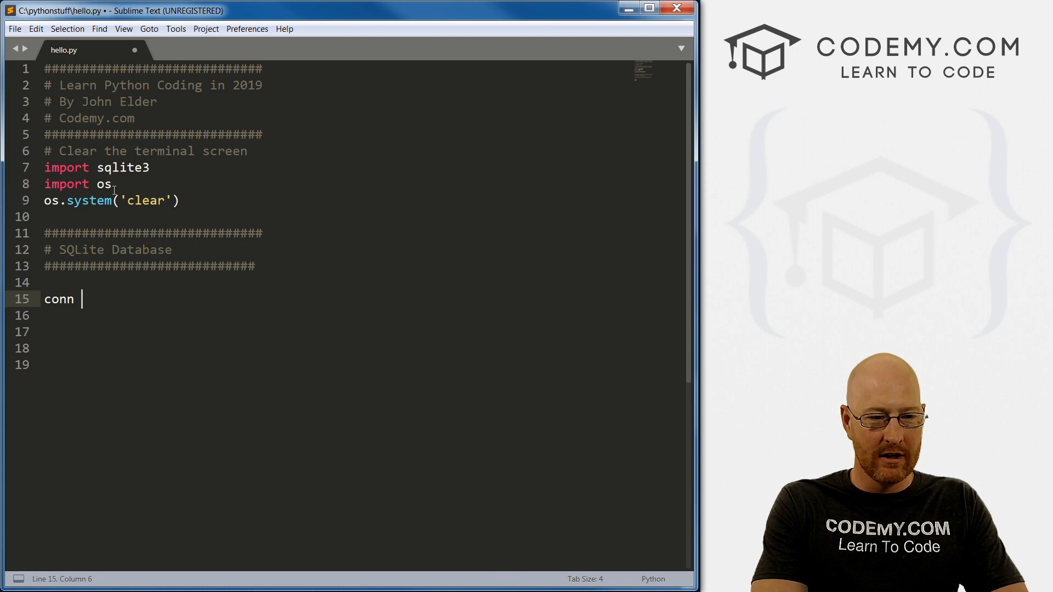
pyautogui.write('=')
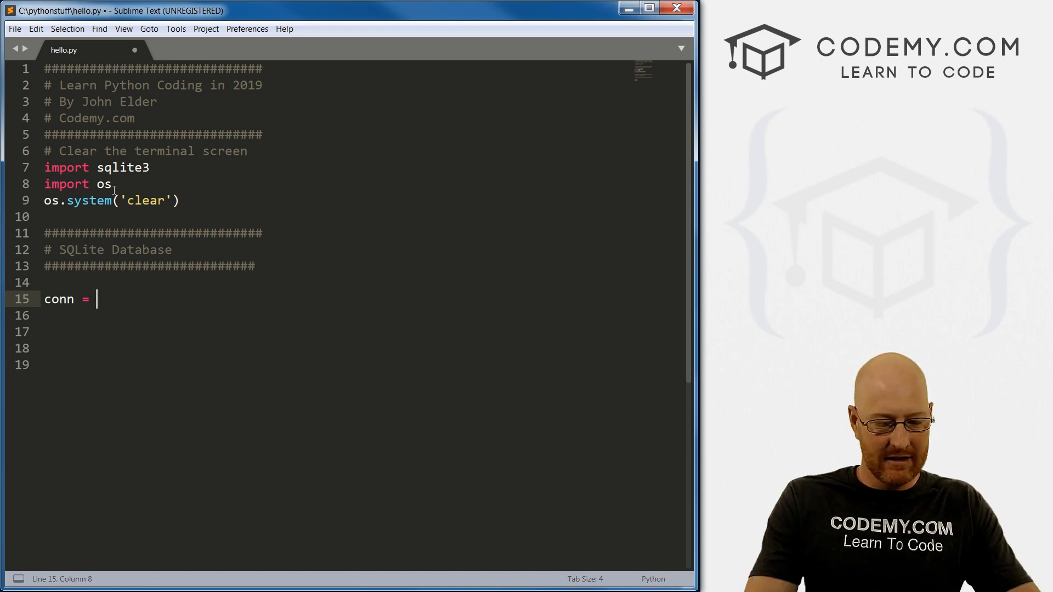
pyautogui.write('sqlite4')
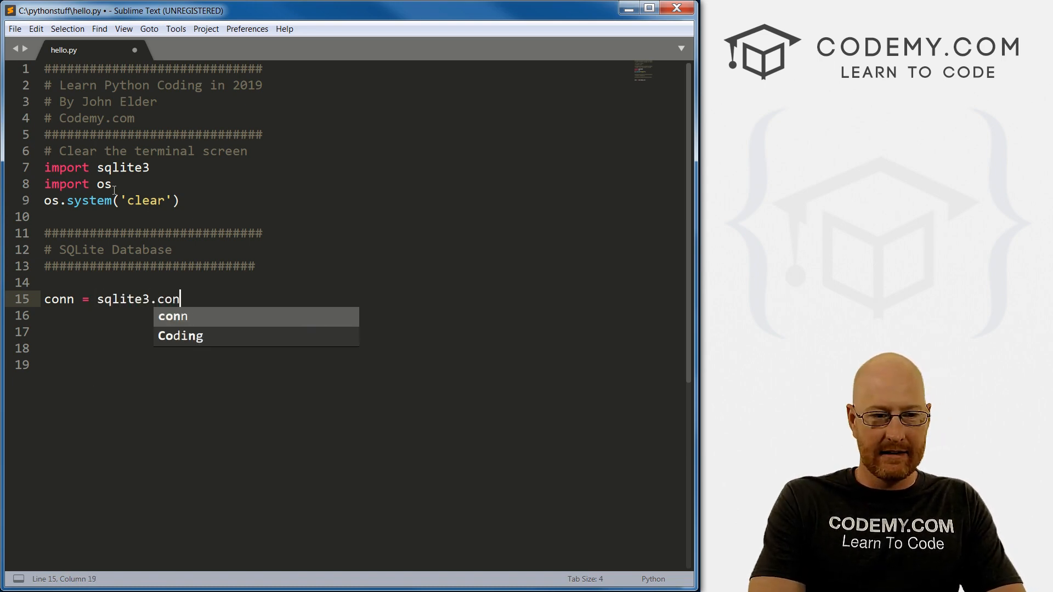
pyautogui.write('nect()')
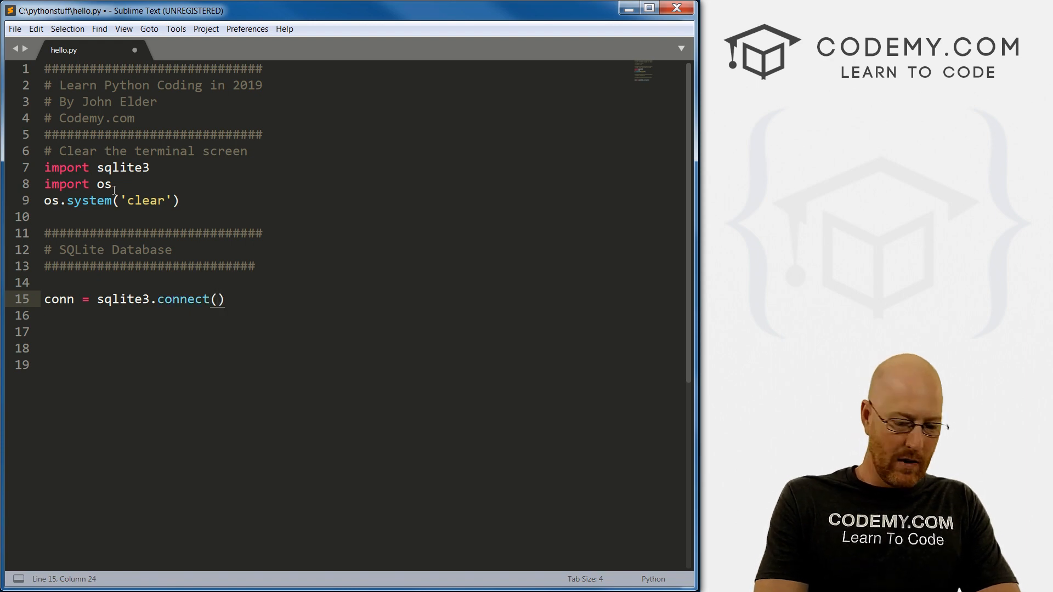
pyautogui.write("''")
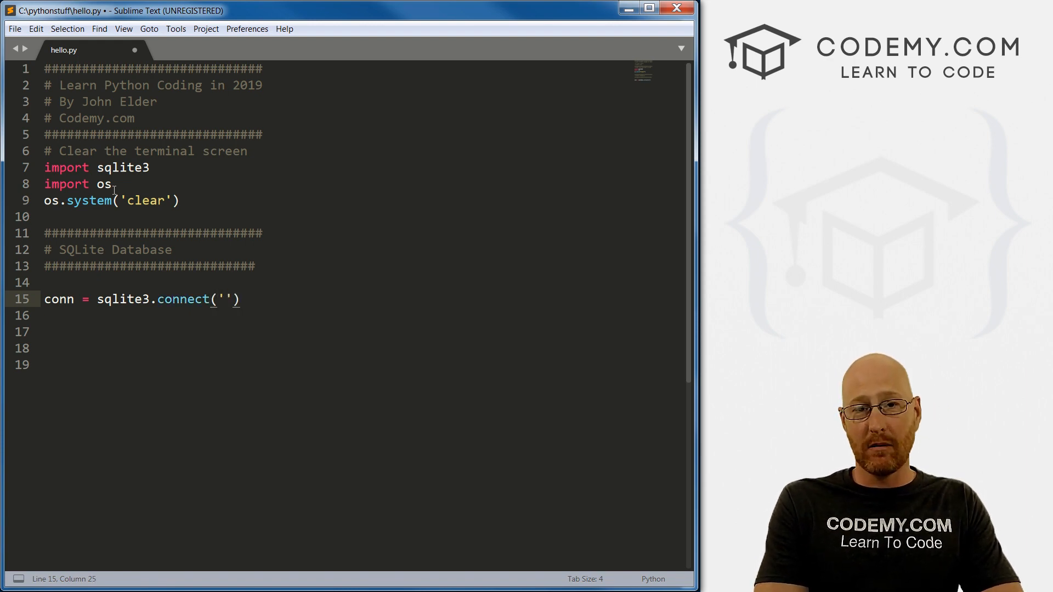
pyautogui.write('cust')
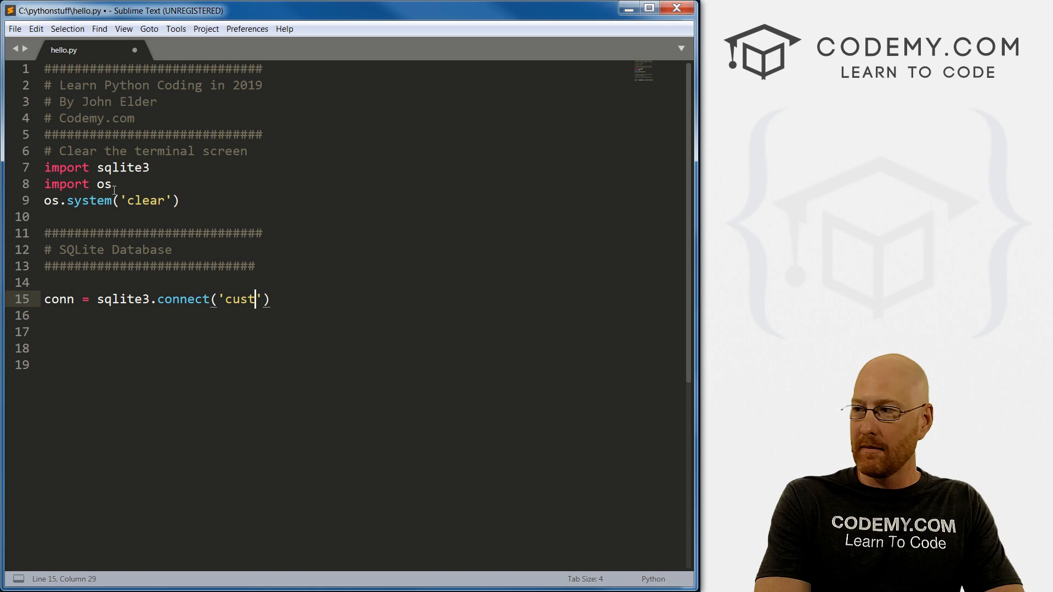
pyautogui.write('omer.db')
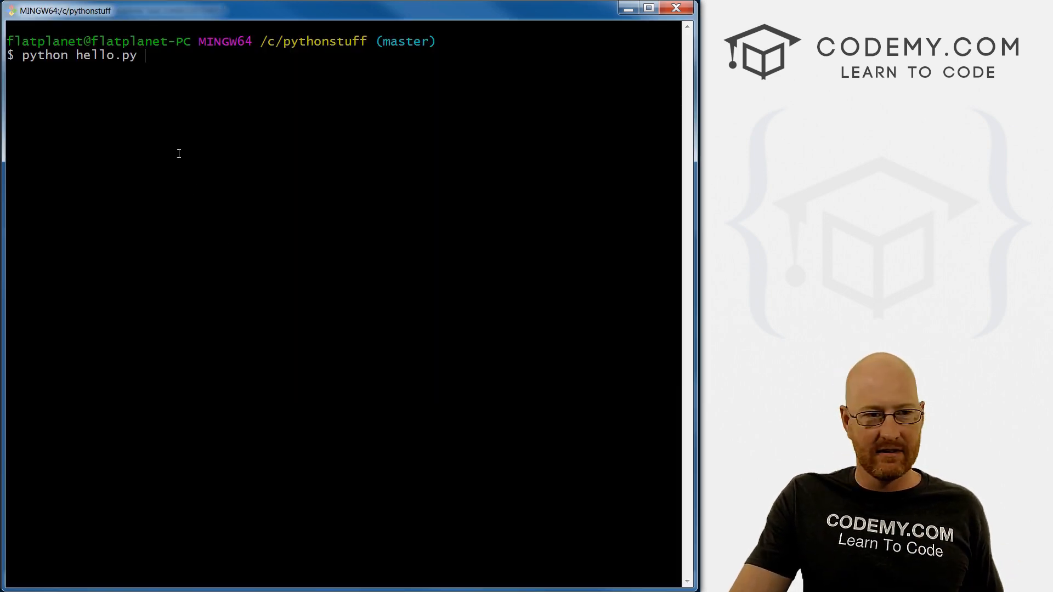
pyautogui.moveTo(345, 91)
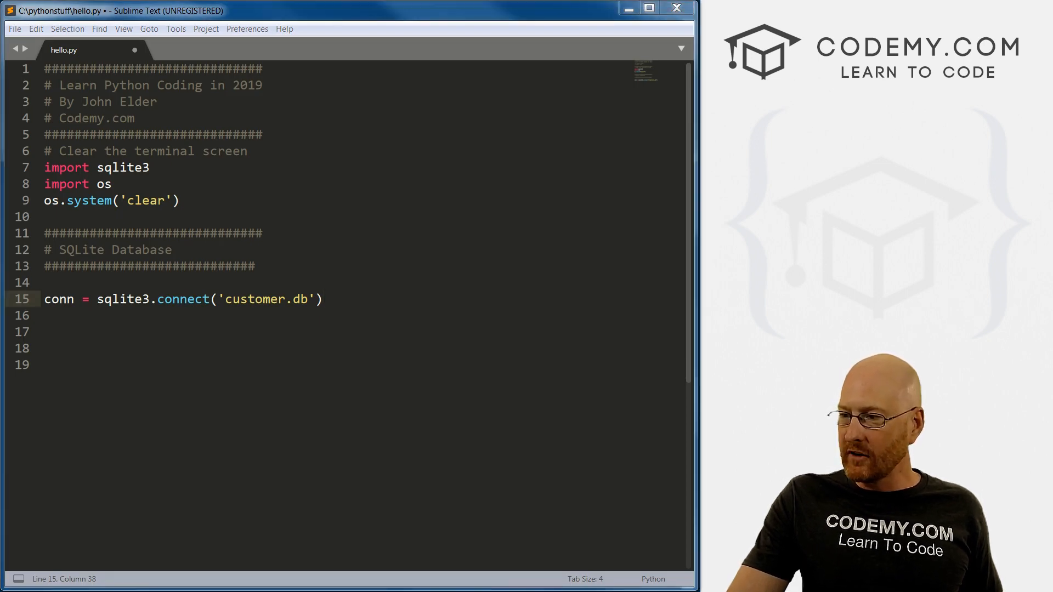
pyautogui.moveTo(473, 181)
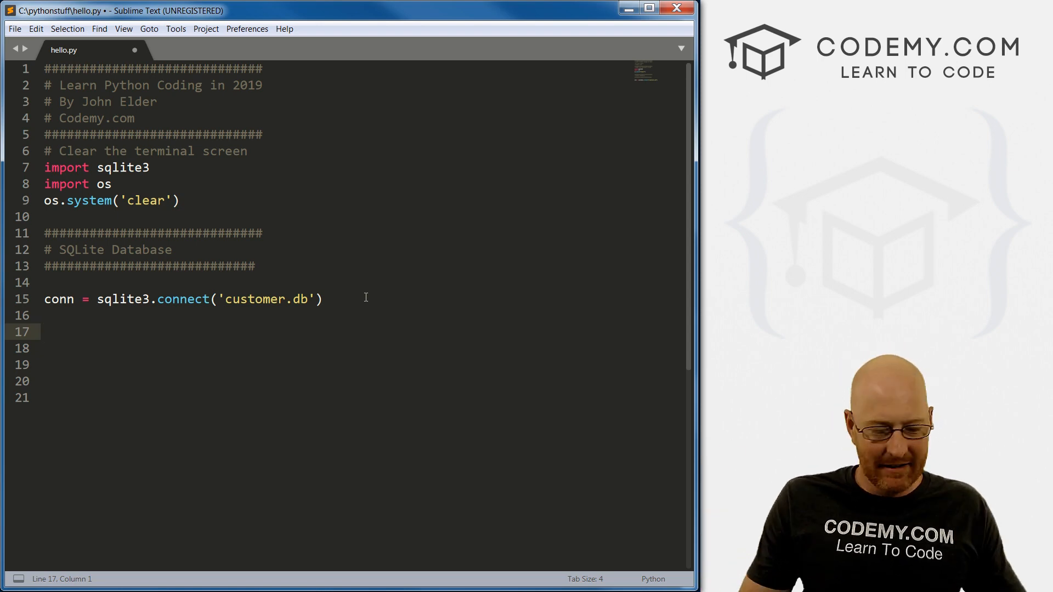
# Step: Write c = conn.cursor() on line 17 and start a '#C' comment
pyautogui.write('c =')
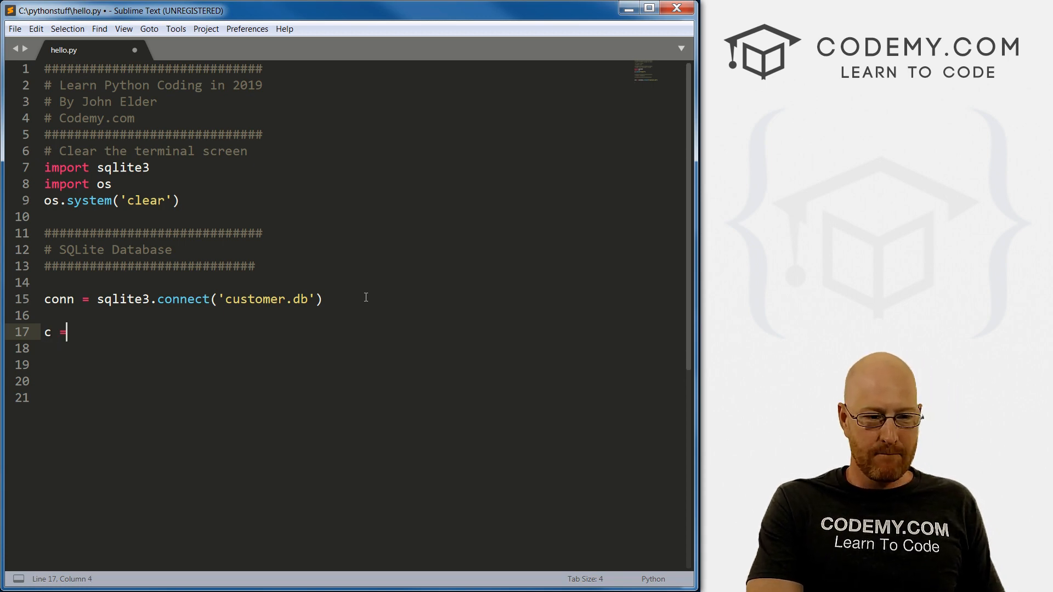
pyautogui.write('" "')
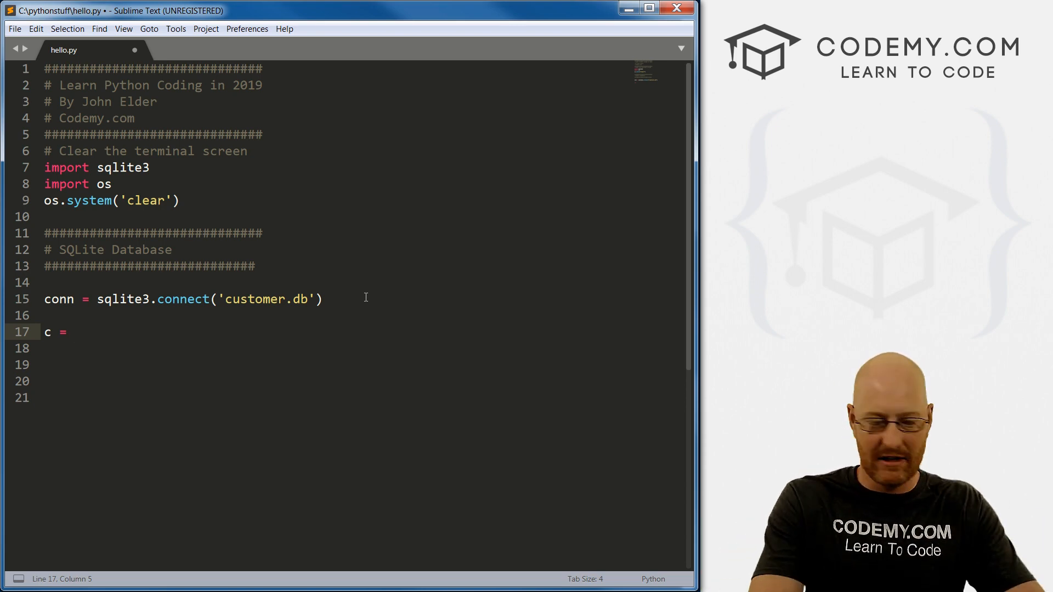
pyautogui.write('coo')
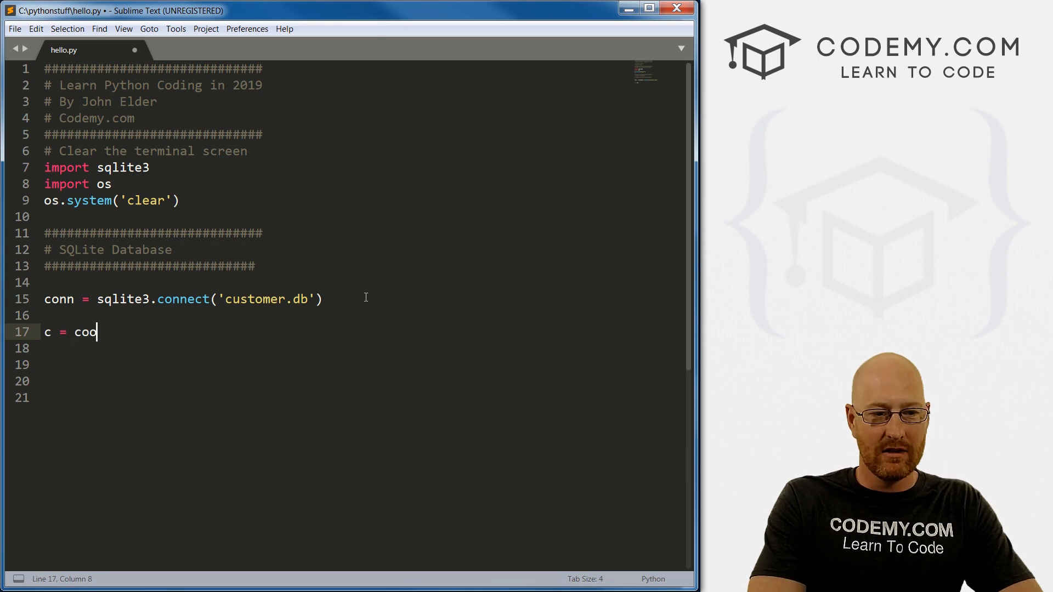
pyautogui.write('nn')
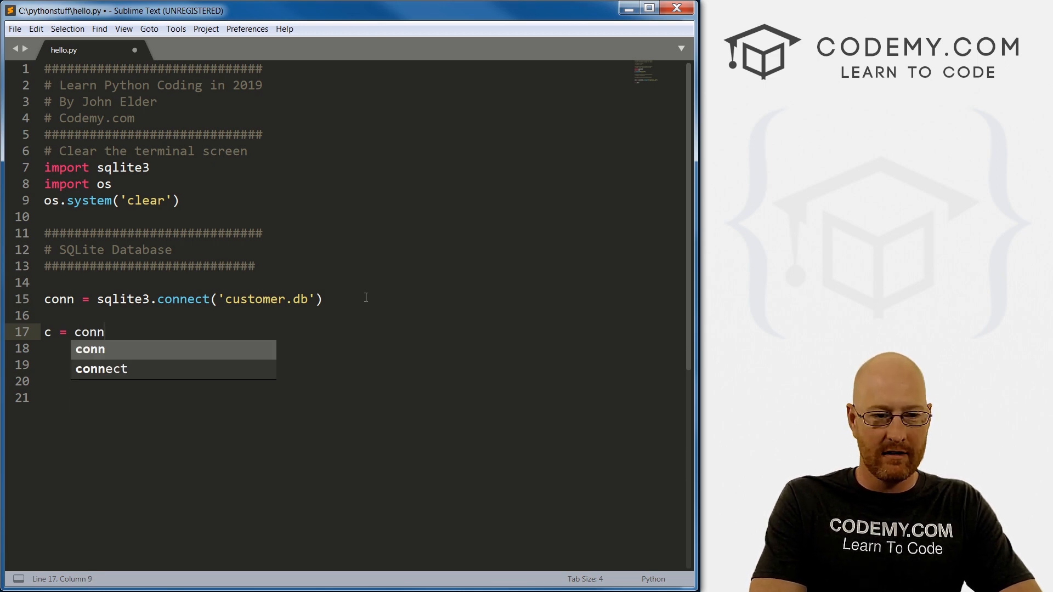
pyautogui.write('.')
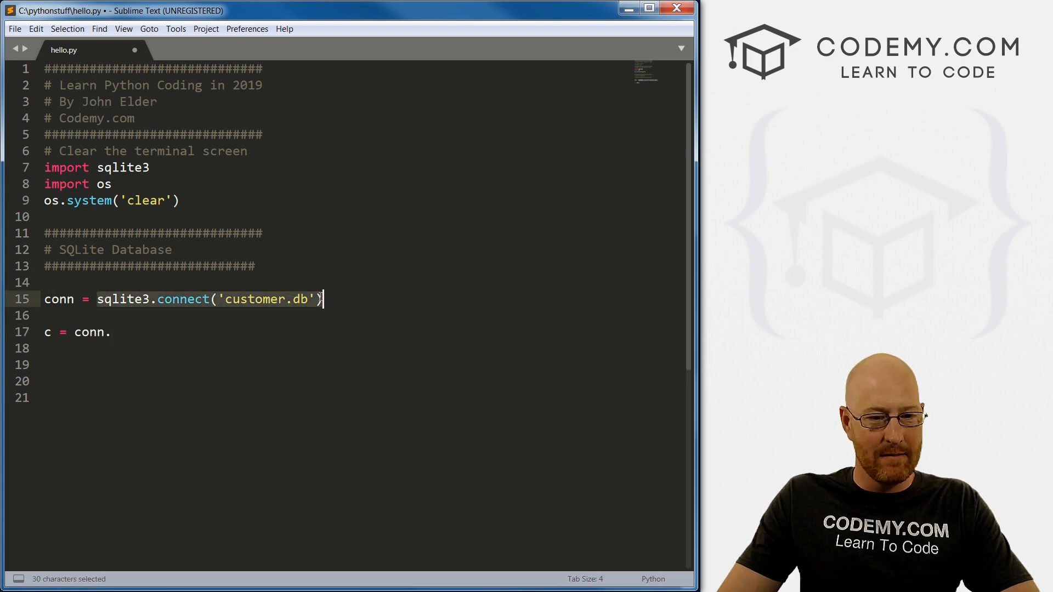
pyautogui.doubleClick(58, 300)
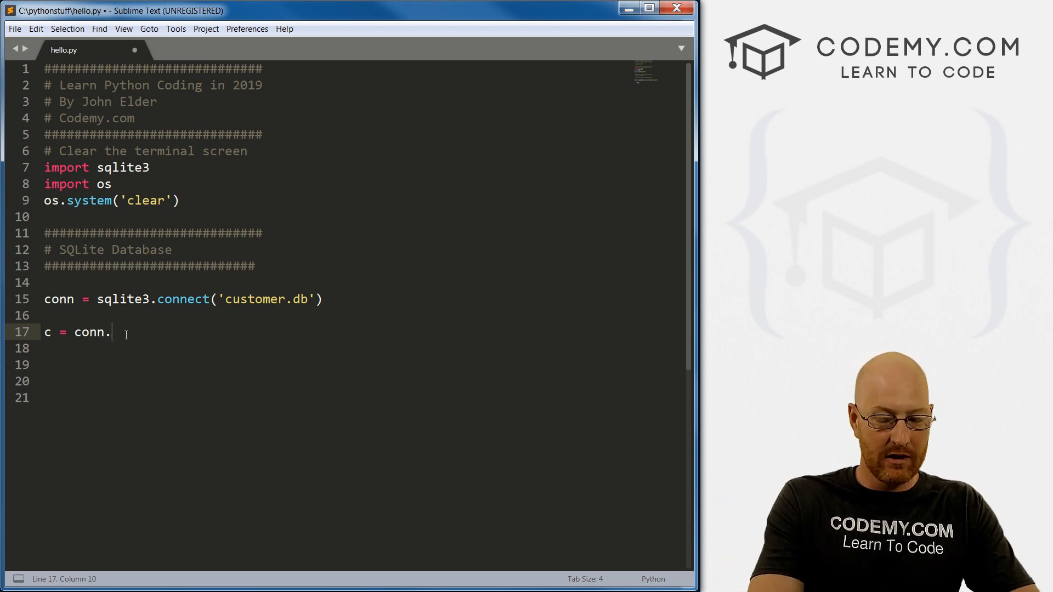
pyautogui.write('cursor()')
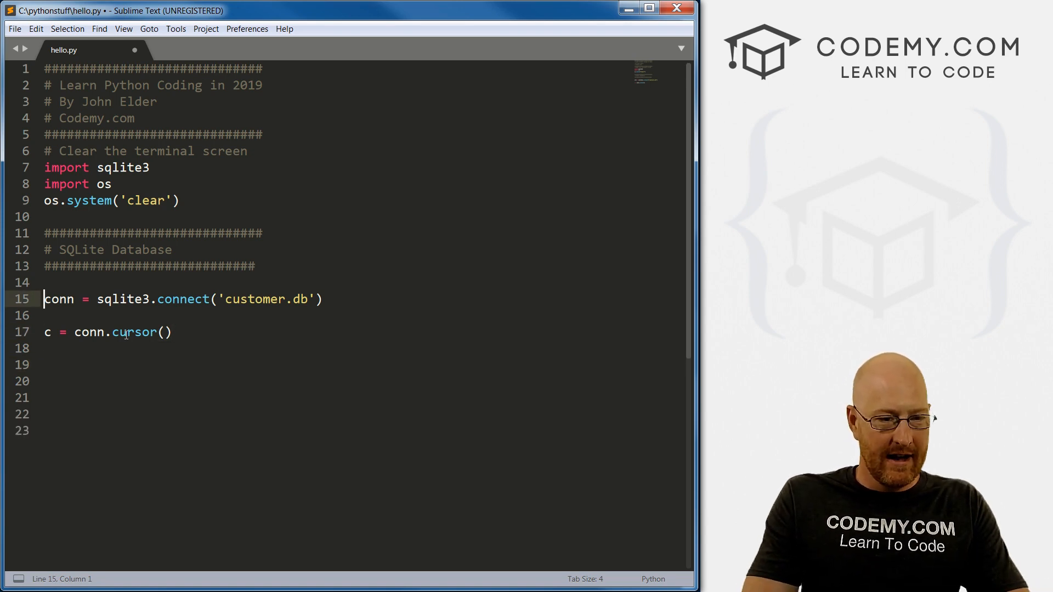
pyautogui.write('#C')
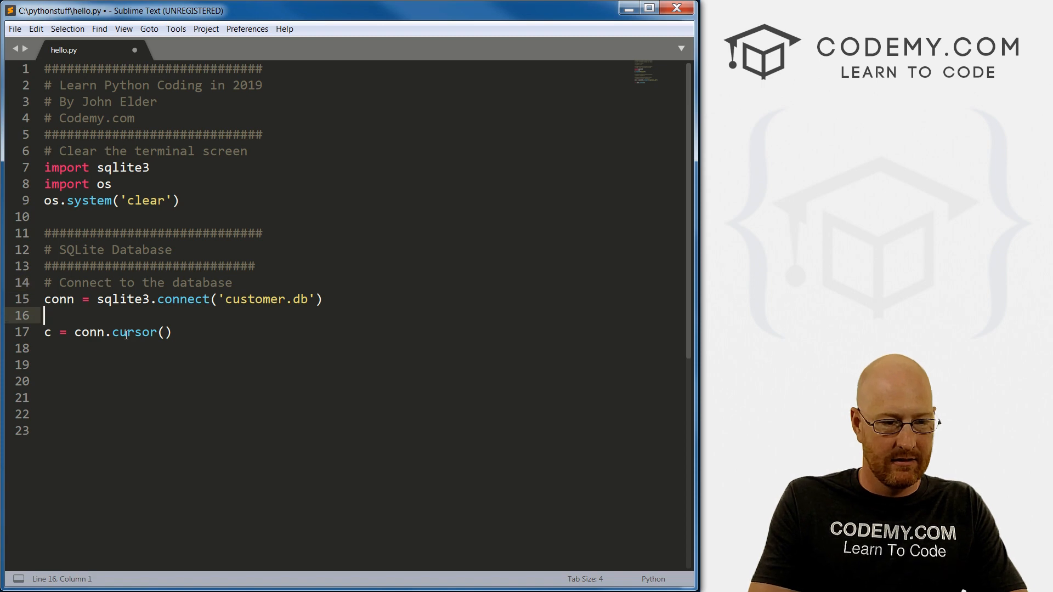
# Step: Type the '# Create a cursor' comment above the cursor line
pyautogui.write('# Create a')
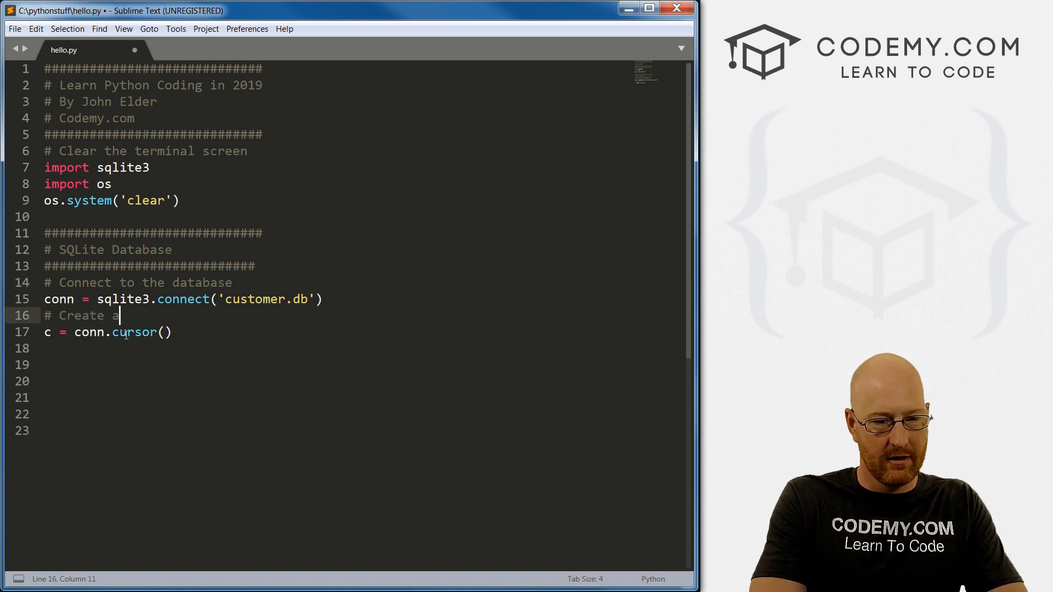
pyautogui.write('cursor')
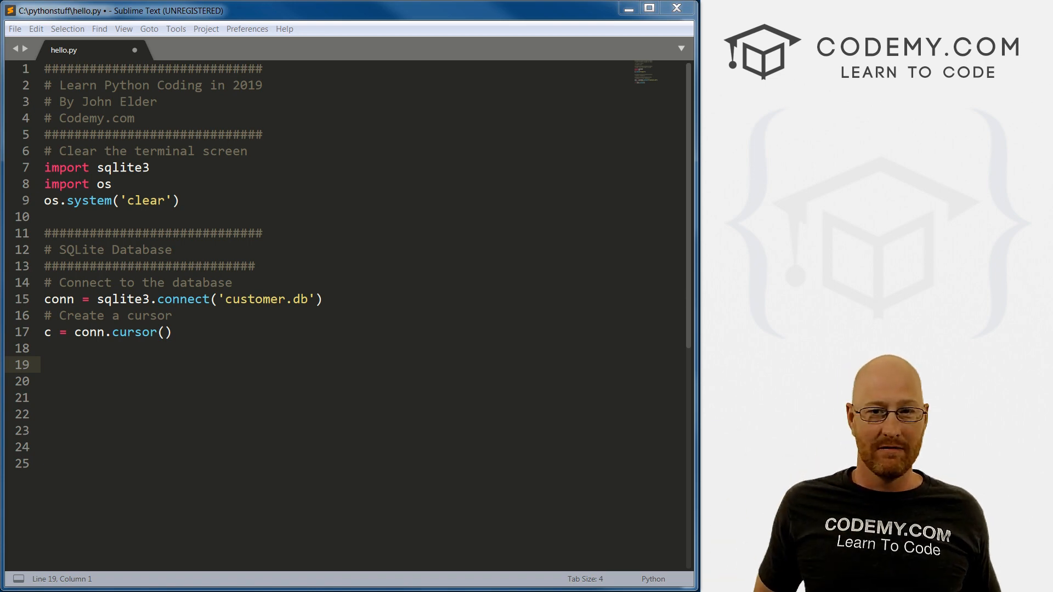
pyautogui.moveTo(1004, 285)
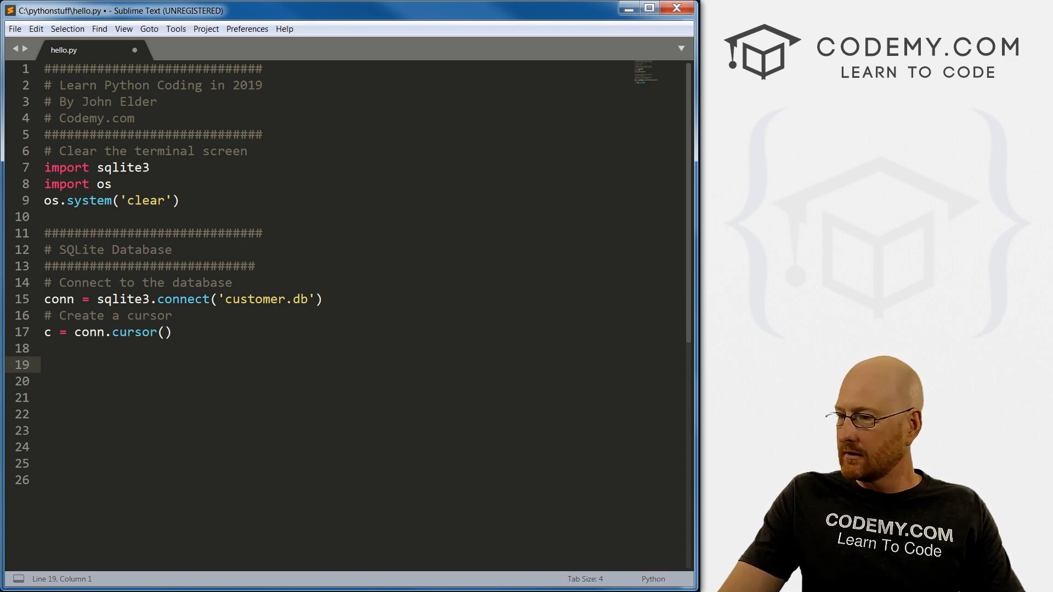
pyautogui.moveTo(364, 250)
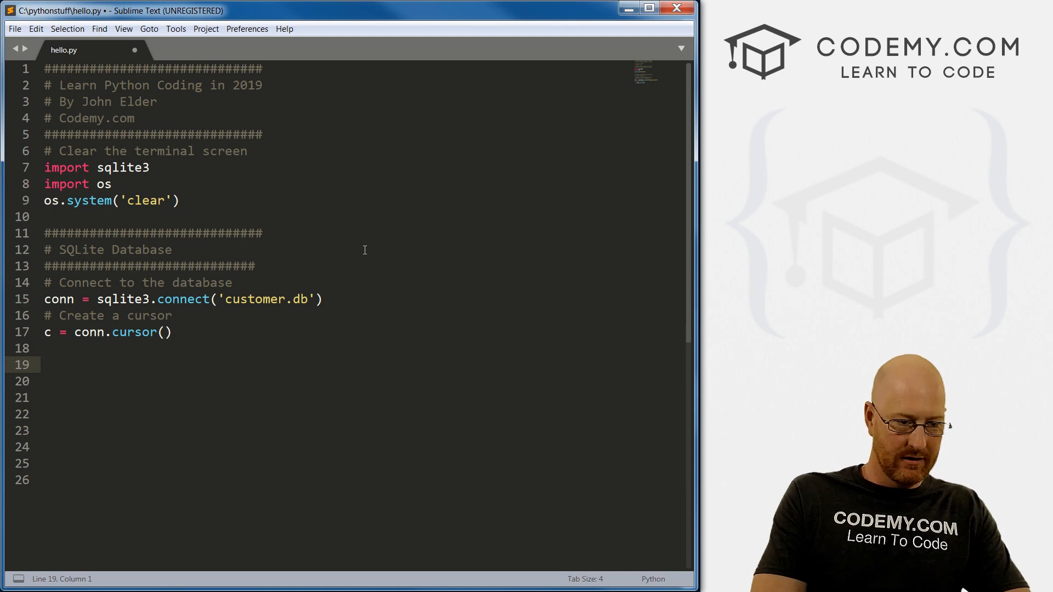
# Step: Add '# Close database connection' and conn.close() at the bottom of hello.py
pyautogui.write('# Close database')
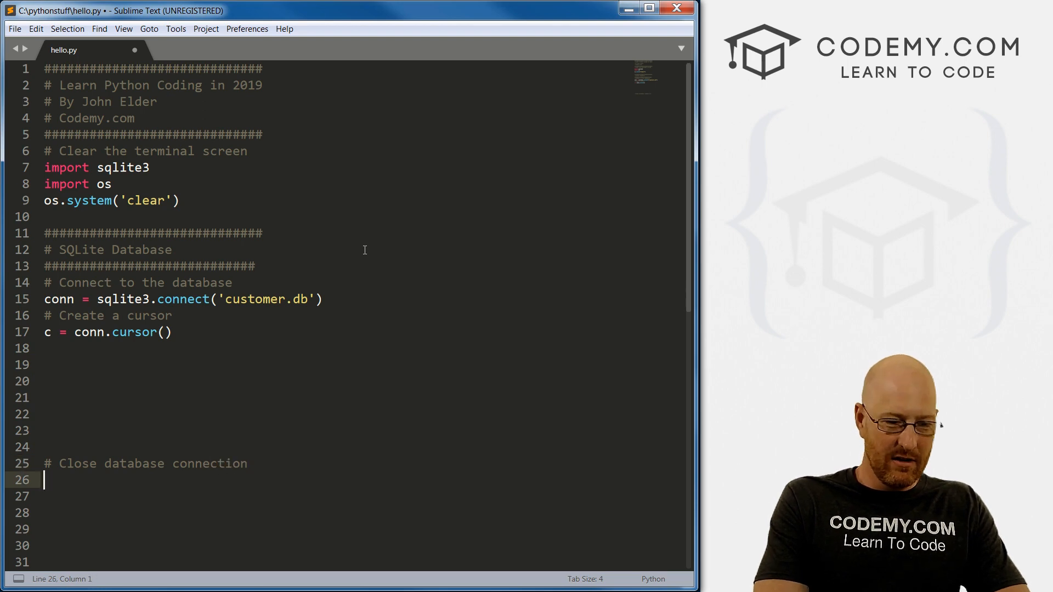
pyautogui.write('conn.close(')
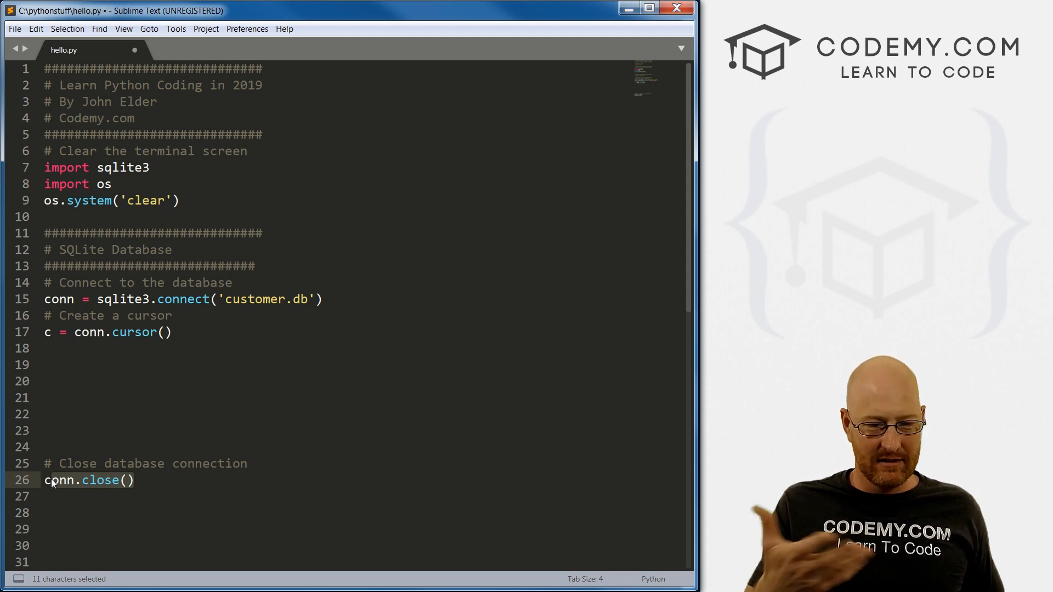
pyautogui.click(73, 447)
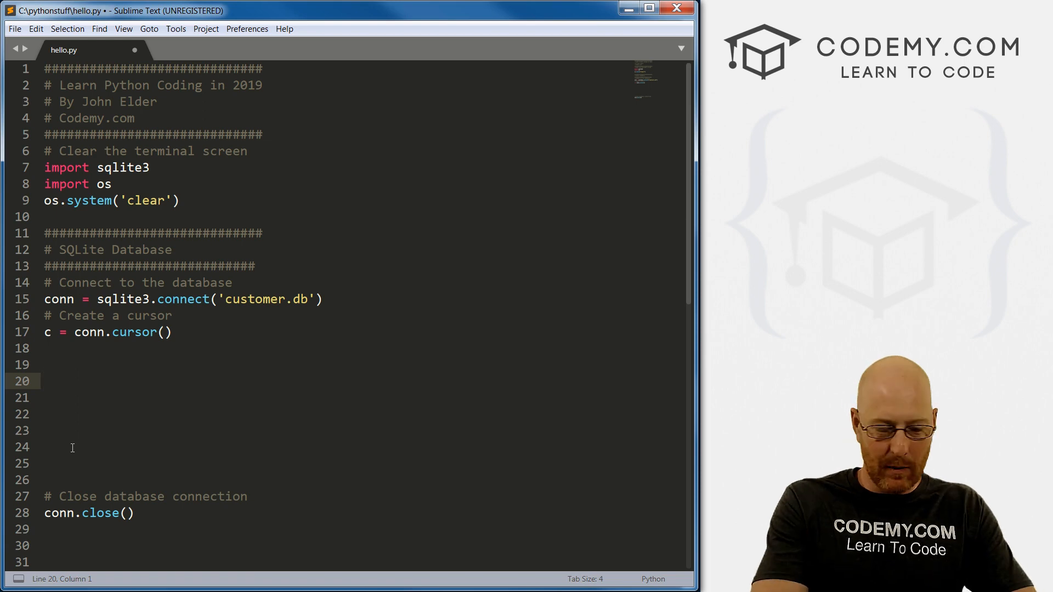
# Step: Type c.execute(""" """) on line 20 with an empty line inside the string
pyautogui.write('c.execute(')
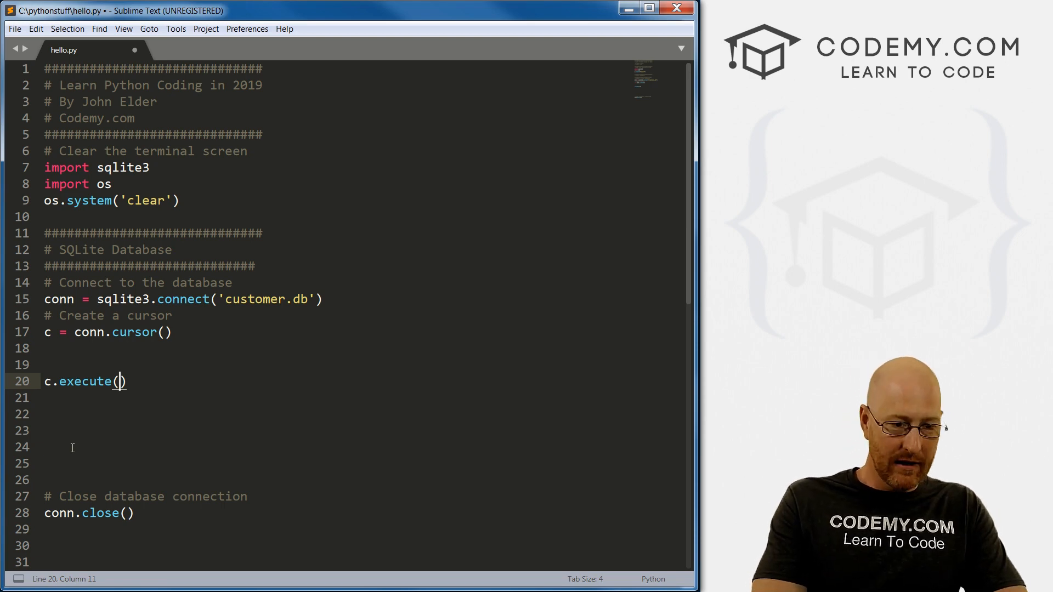
pyautogui.write('""""""')
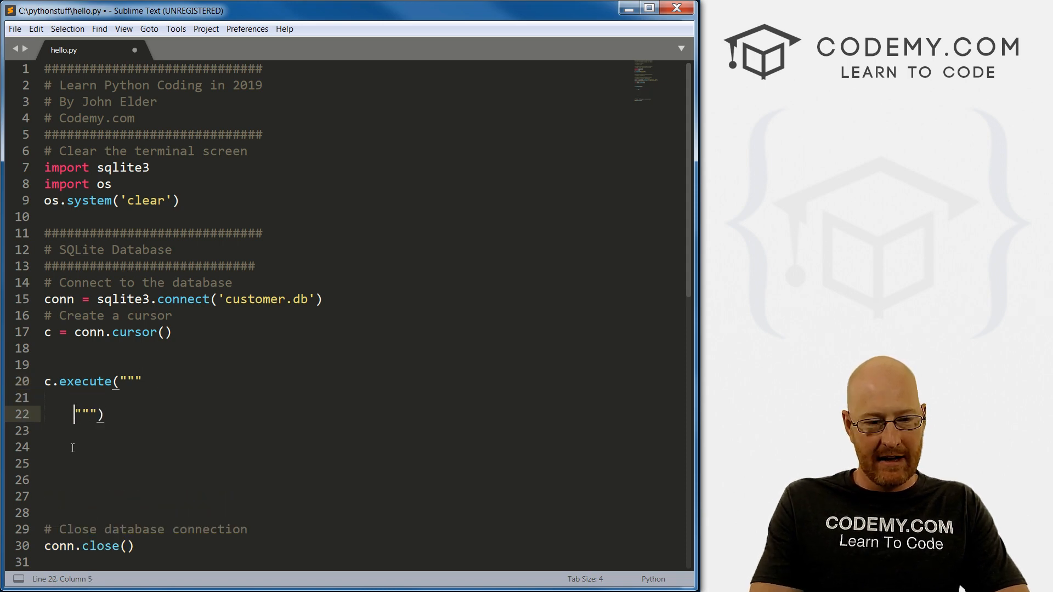
pyautogui.moveTo(74, 413); pyautogui.dragTo(104, 414)
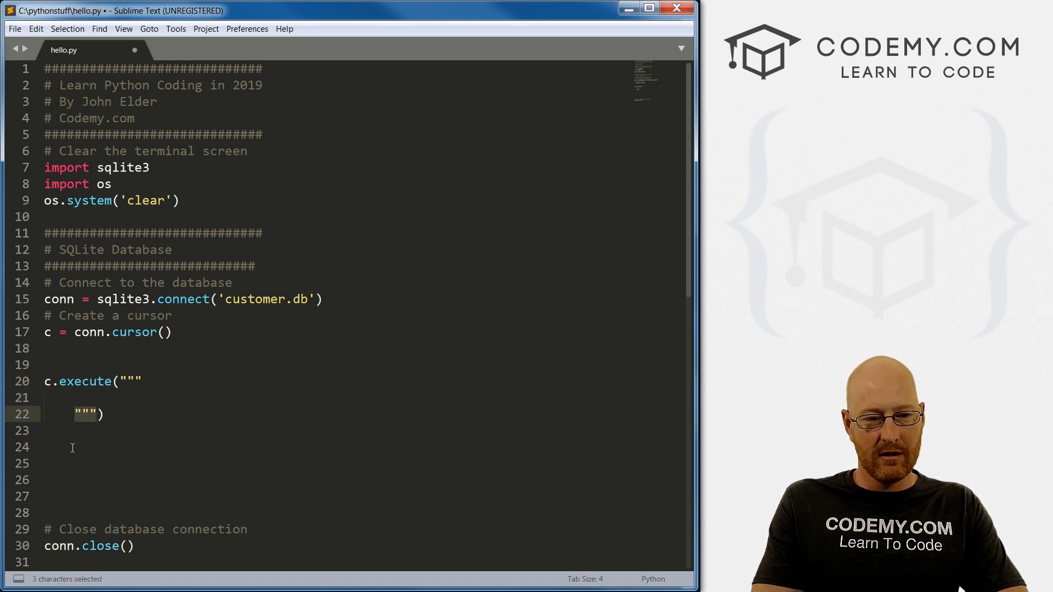
pyautogui.click(49, 381)
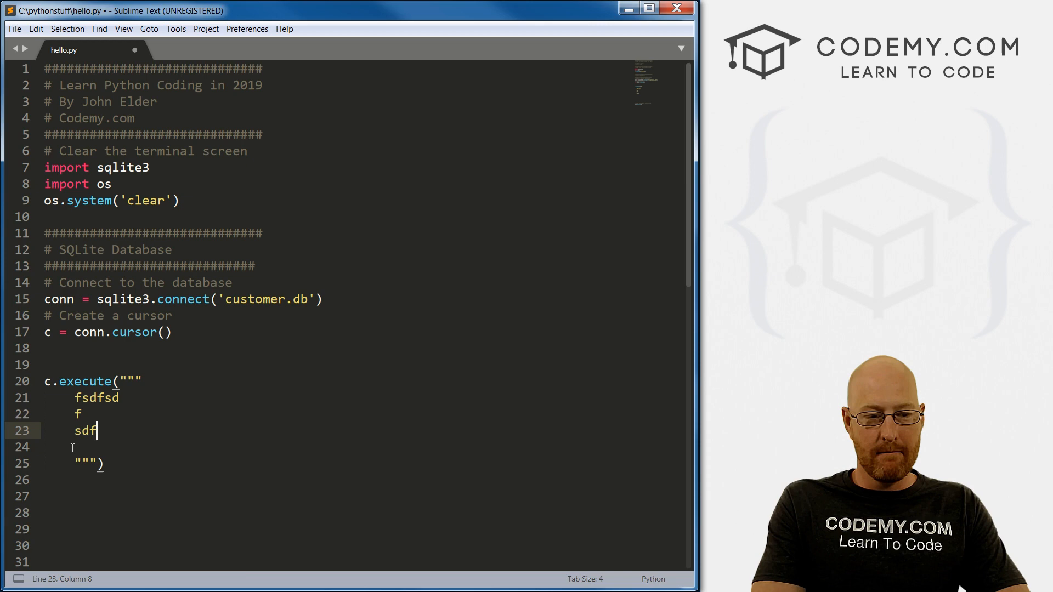
pyautogui.write('sdsf')
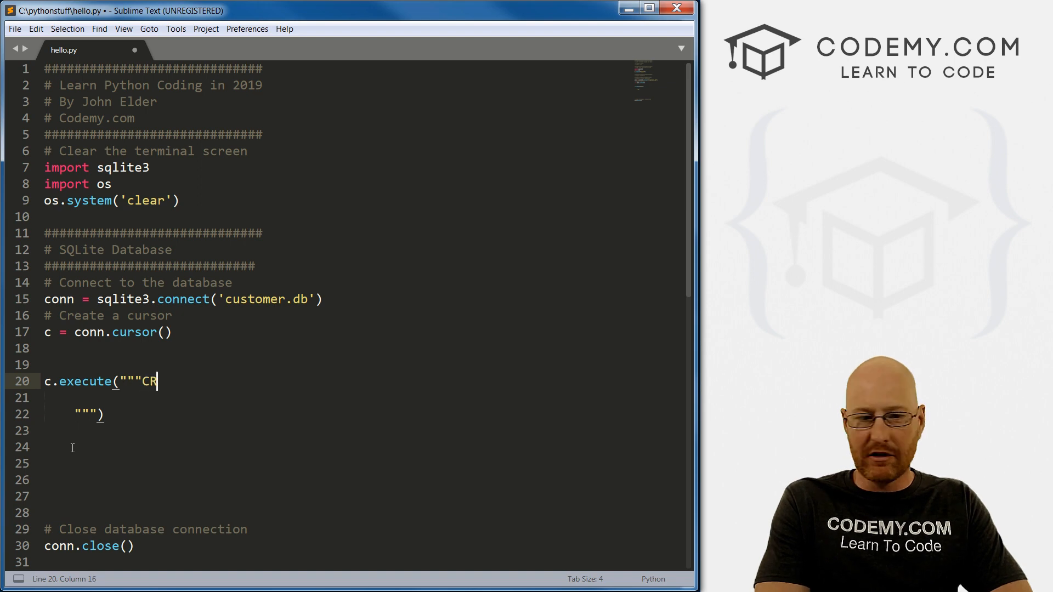
# Step: Fill the string with CREATE TABLE customer (first_name text, last_name text, email text)
pyautogui.write('EATE TABE')
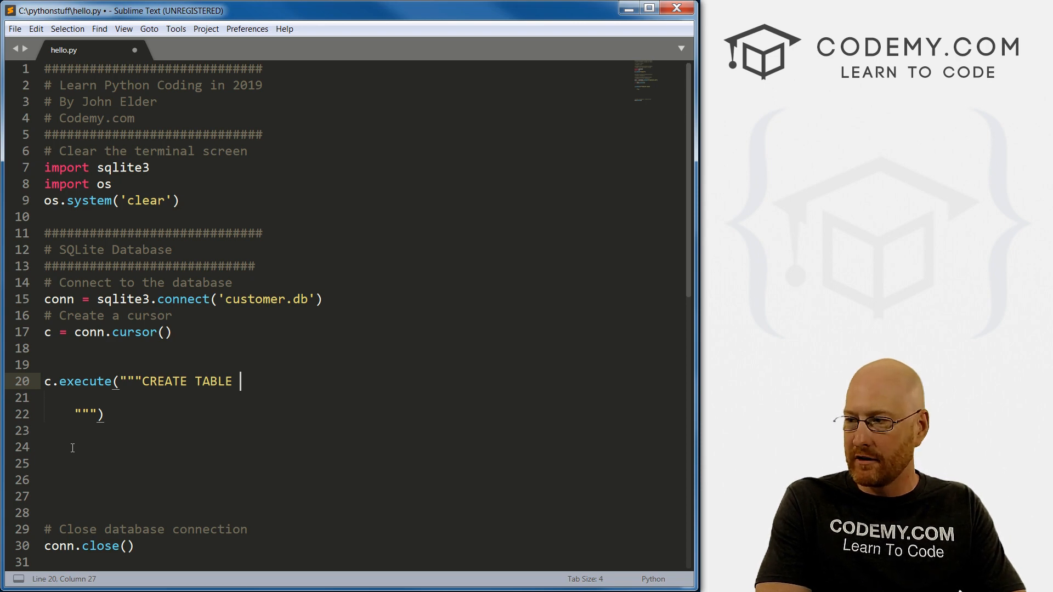
pyautogui.write('cu')
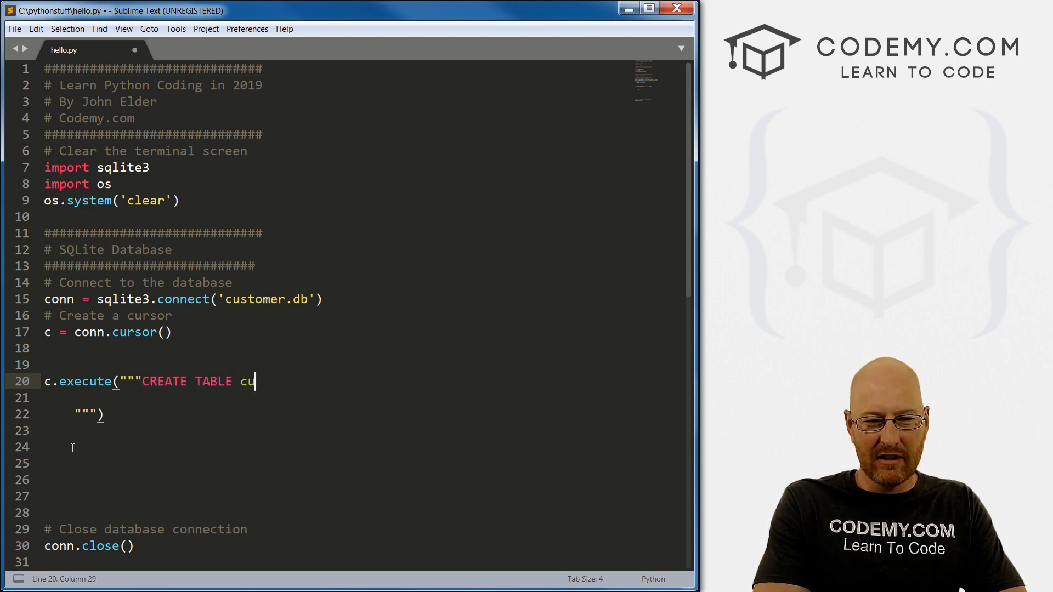
pyautogui.write('stomer')
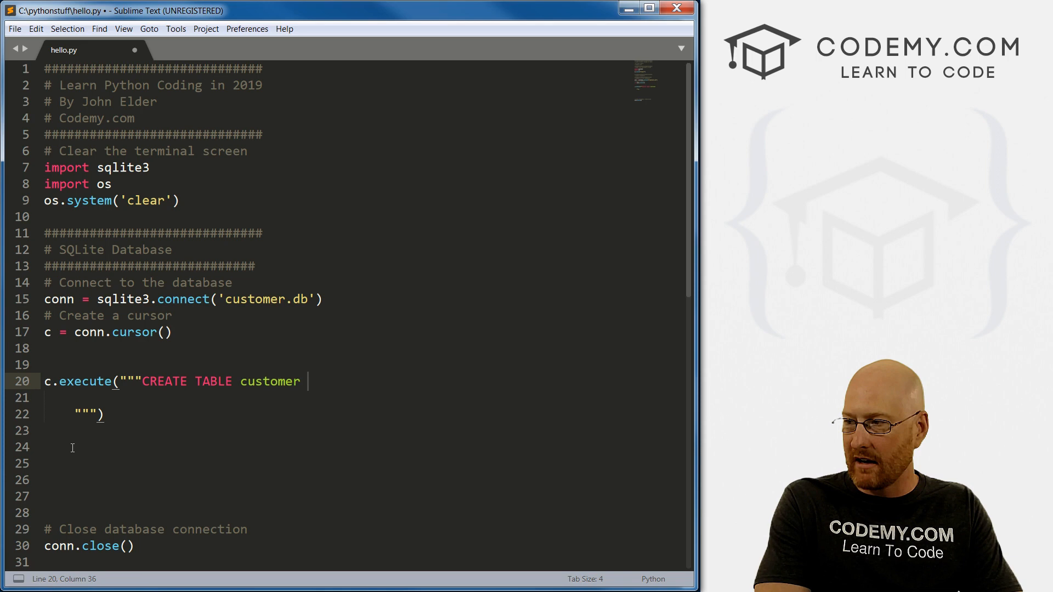
pyautogui.write('(')
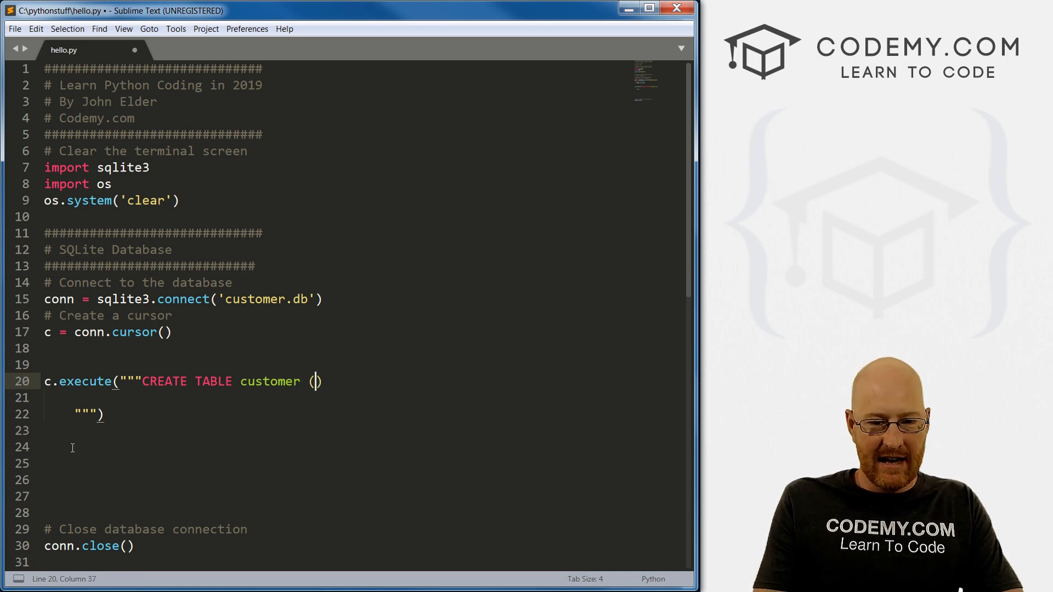
pyautogui.press('Enter')
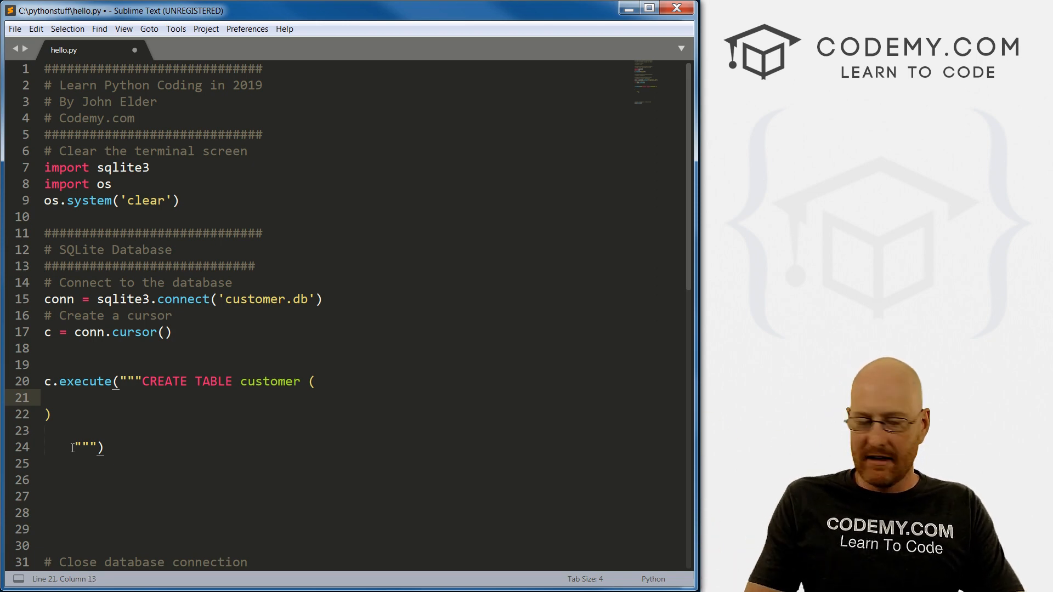
pyautogui.write('first_name text,')
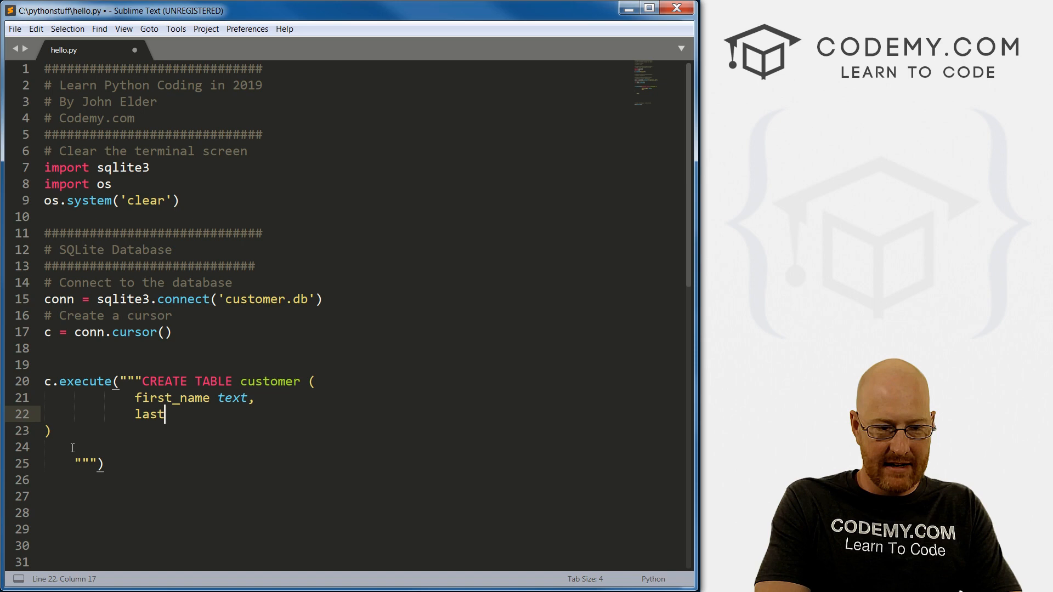
pyautogui.write('_name text,')
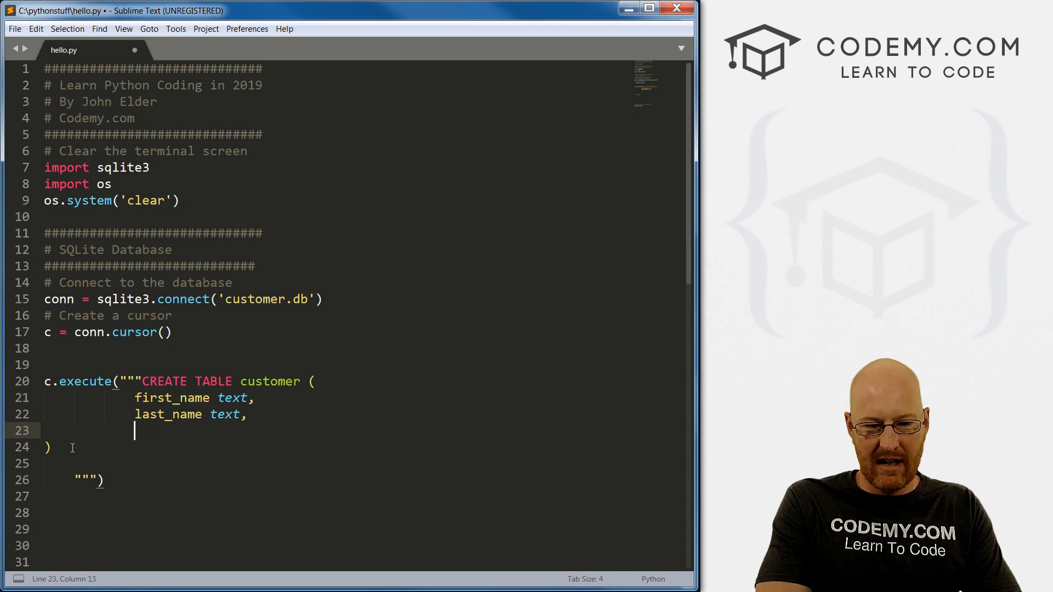
pyautogui.write('email,')
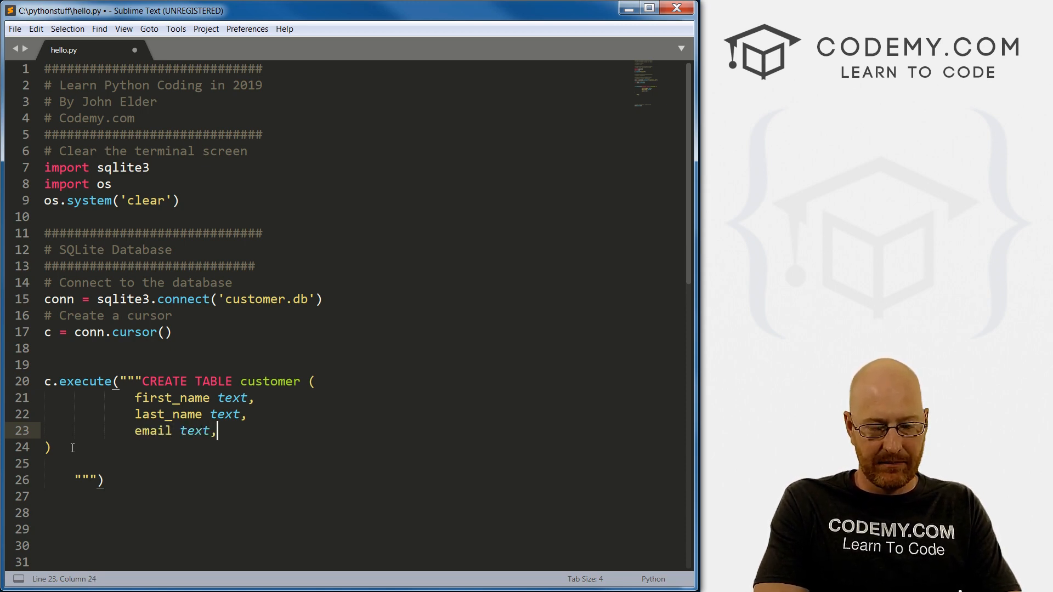
pyautogui.press('Backspace')
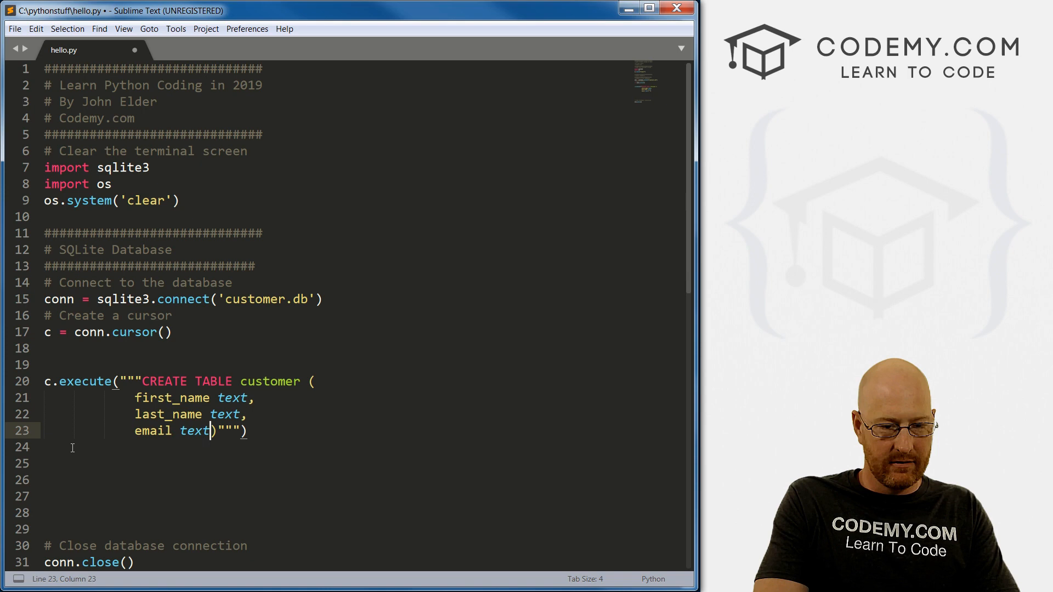
pyautogui.press('Enter')
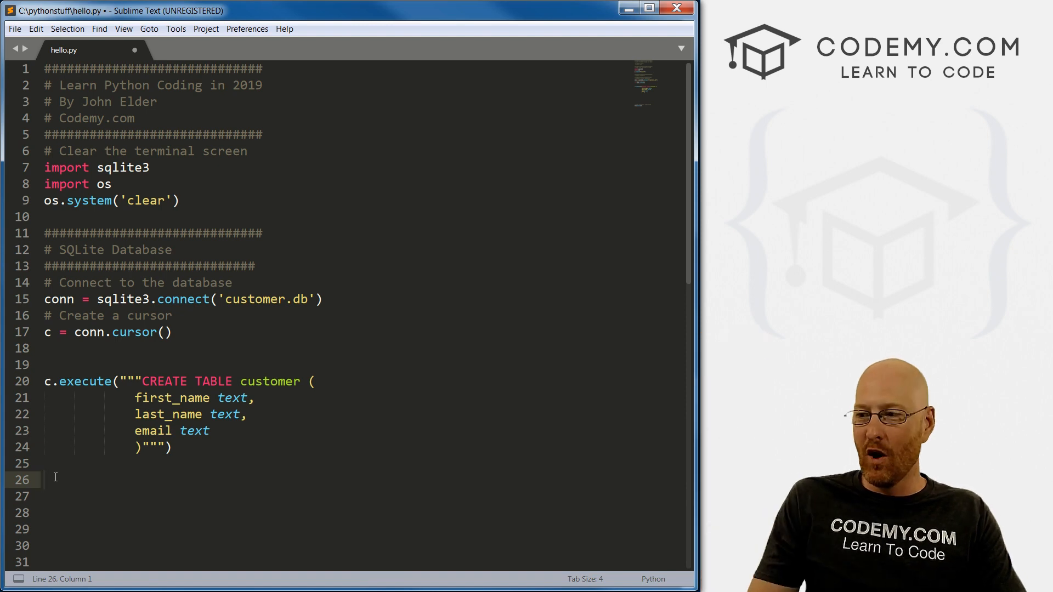
# Step: Type conn.commit() on line 26
pyautogui.write('c')
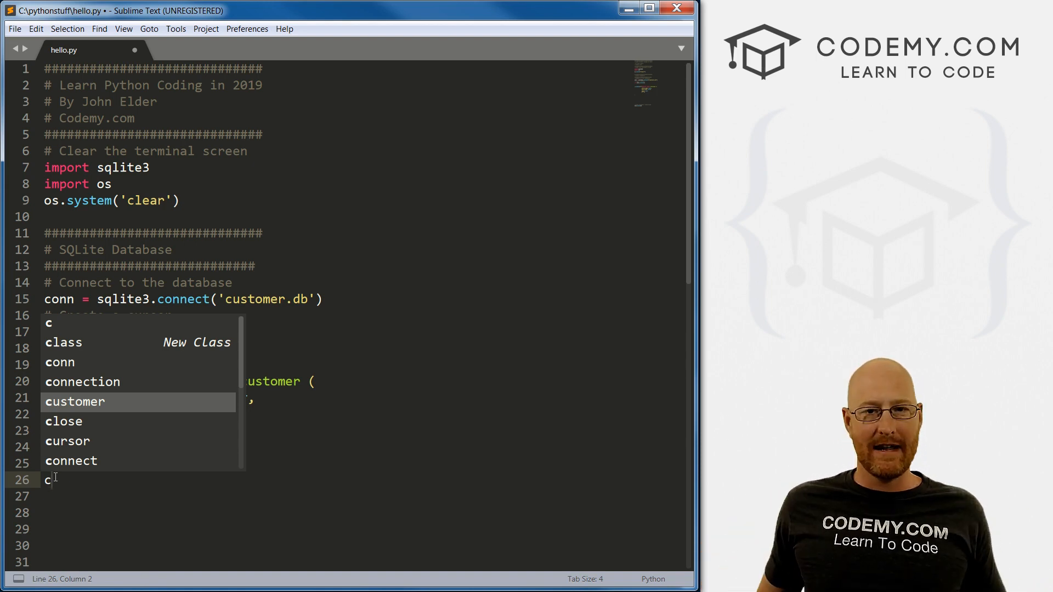
pyautogui.write('onn.commit')
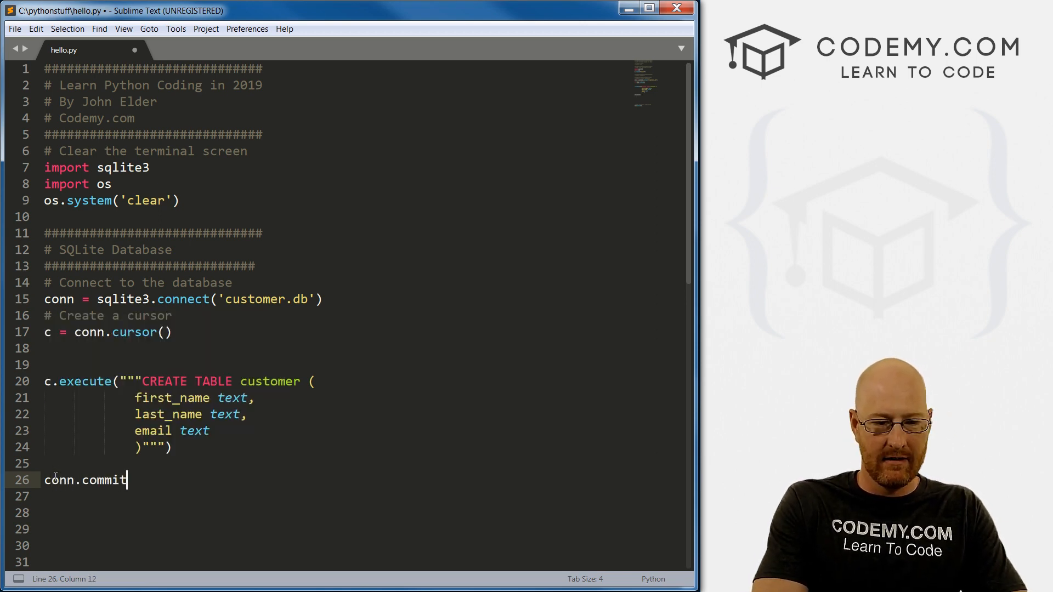
pyautogui.write('()')
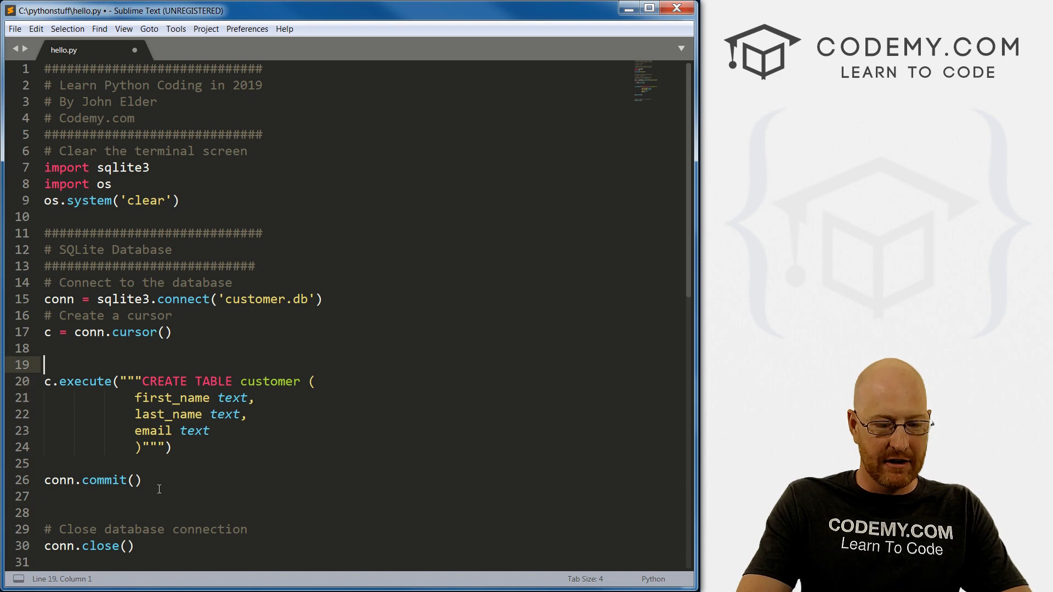
# Step: Add '# Create table' and '# Commit our changes' comments and save hello.py
pyautogui.write('# C')
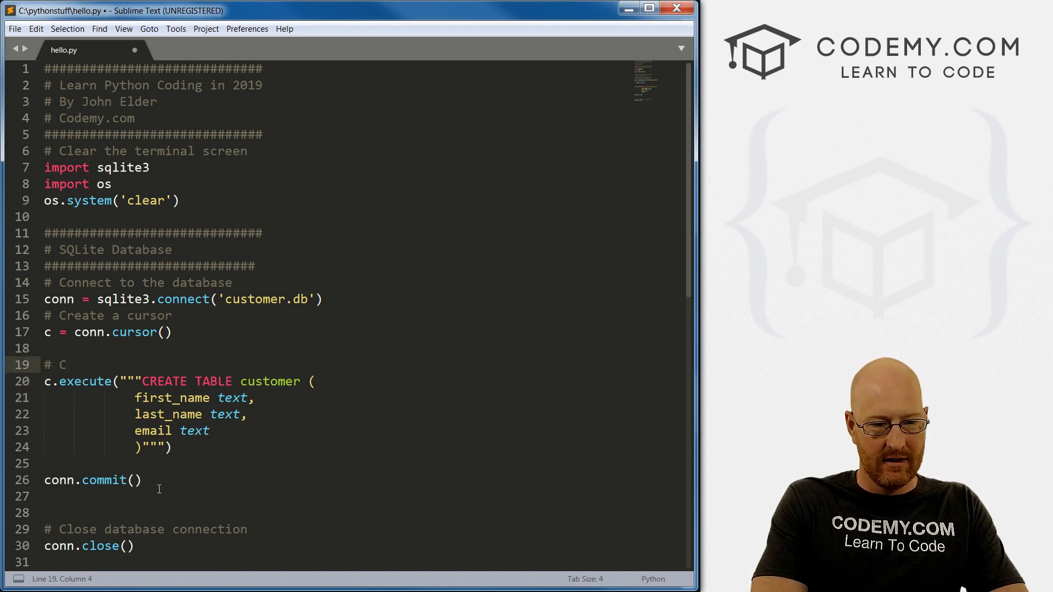
pyautogui.write('reate table')
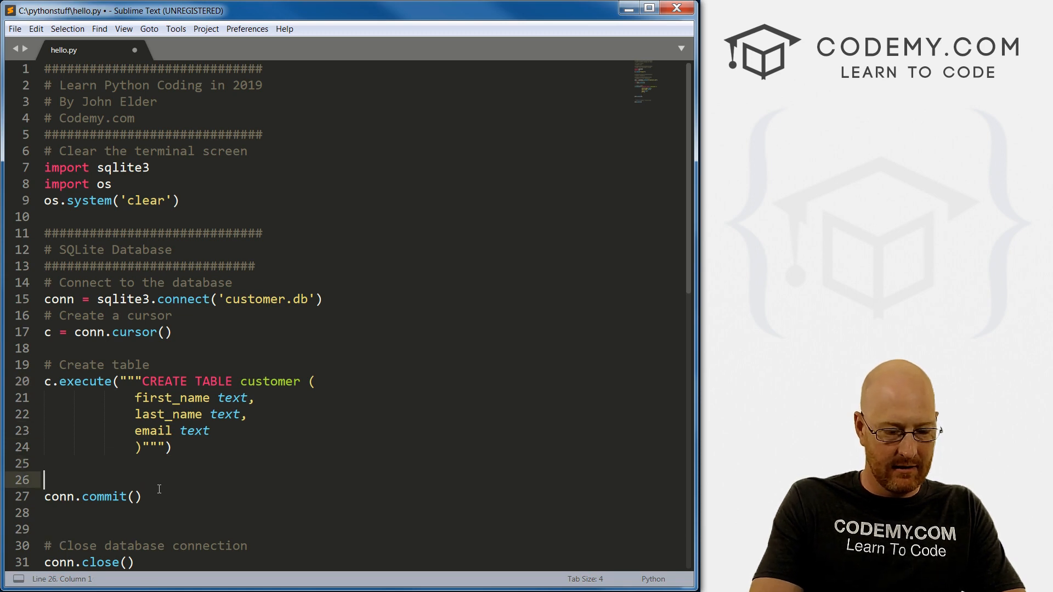
pyautogui.write('# Co')
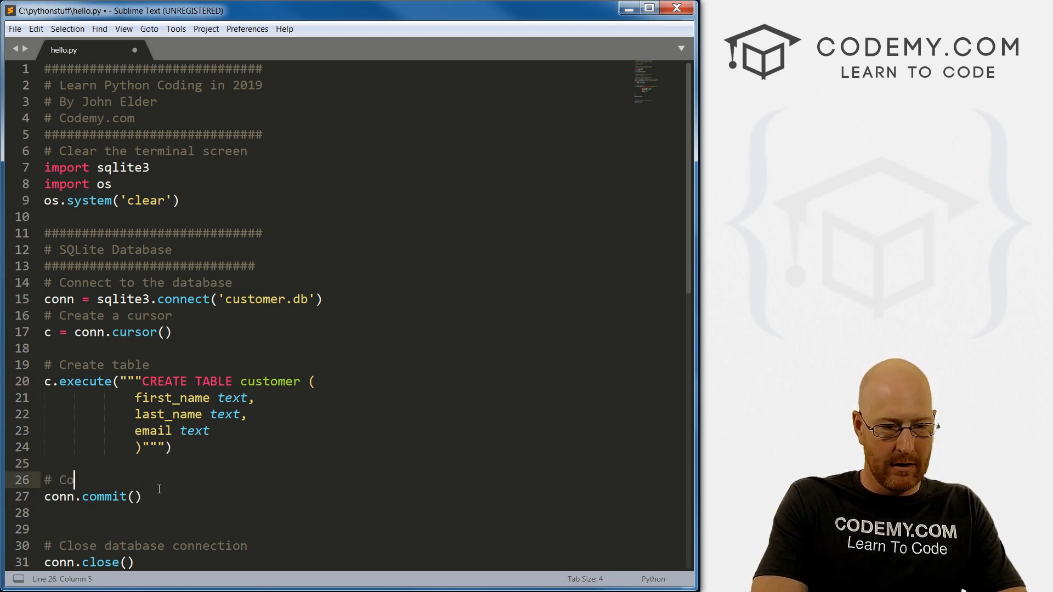
pyautogui.write('mmit our changes')
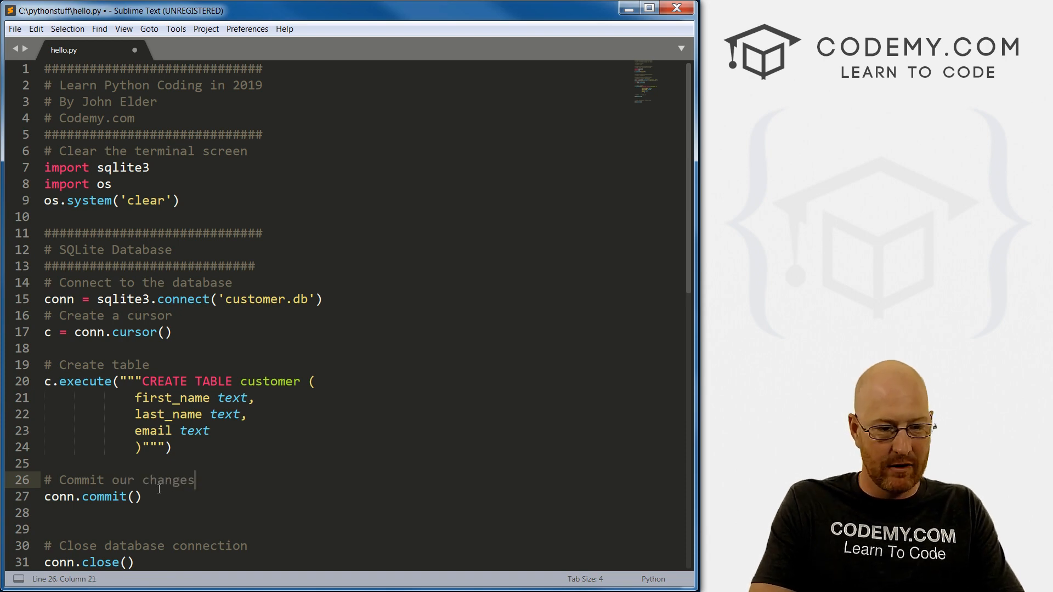
pyautogui.press('ctrl+s')
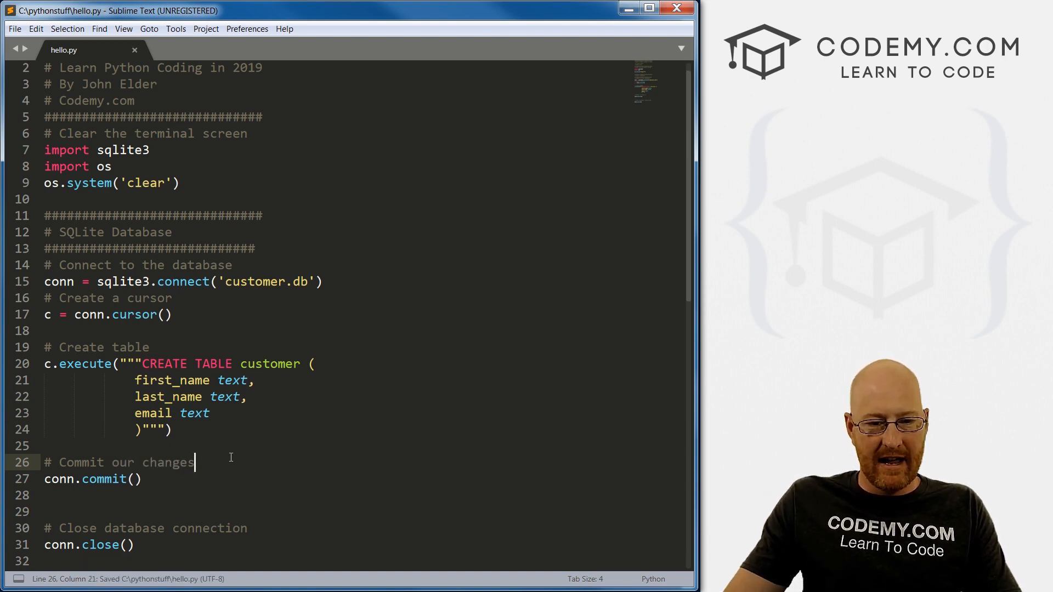
# Step: Check customer.db in the Git Bash listing, then clear the terminal
pyautogui.scroll(-3)
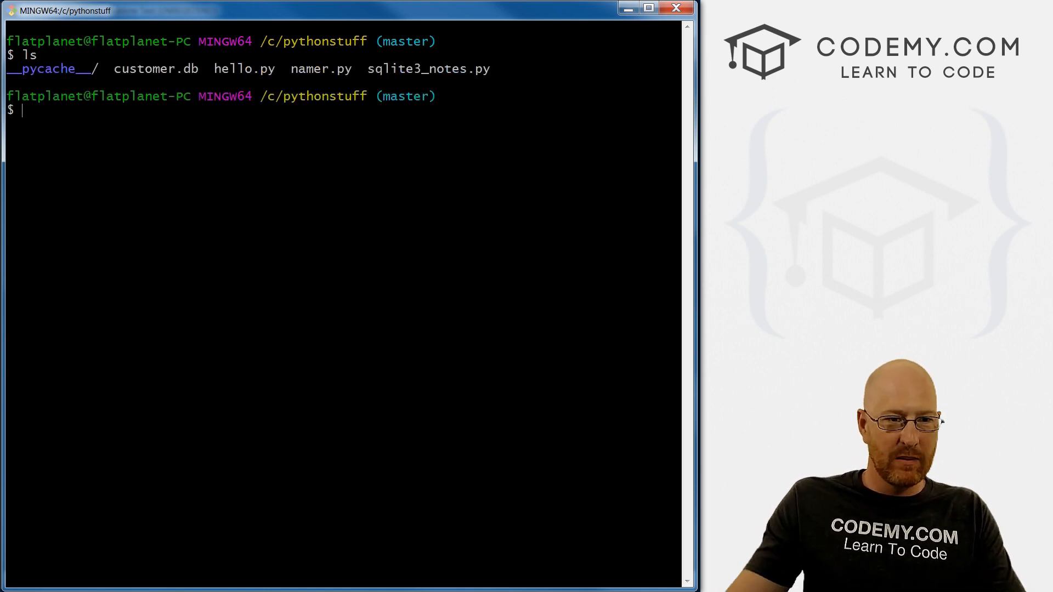
pyautogui.doubleClick(142, 69)
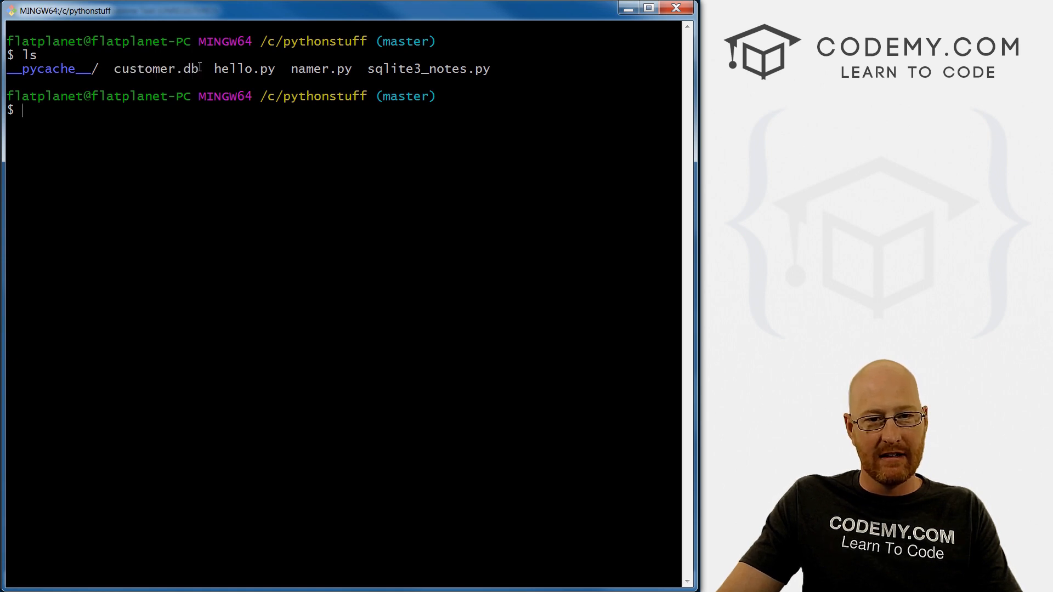
pyautogui.write('clear')
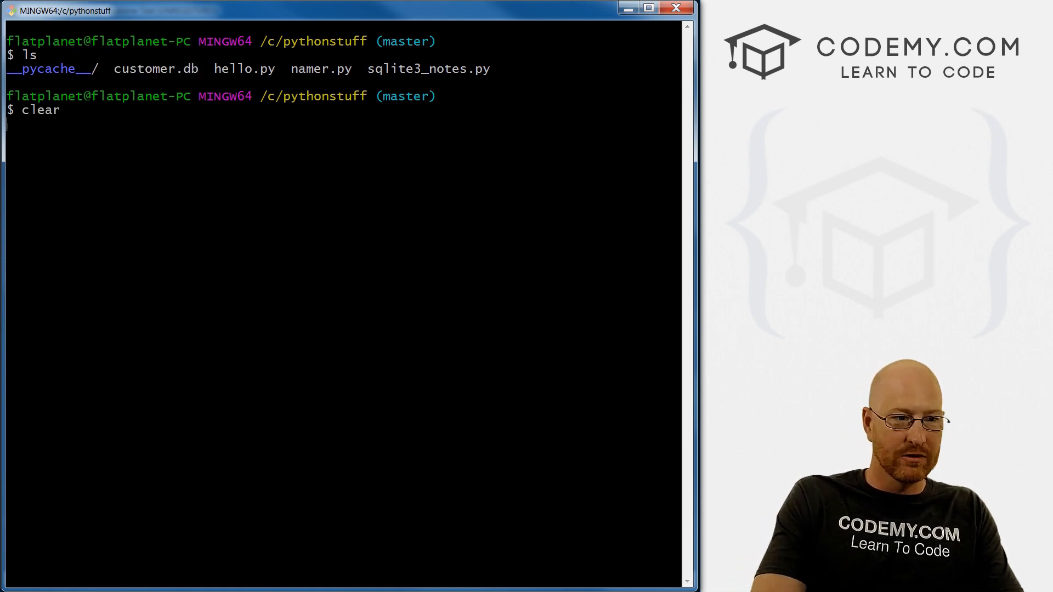
pyautogui.press('Enter')
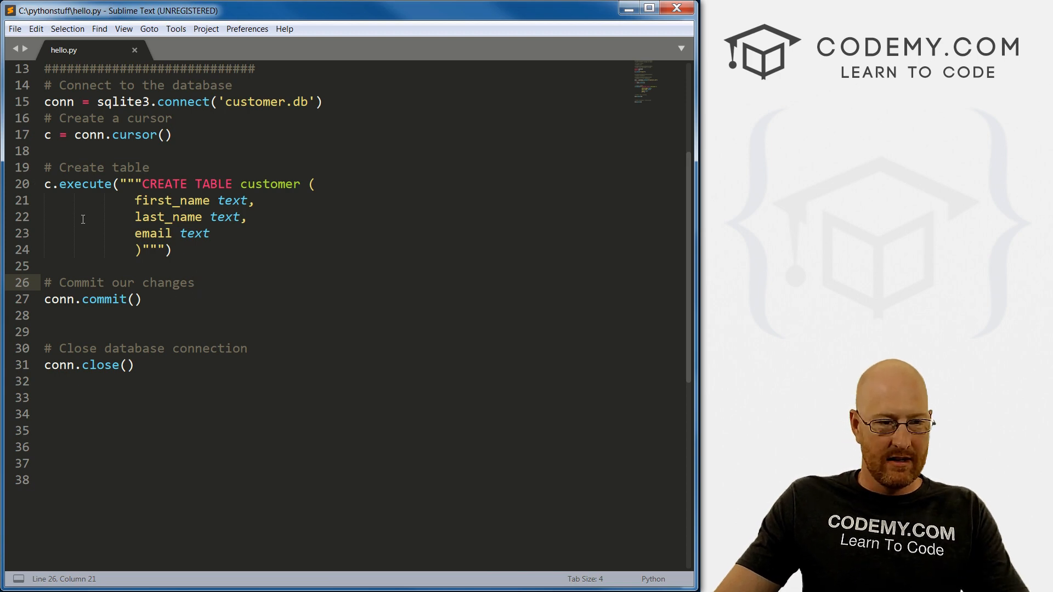
# Step: Comment out the CREATE TABLE block with ''' and type c.execute("INSERT INTO customer")
pyautogui.click(41, 183)
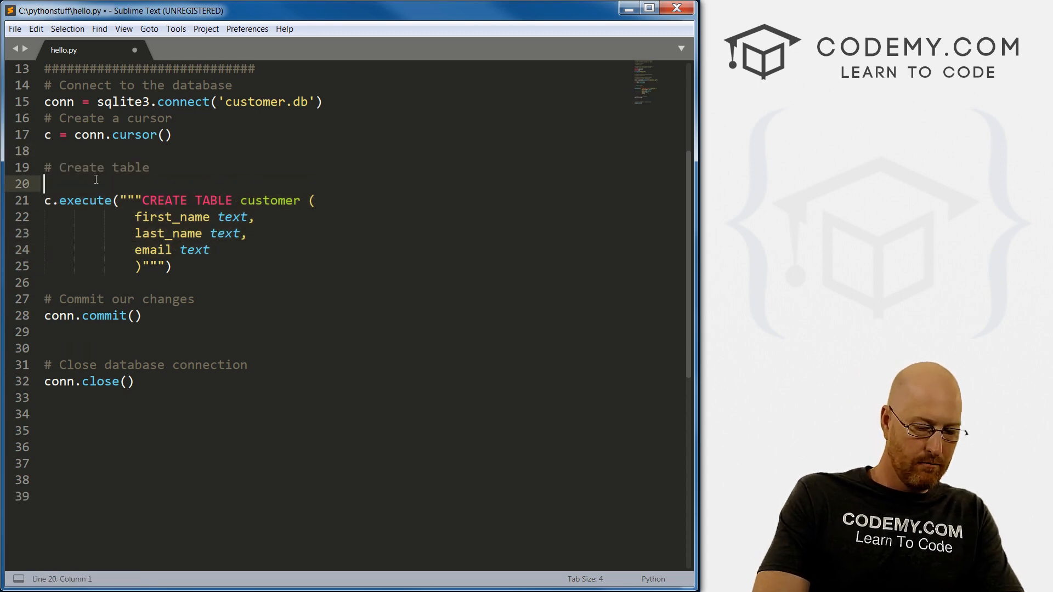
pyautogui.write("'''")
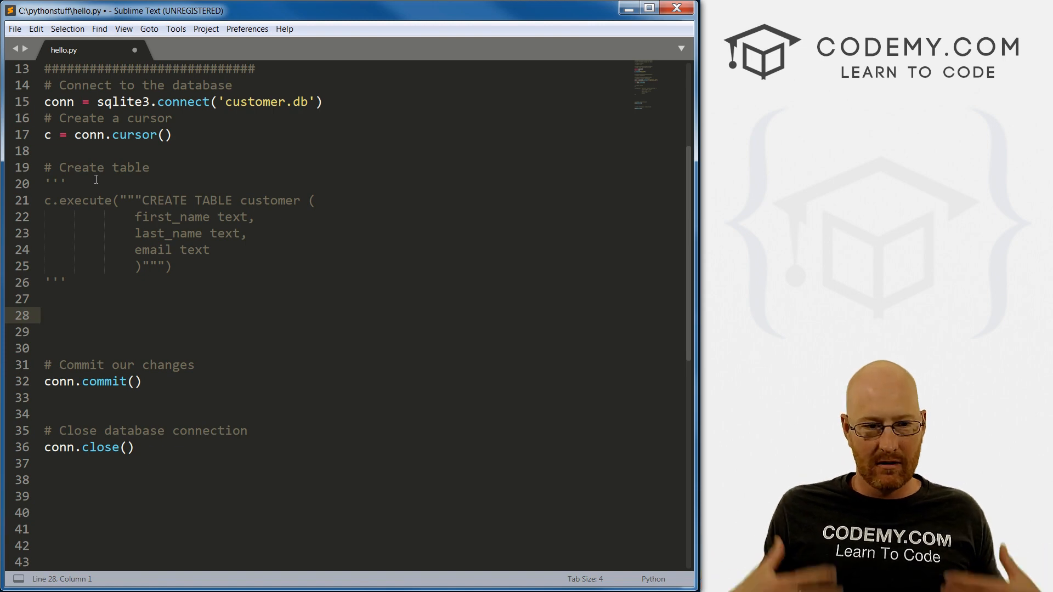
pyautogui.write('c.')
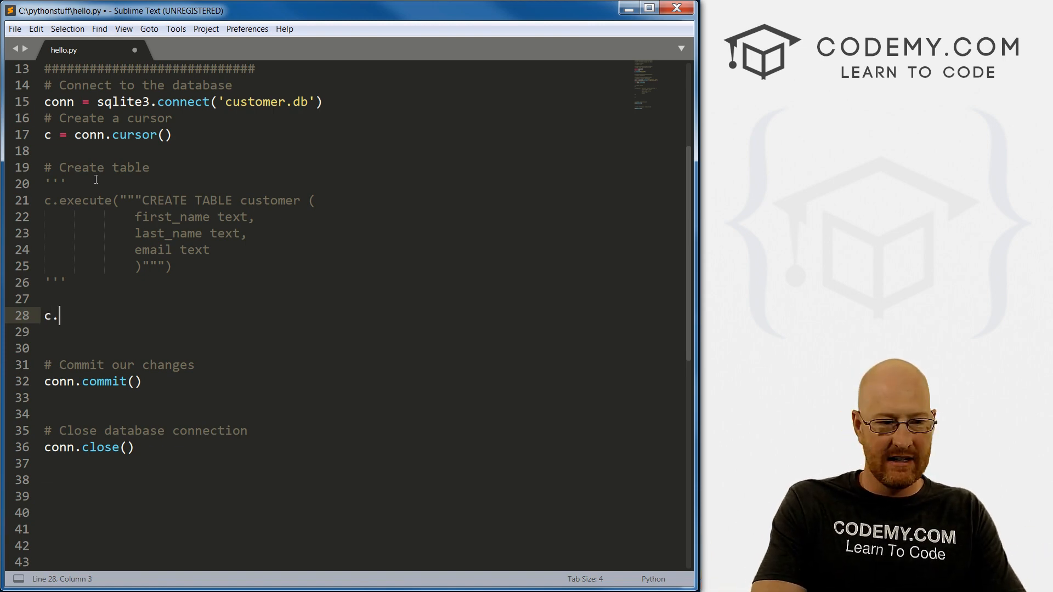
pyautogui.write('execute()')
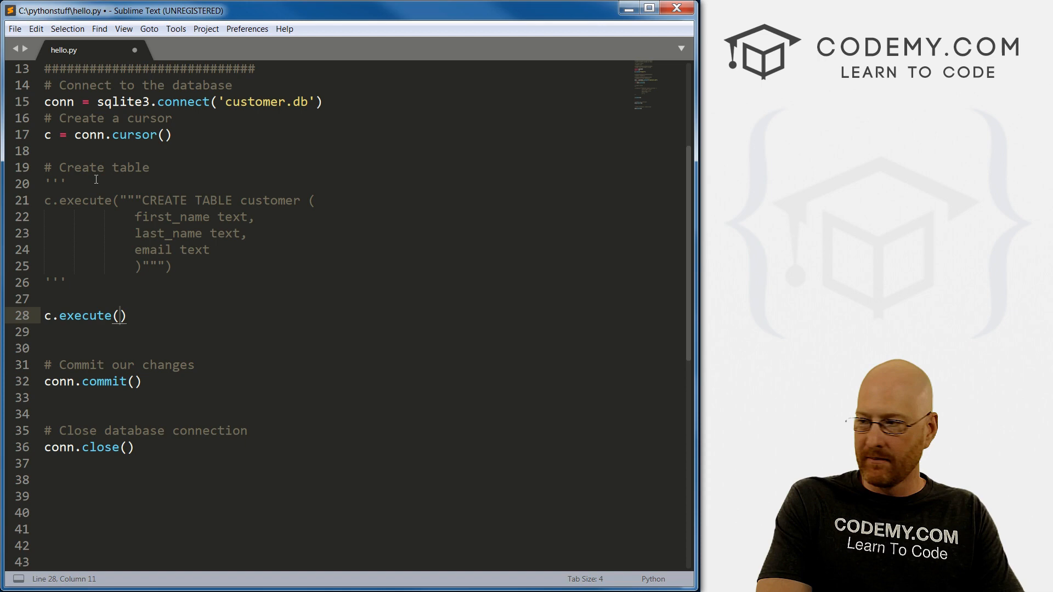
pyautogui.write('""')
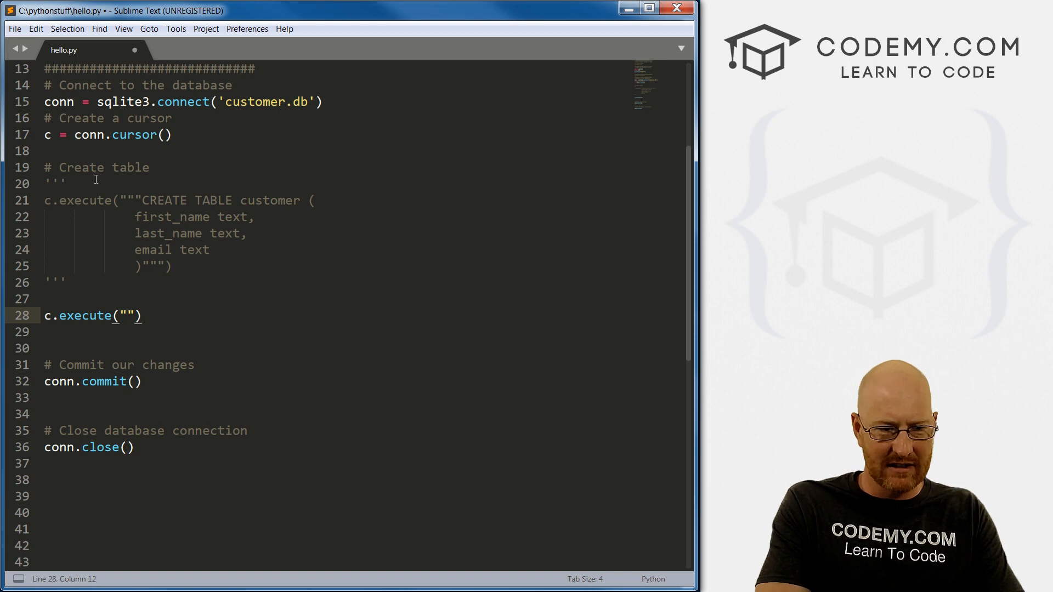
pyautogui.write('INSERT')
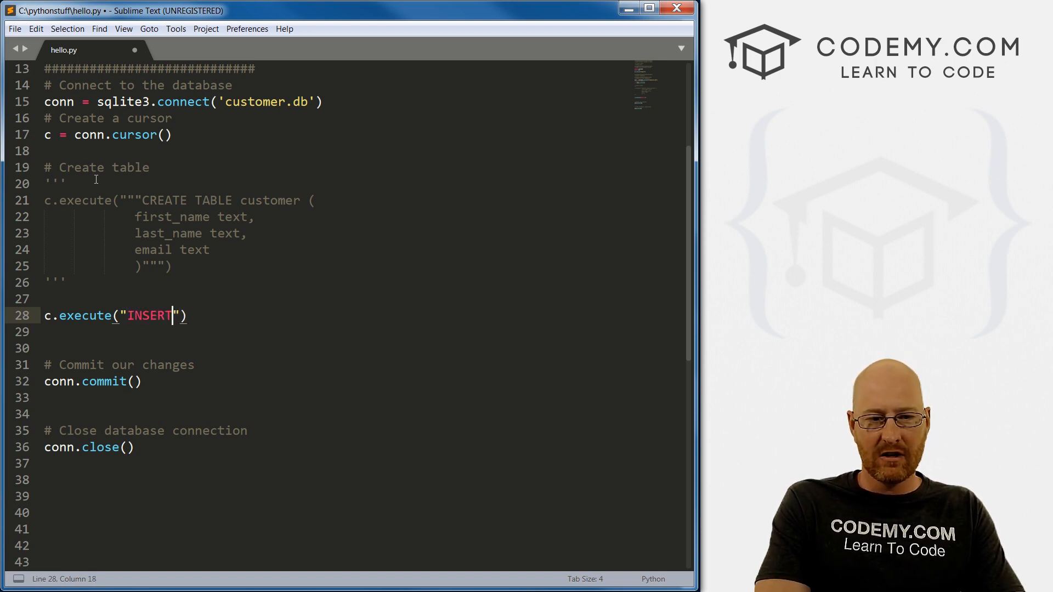
pyautogui.write('INTO customer')
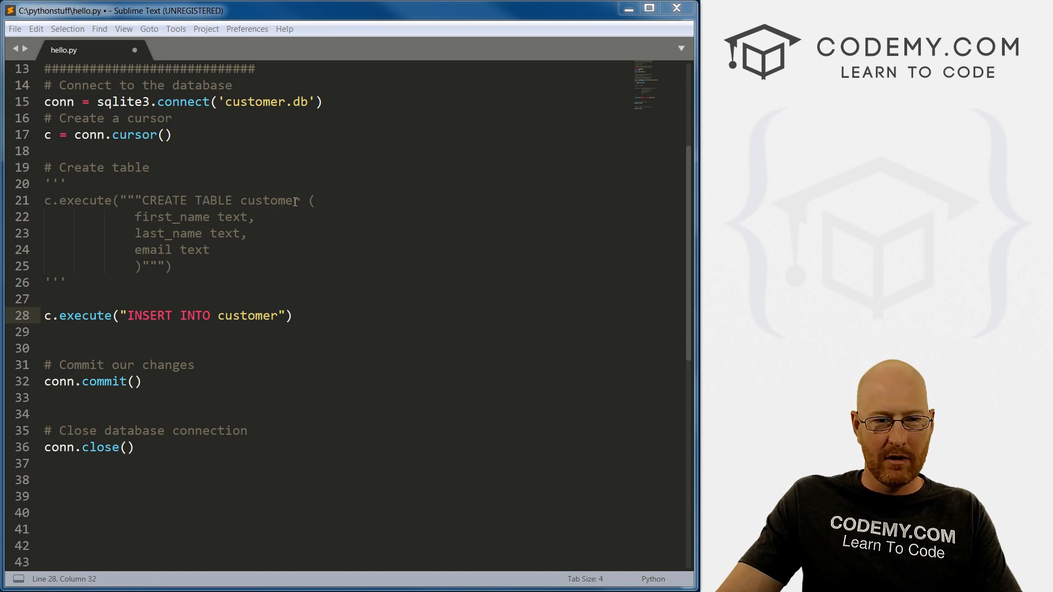
pyautogui.write('s')
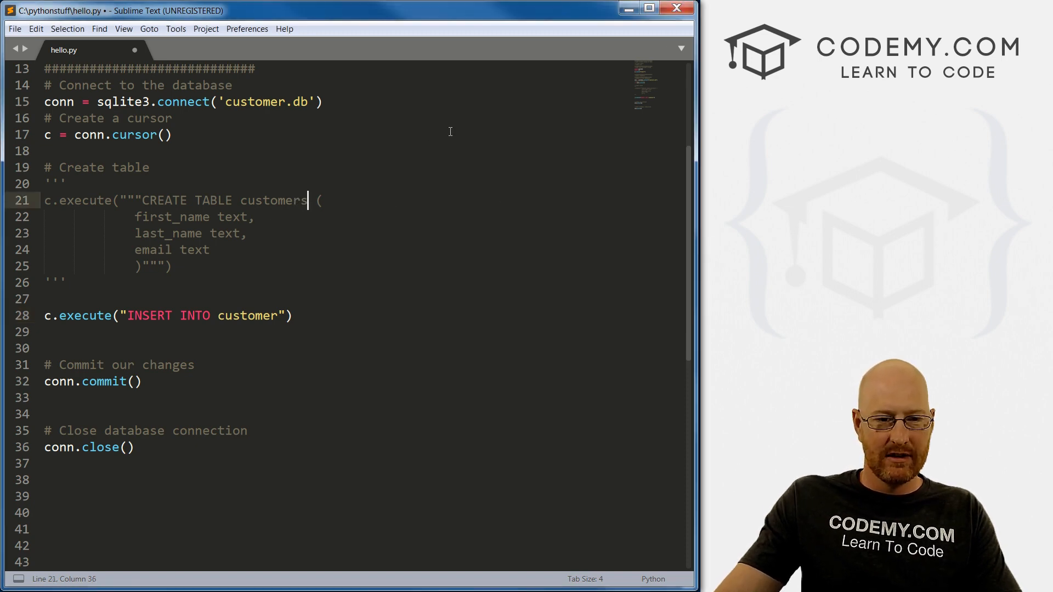
# Step: Remove the stray 's' from the table name and append VALUES ('','','') to the insert
pyautogui.press('Backspace')
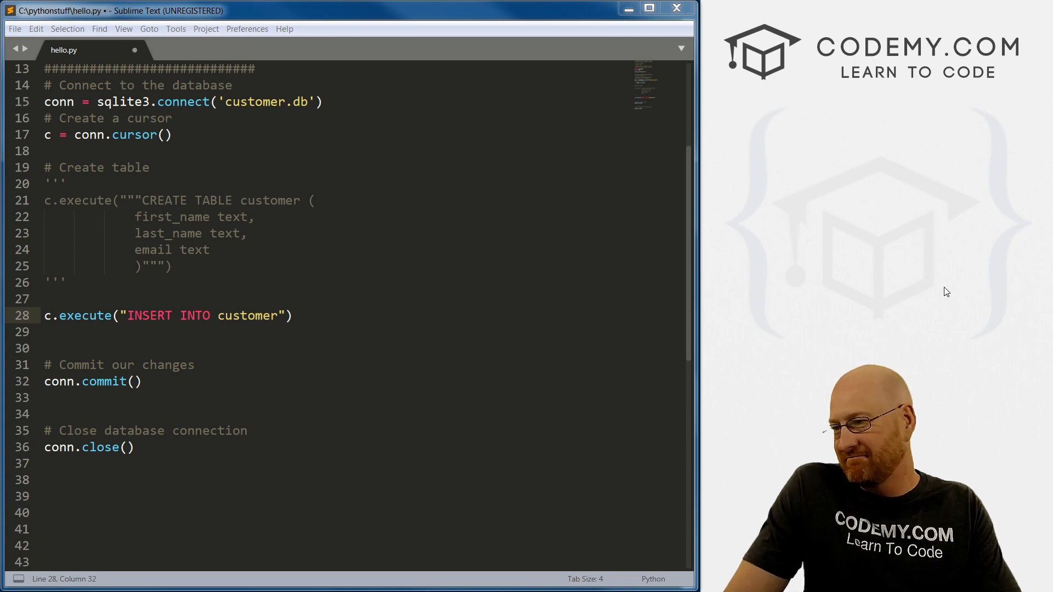
pyautogui.write('" "')
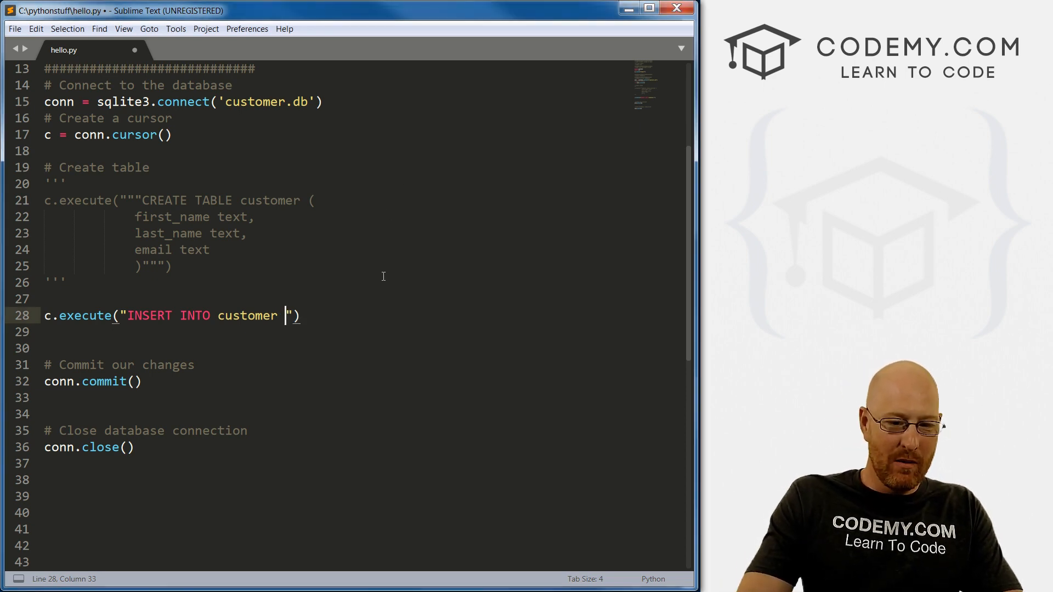
pyautogui.write('VALUES (')
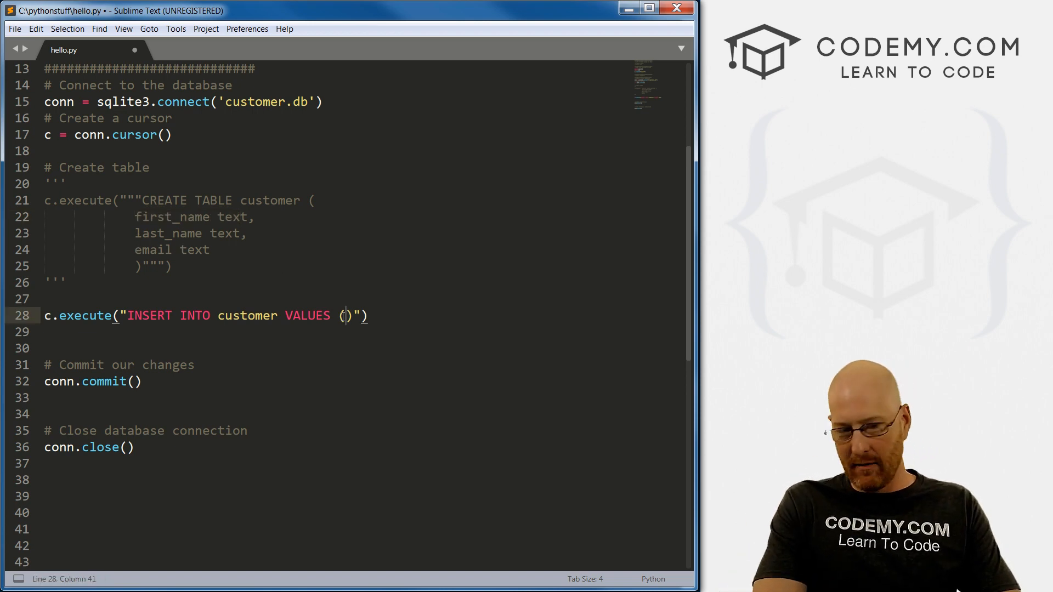
pyautogui.write("'',")
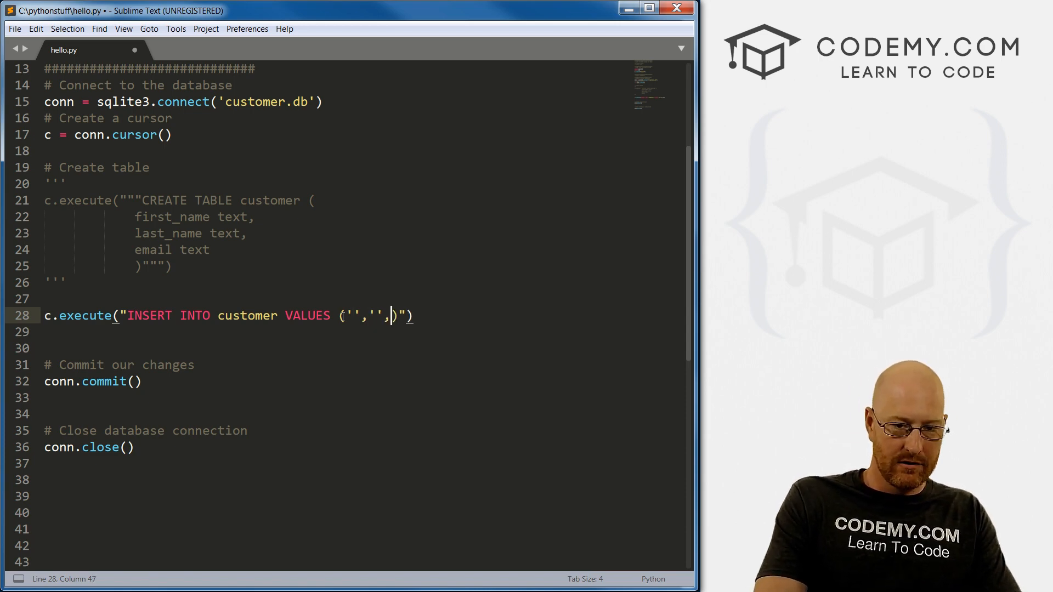
pyautogui.write("''")
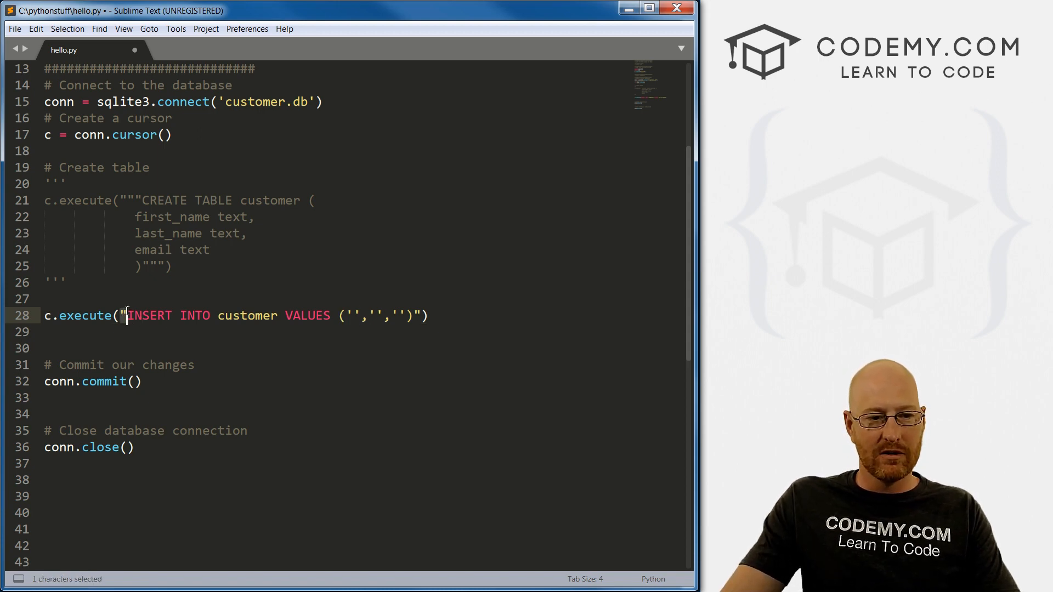
pyautogui.click(350, 316)
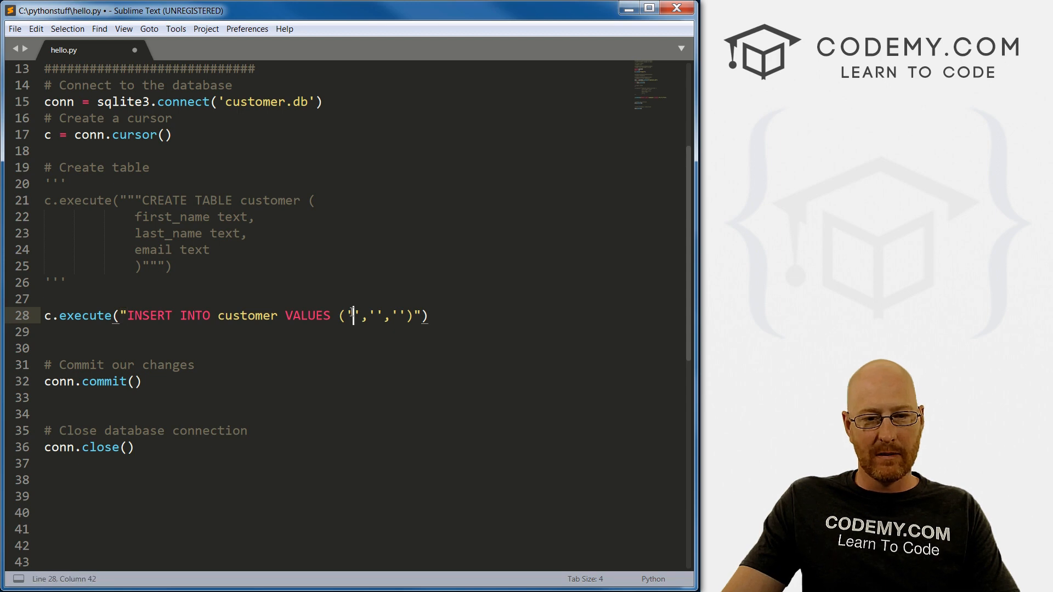
pyautogui.write('John')
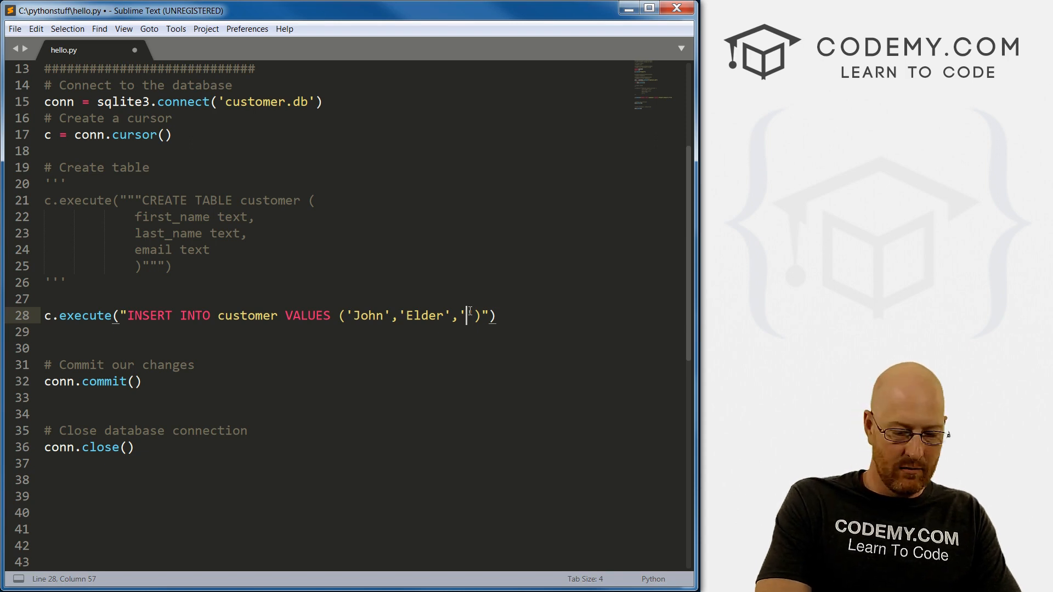
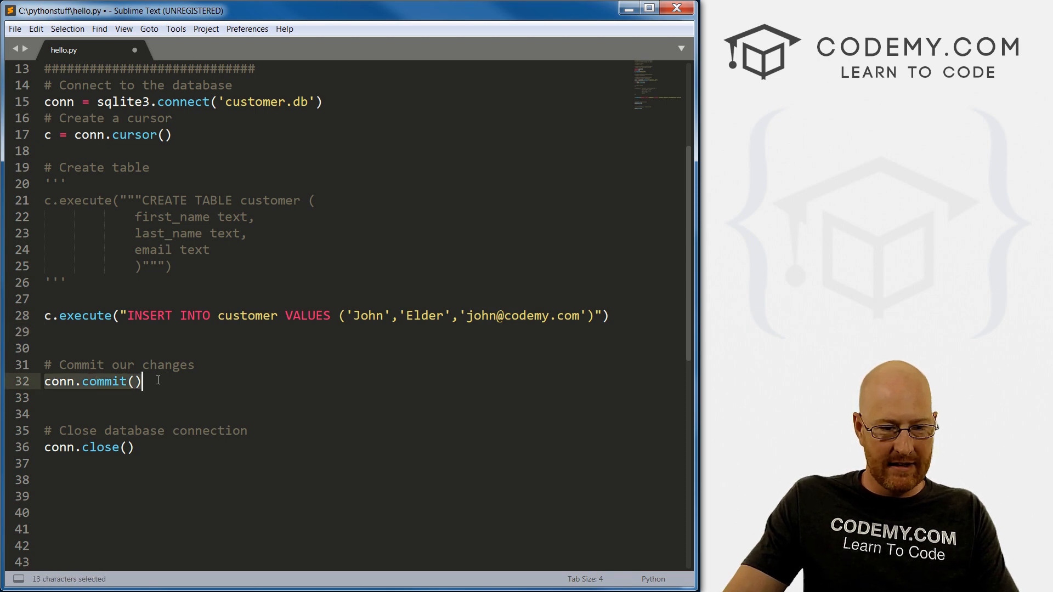
pyautogui.press('ctrl+s')
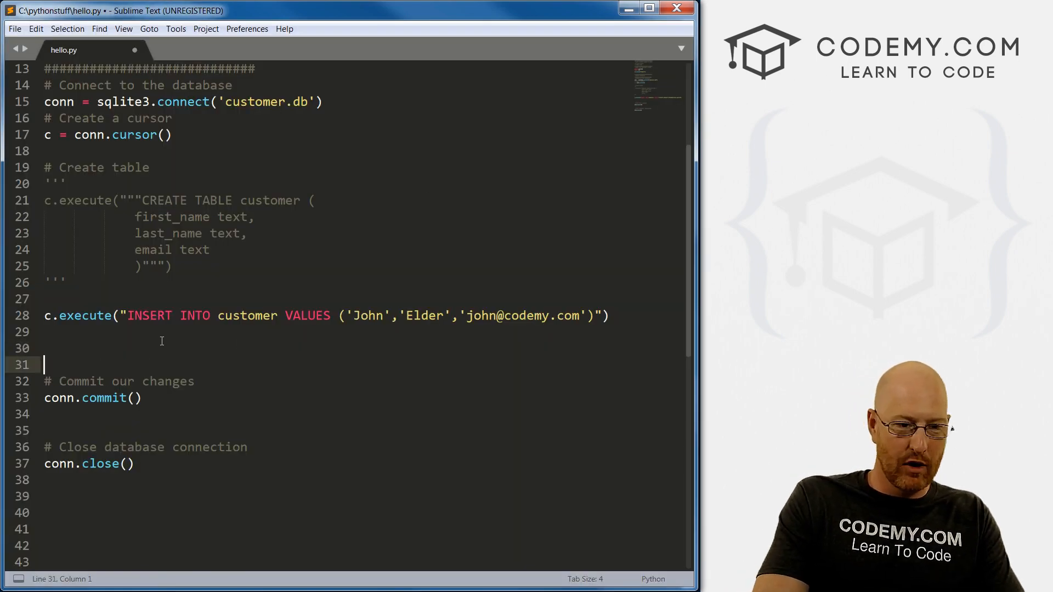
# Step: Drop the draft print("Data Added To Table...") line, comment out line 28, and add blank lines below
pyautogui.write('print("C')
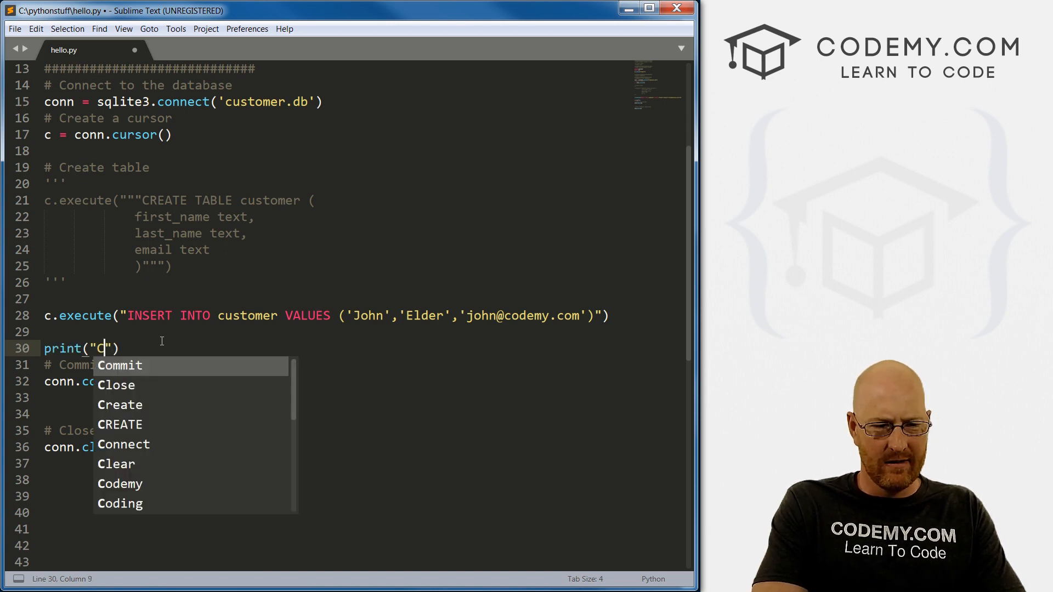
pyautogui.write('ata')
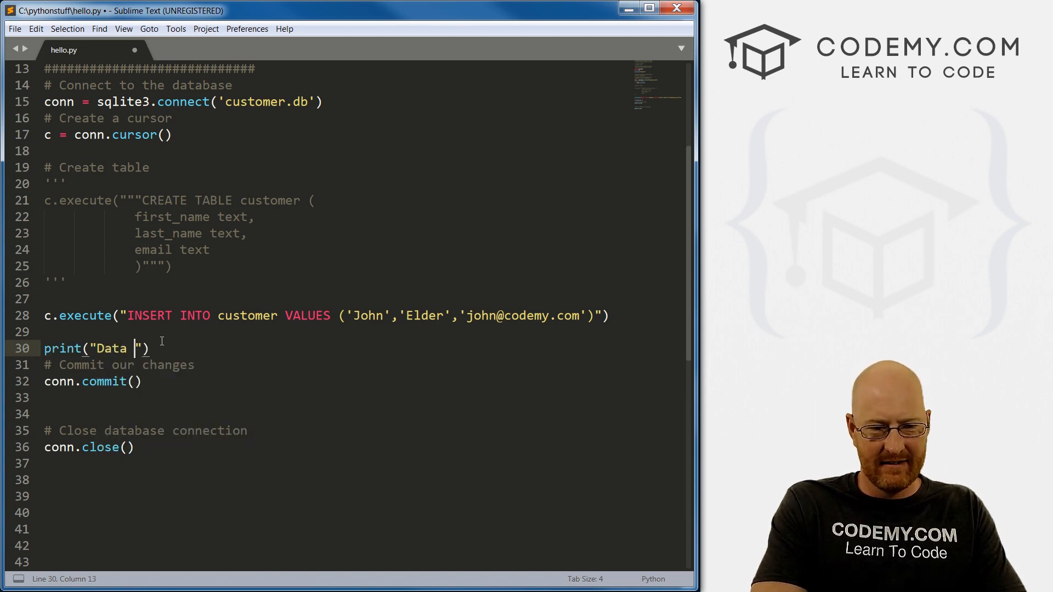
pyautogui.write('Added To Table.')
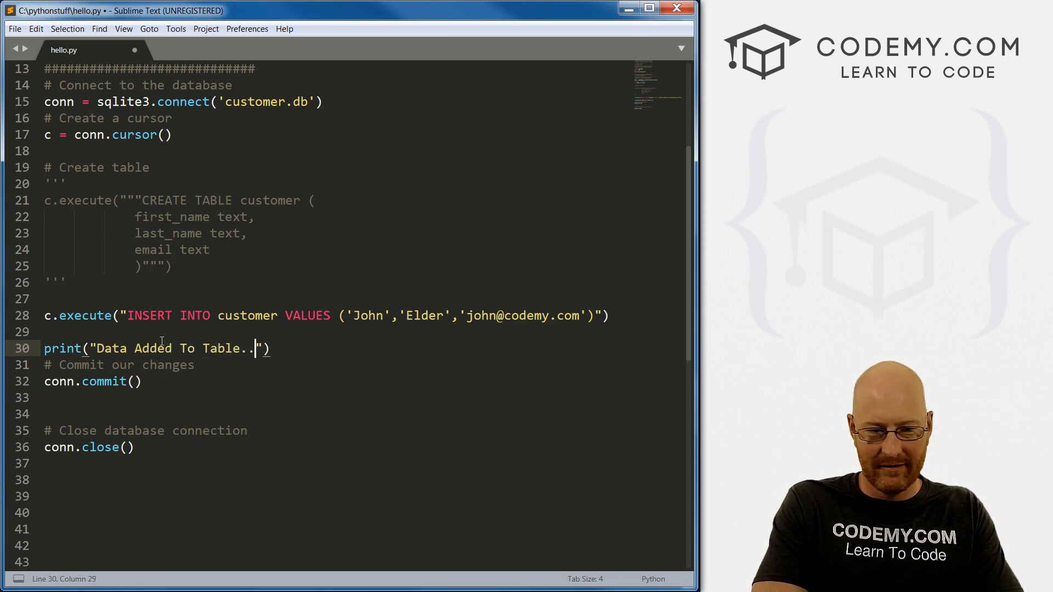
pyautogui.write('.')
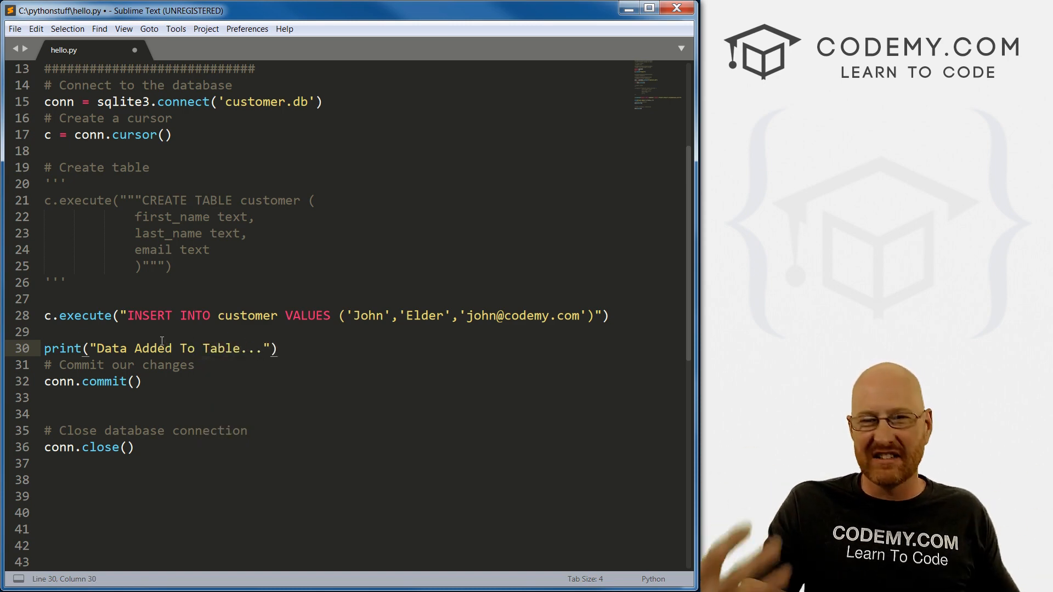
pyautogui.press('Delete')
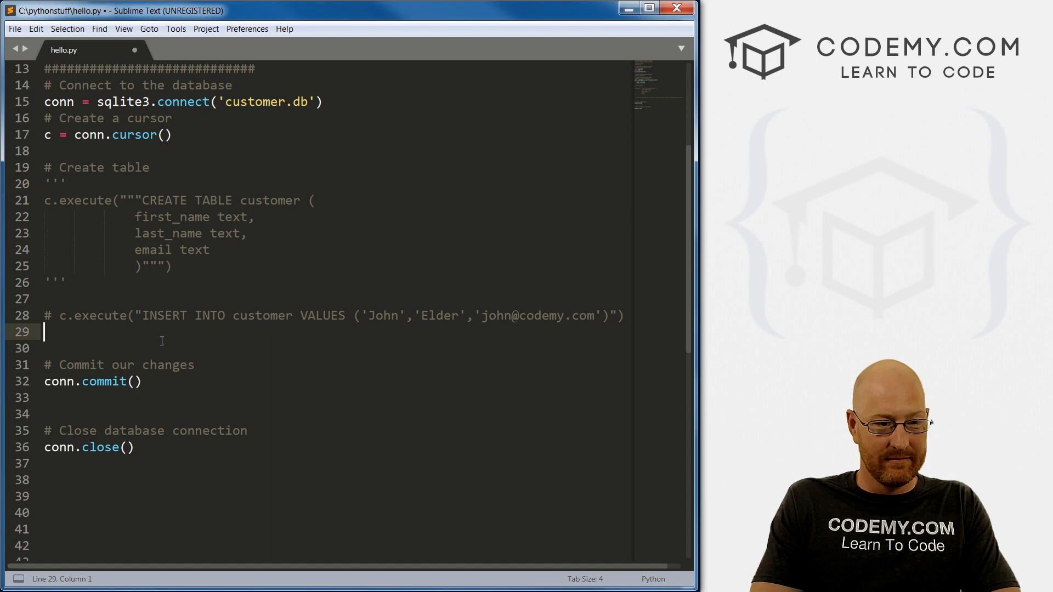
pyautogui.press('Enter')
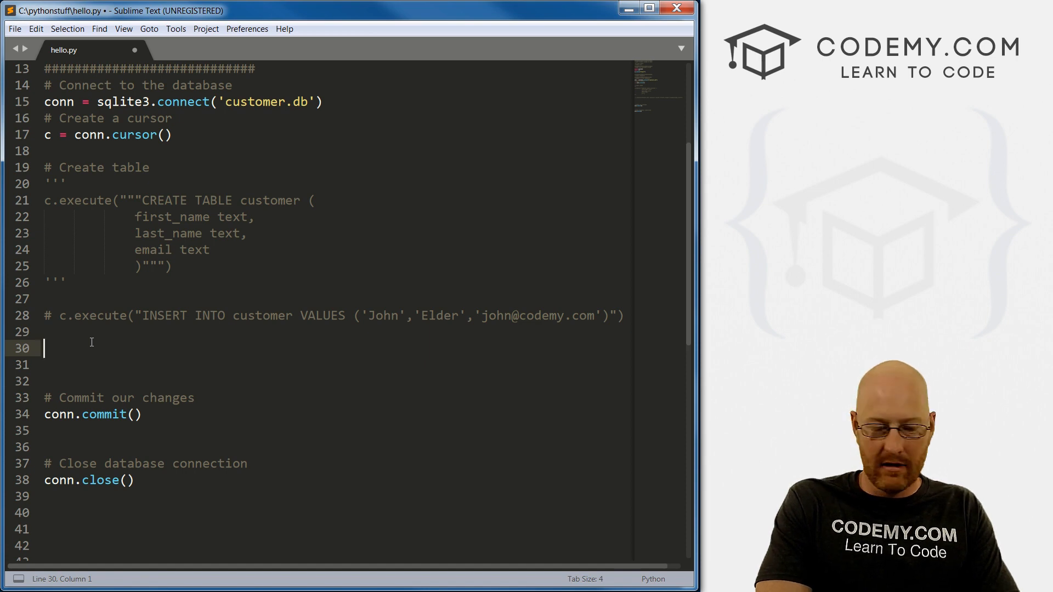
# Step: Write c.execute("SELECT * FROM customer") on line 30 below the commented INSERT
pyautogui.write('c.execute')
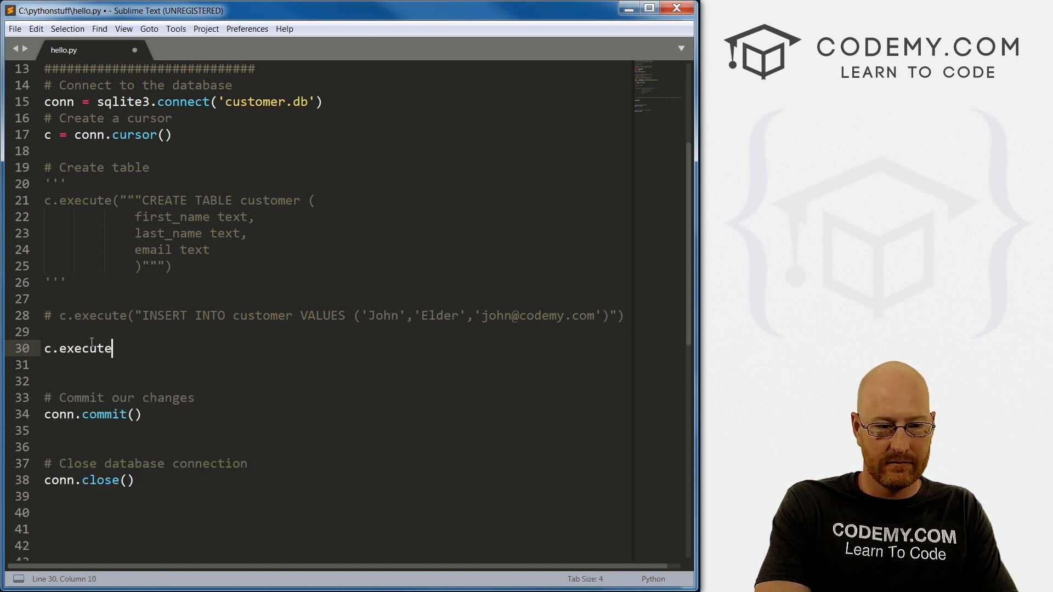
pyautogui.write('("")')
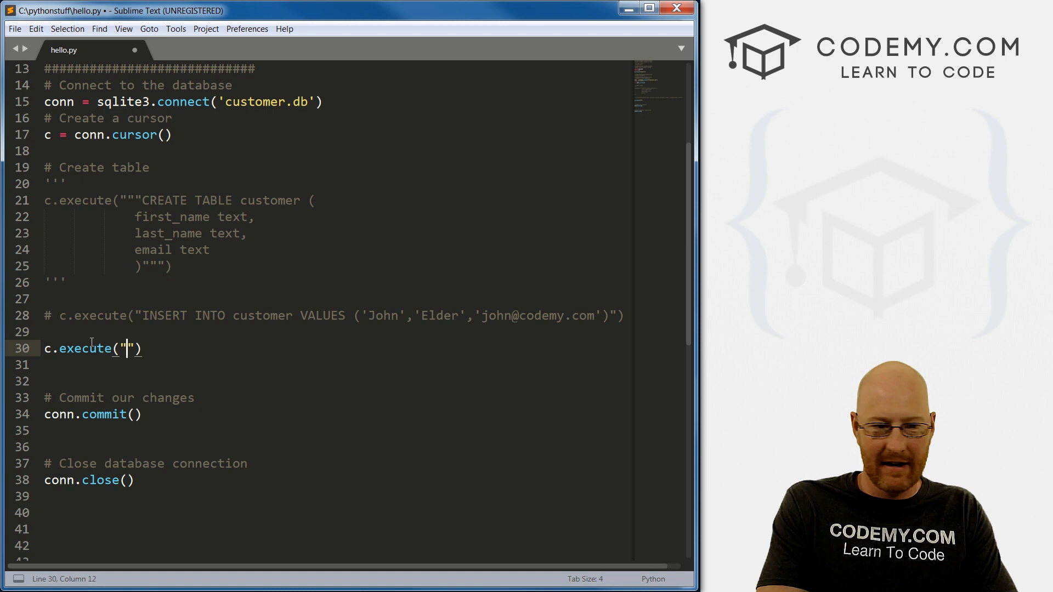
pyautogui.write('SEC')
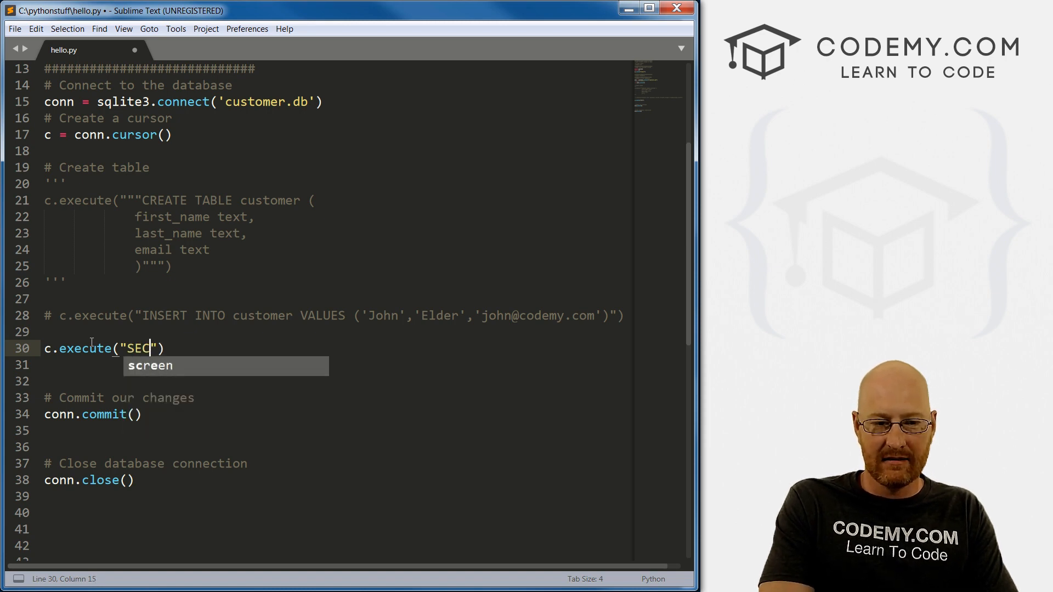
pyautogui.write('LECT')
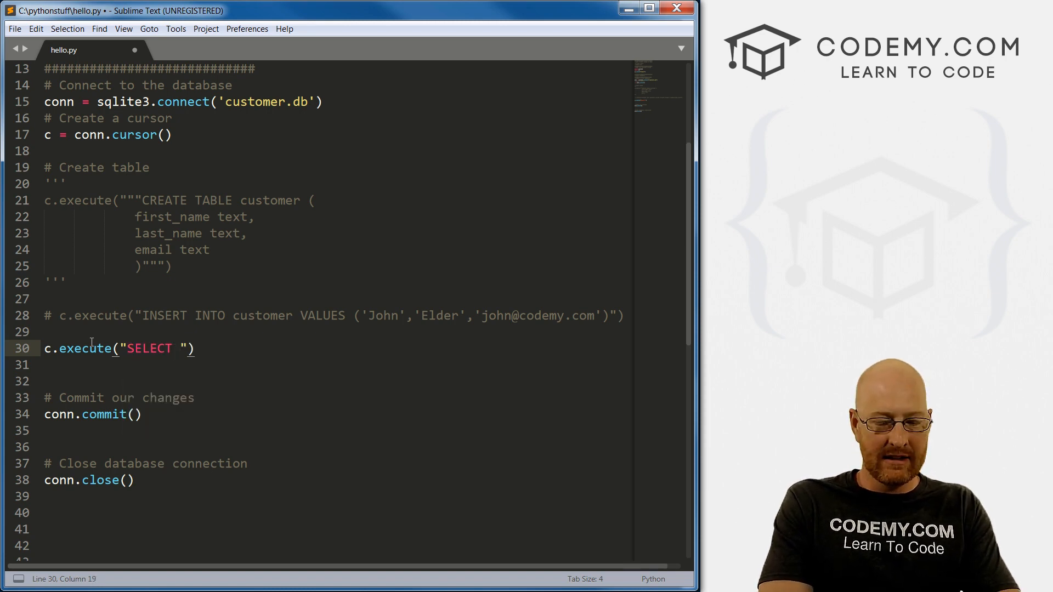
pyautogui.write('*')
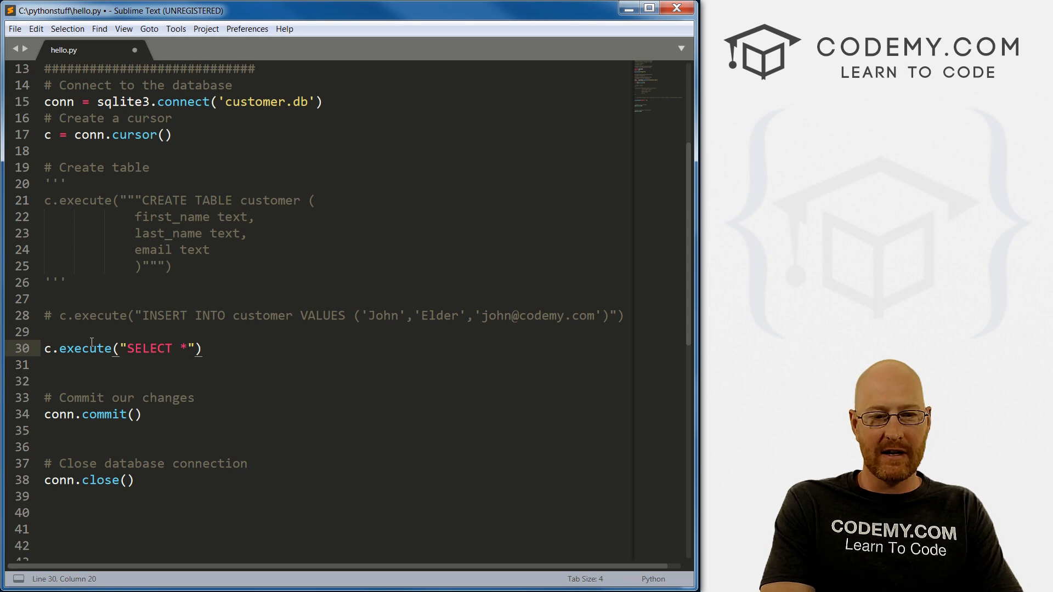
pyautogui.write('" "')
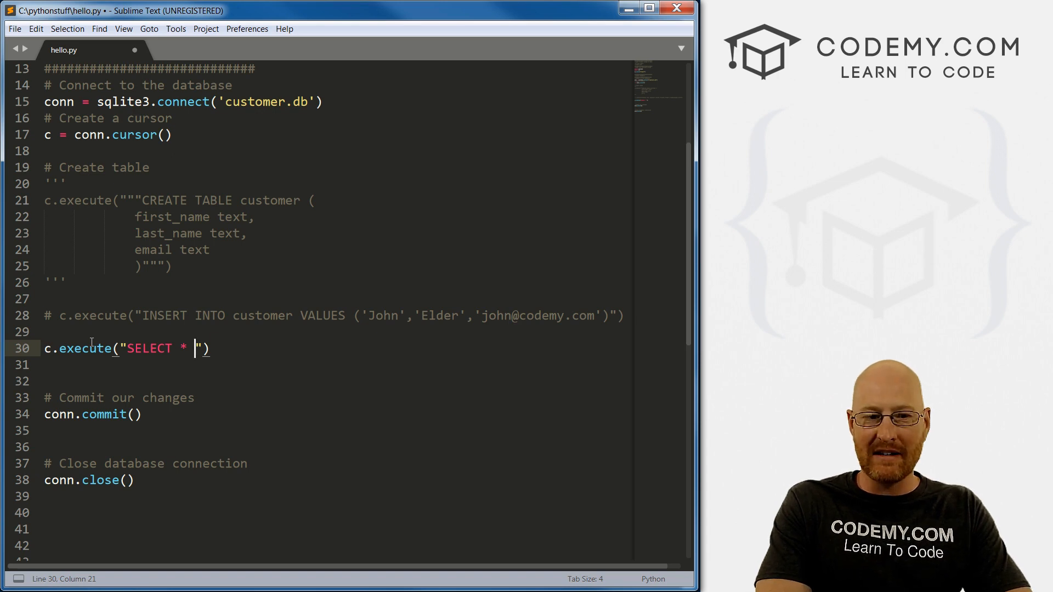
pyautogui.write('FRO')
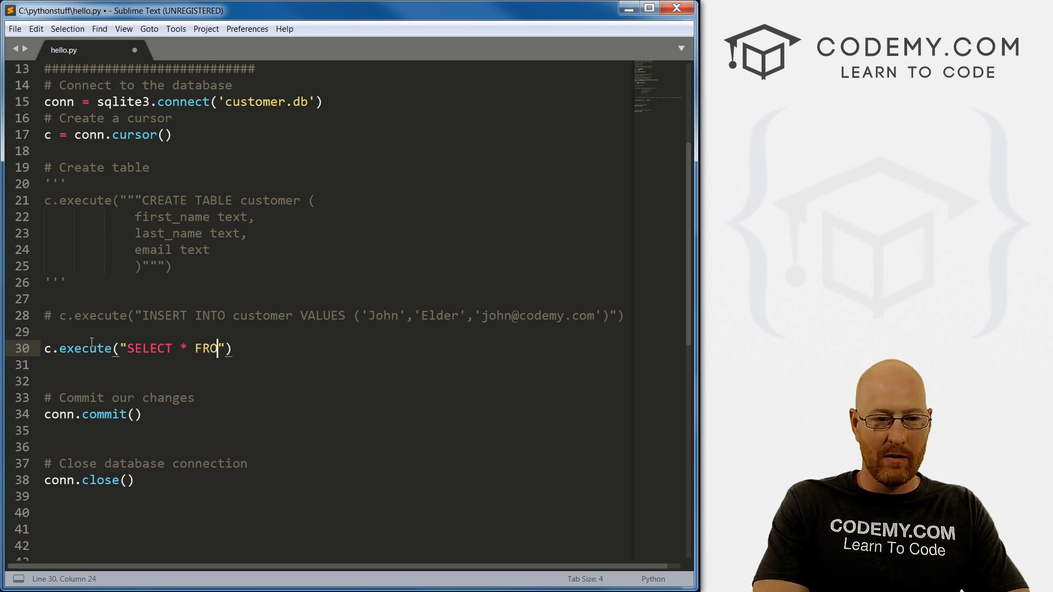
pyautogui.write('M customer')
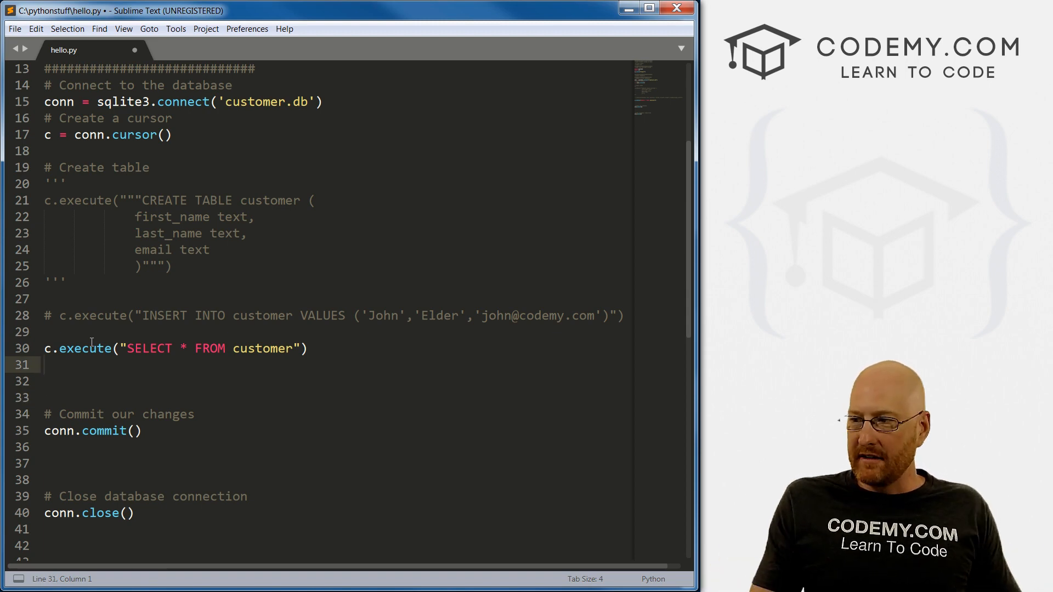
# Step: Write print(c.fetchall()) on line 31 to output every fetched row
pyautogui.write('c.')
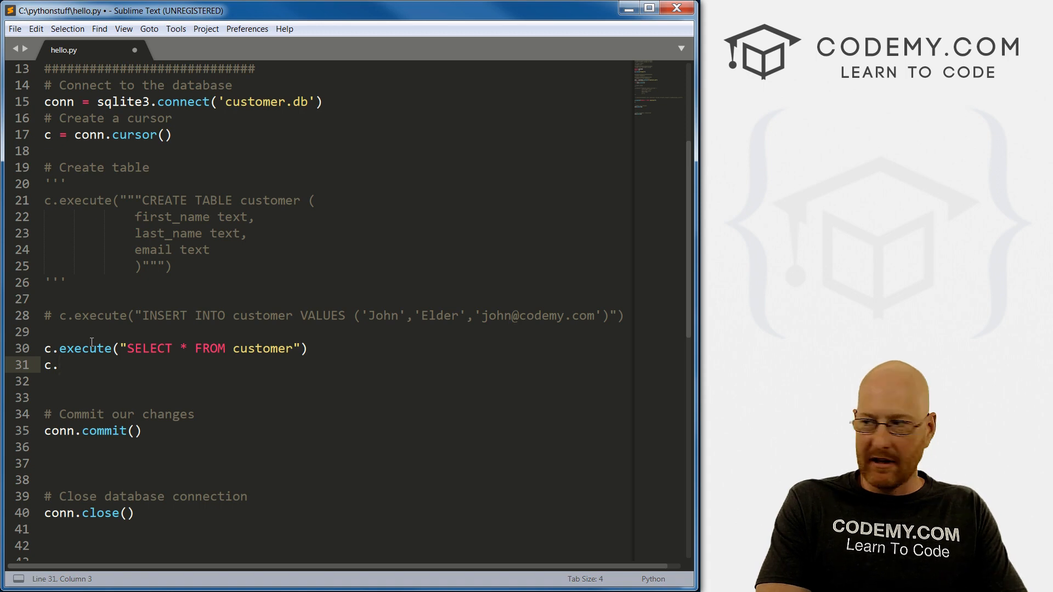
pyautogui.write('fetr')
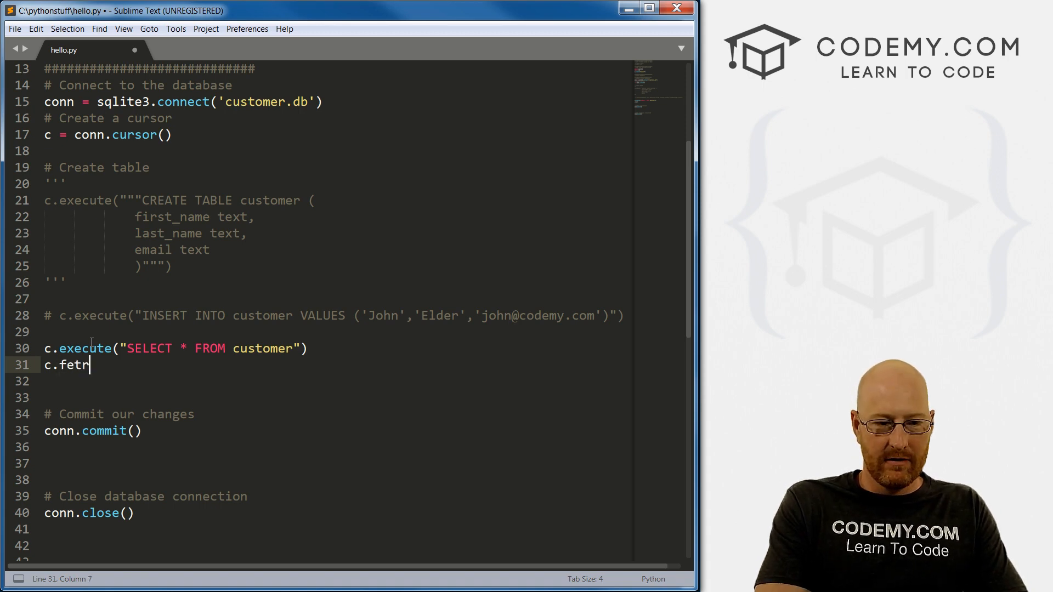
pyautogui.write('h')
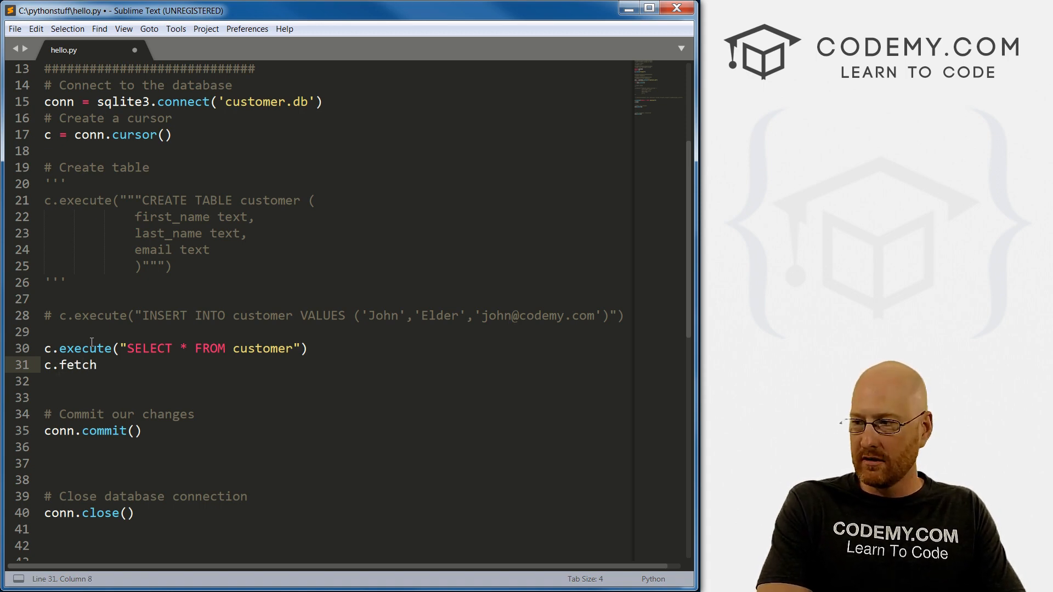
pyautogui.write('one()')
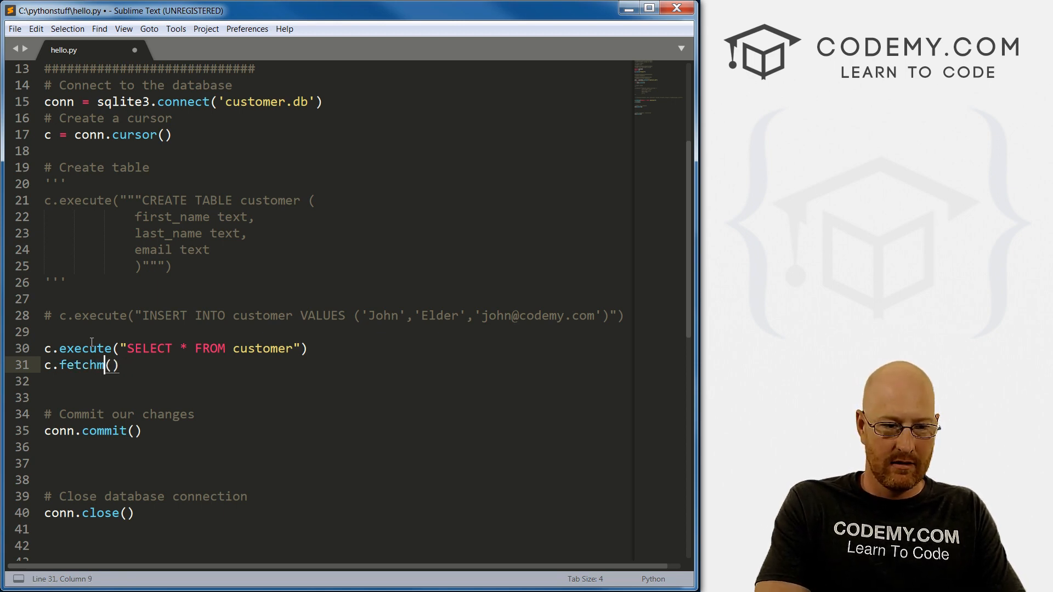
pyautogui.write('any')
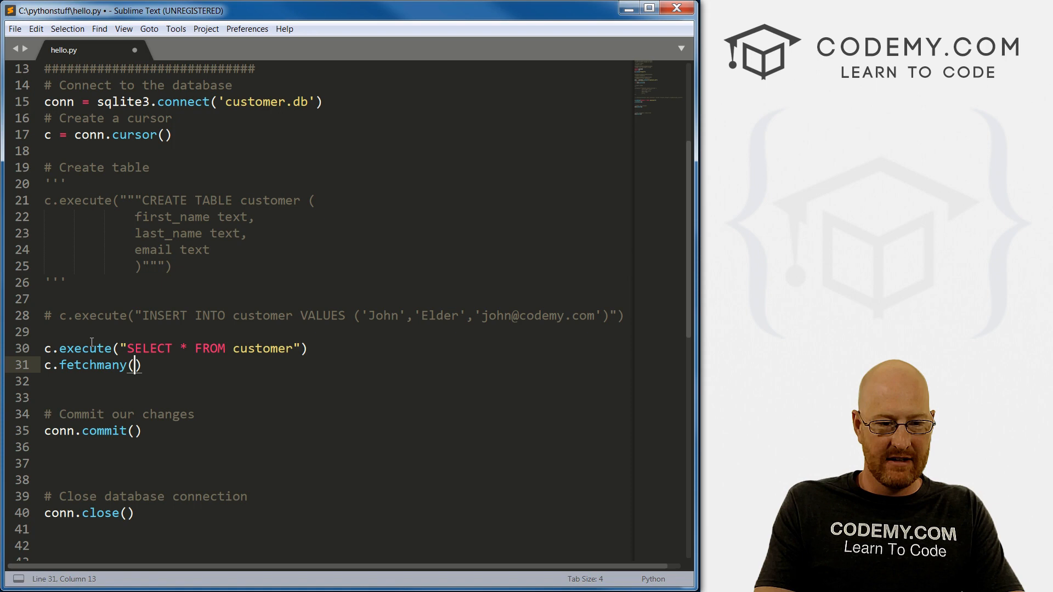
pyautogui.write('8')
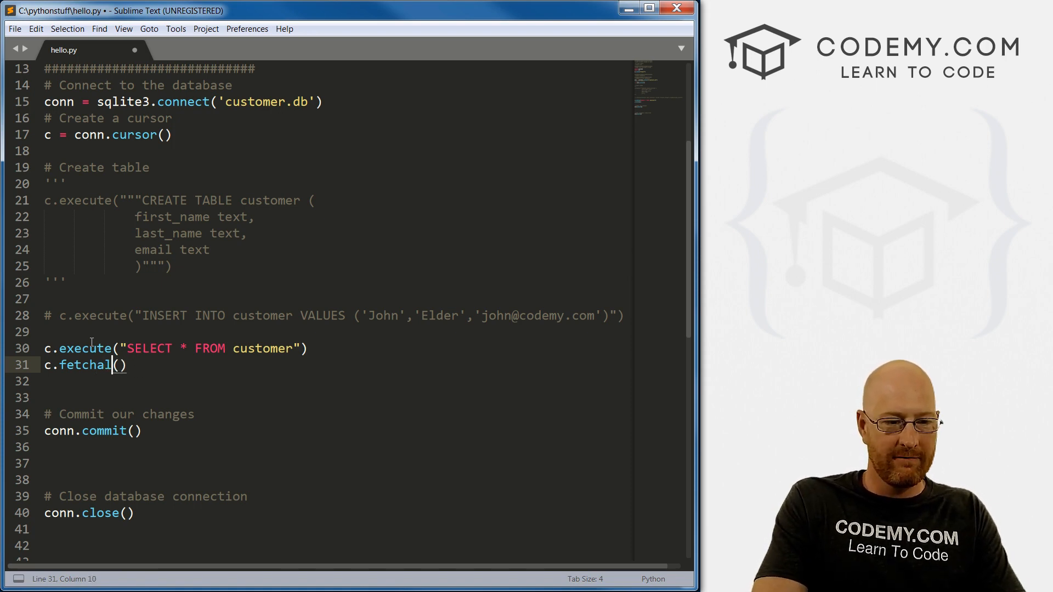
pyautogui.write('l')
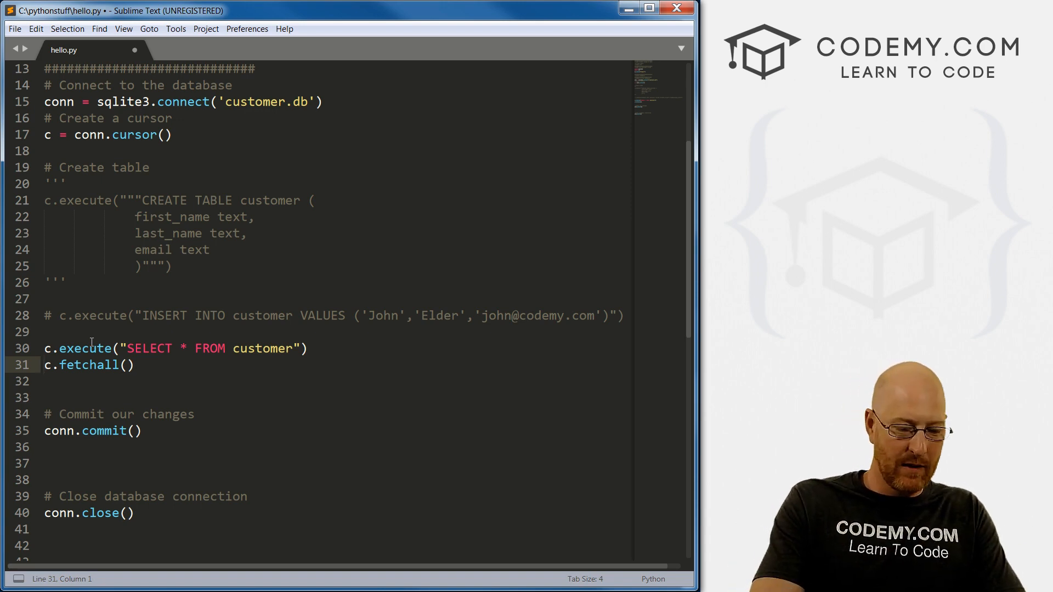
pyautogui.write('print(')
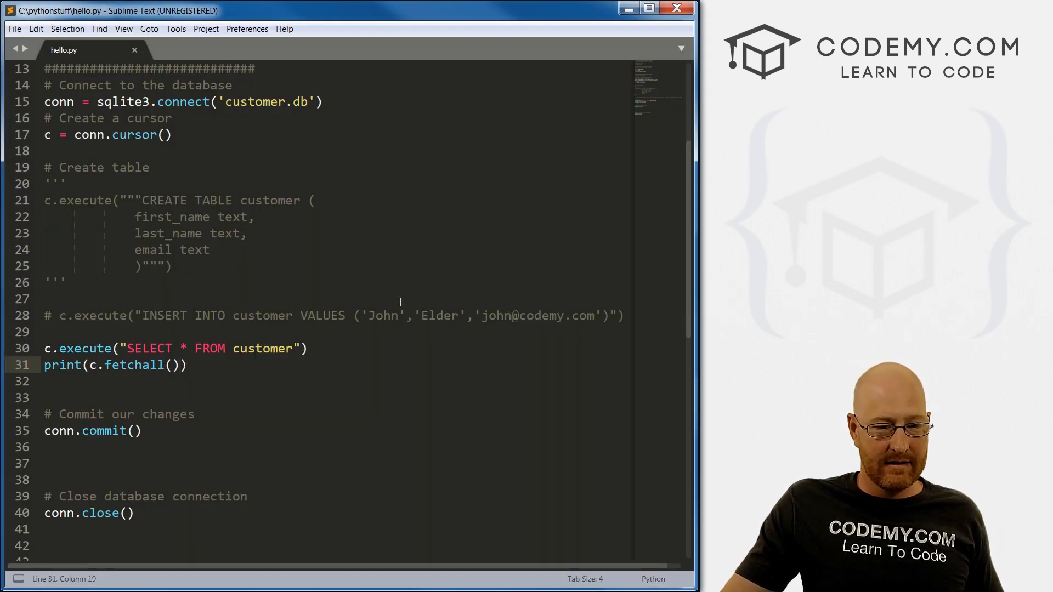
# Step: Change line 31 to print c.fetchall()[0][0], run the script in Git Bash, and save
pyautogui.write('[]')
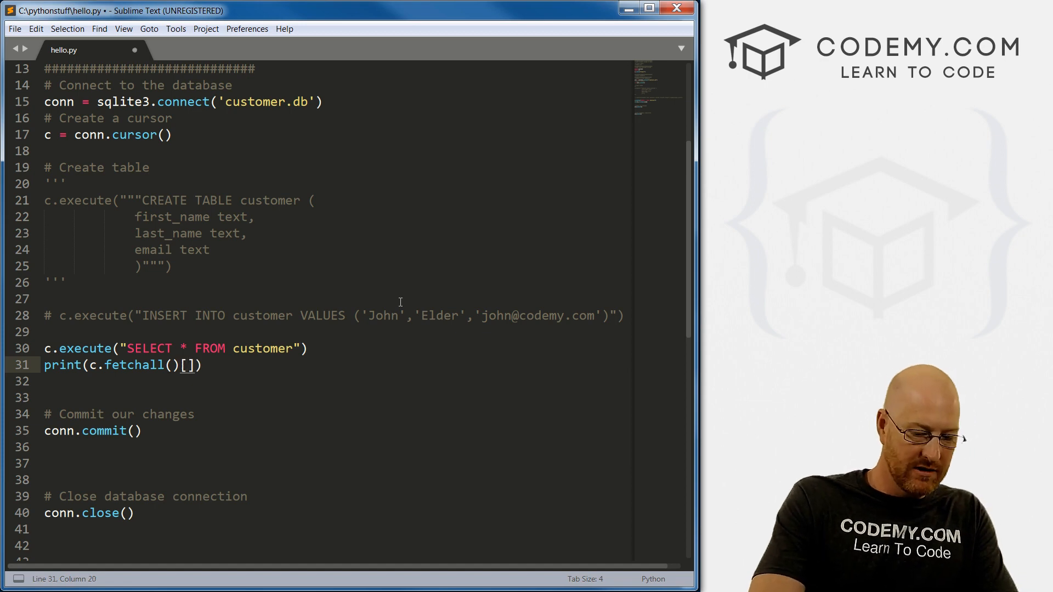
pyautogui.write('0')
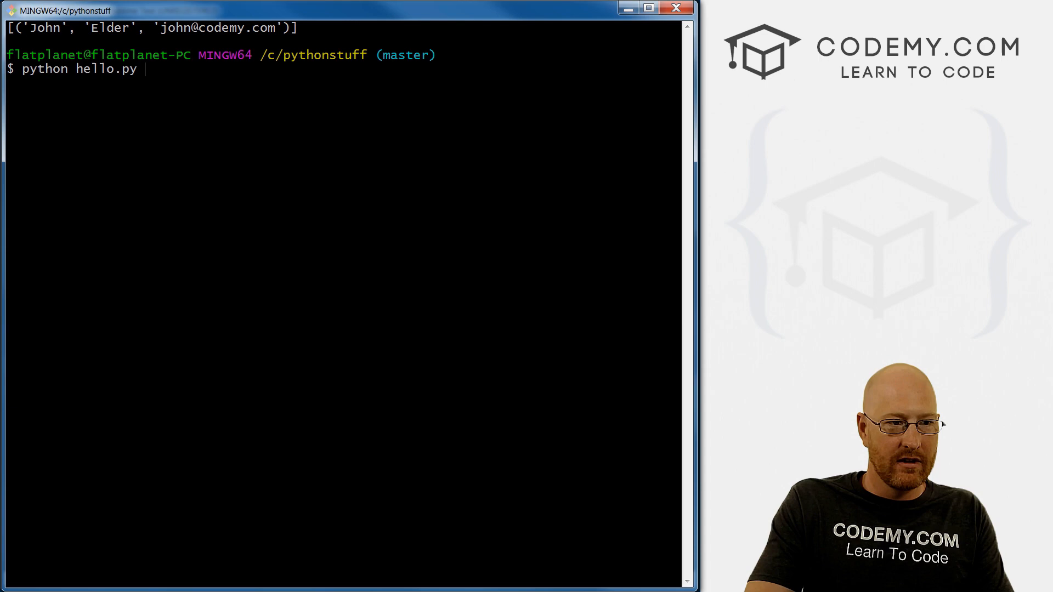
pyautogui.press('Enter')
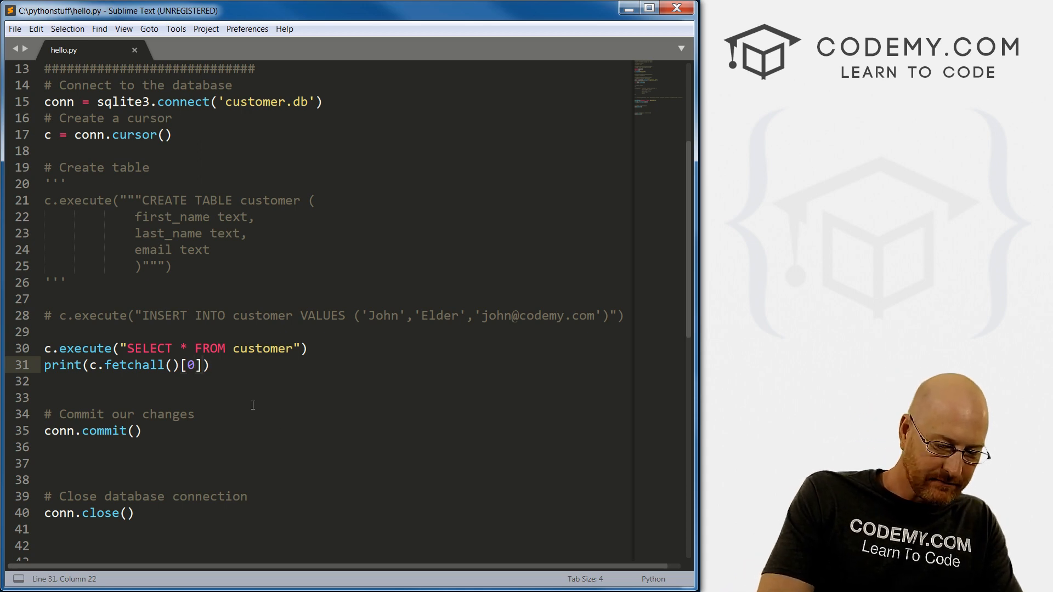
pyautogui.write('[0]')
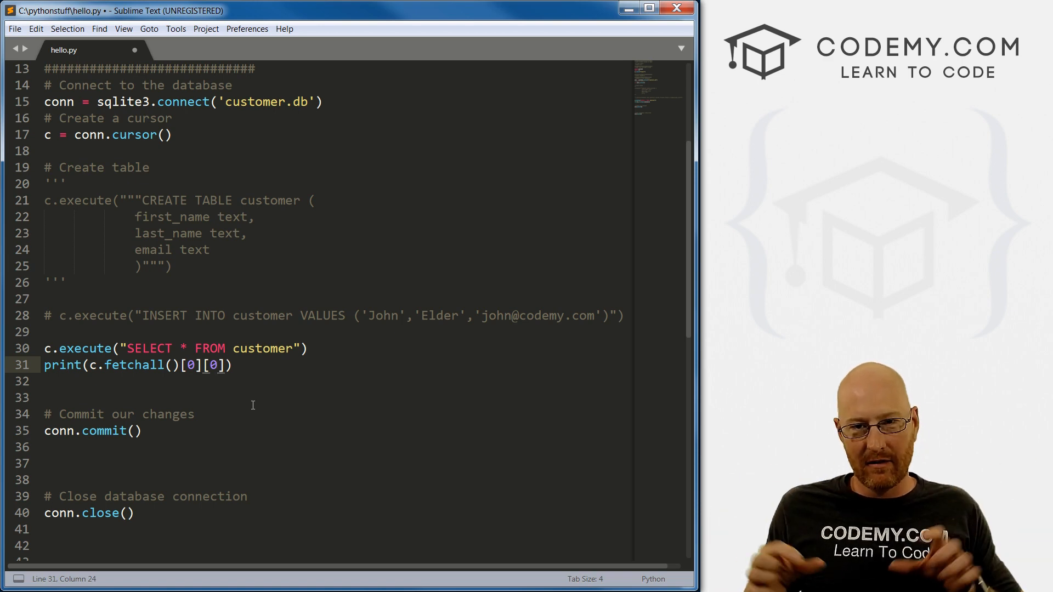
pyautogui.press('ctrl+s')
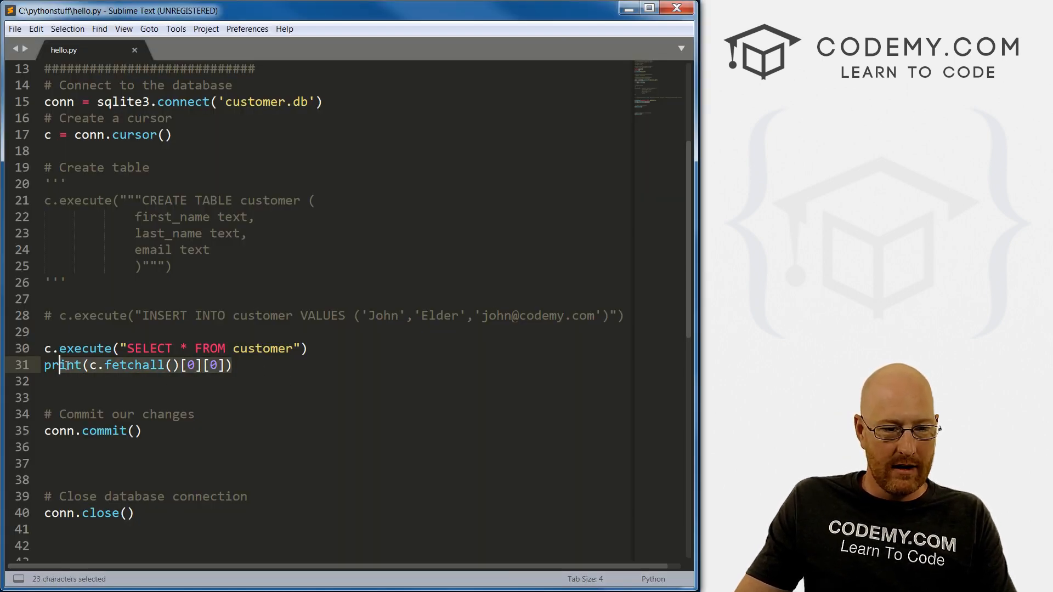
# Step: Assign c.fetchall() to items and add a for item in items loop printing each item
pyautogui.click(88, 365)
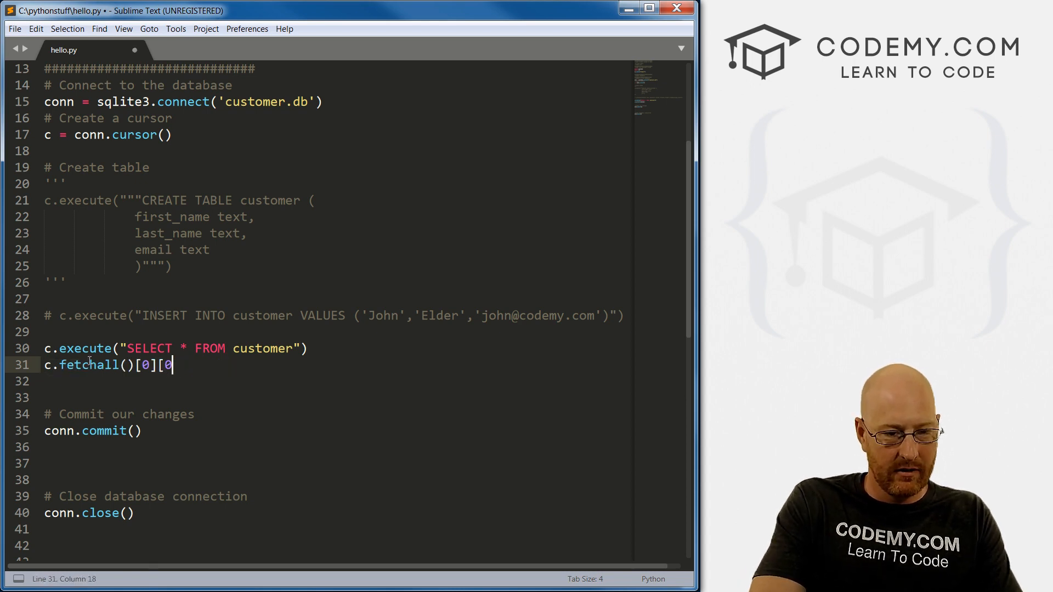
pyautogui.press('Backspace')
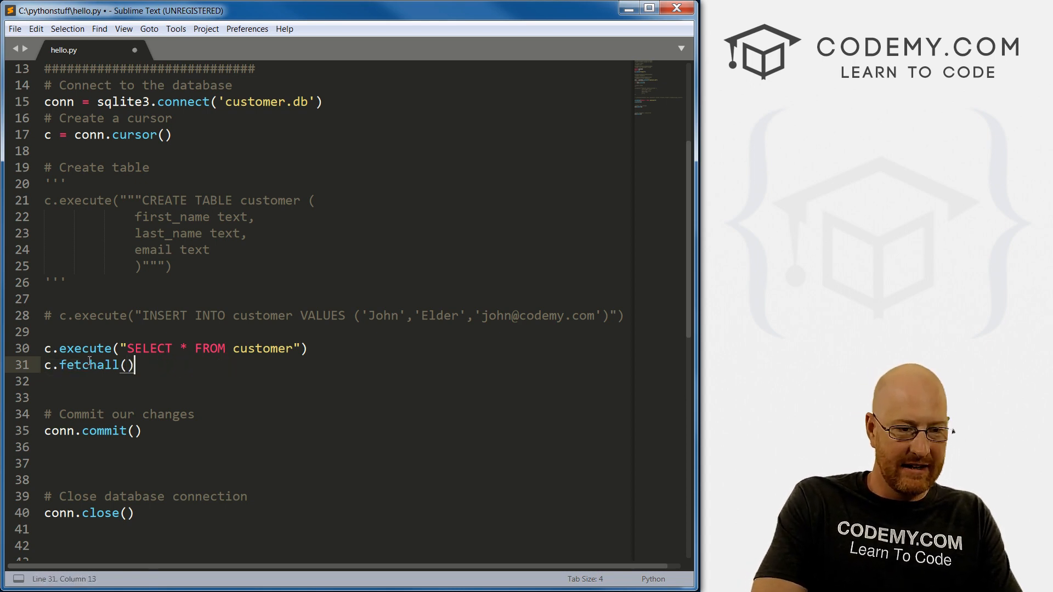
pyautogui.press('Home')
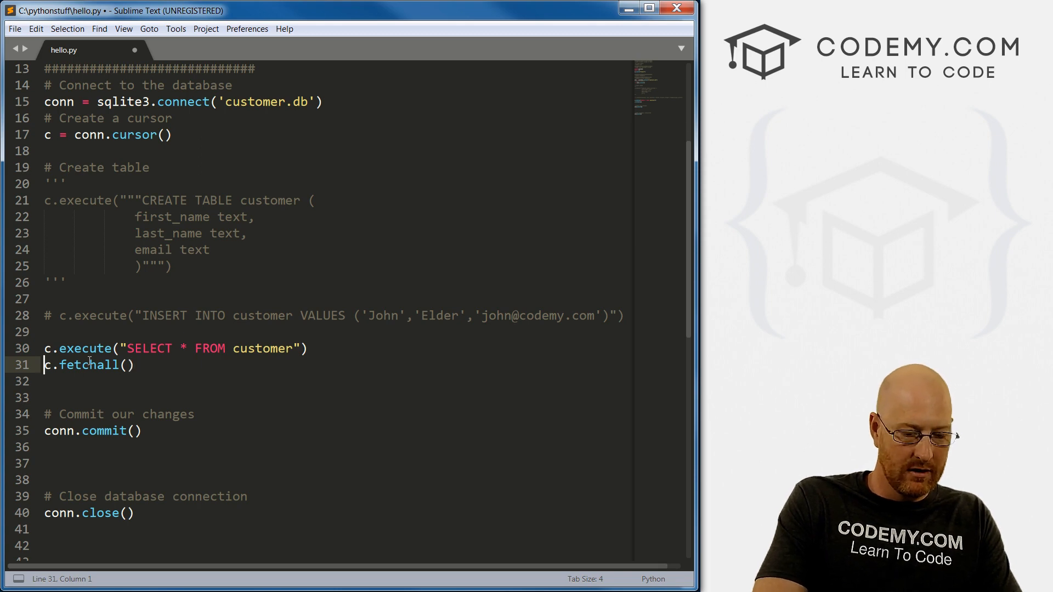
pyautogui.write('items =')
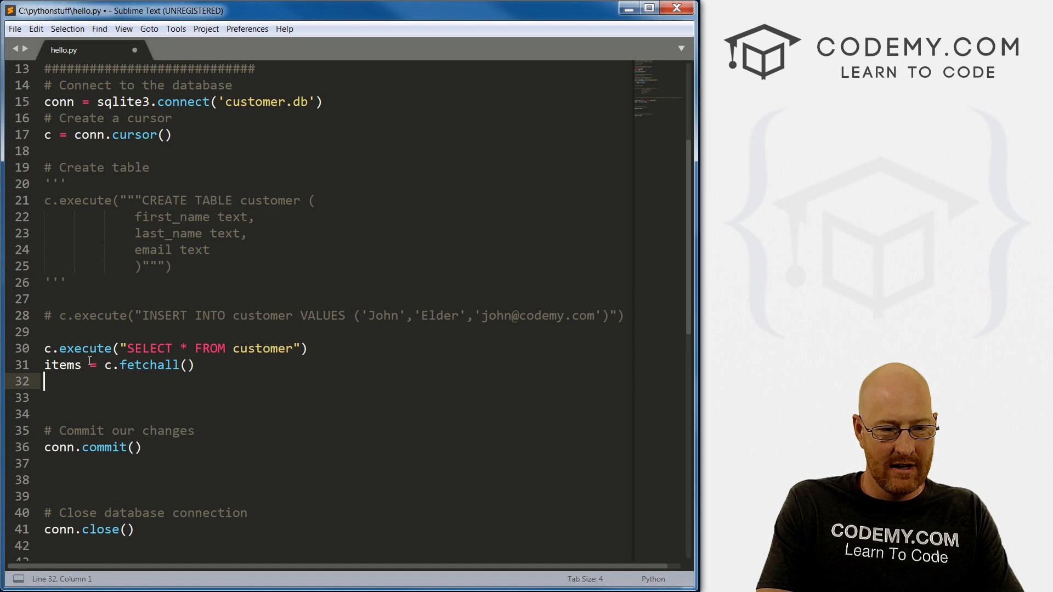
pyautogui.write('for item in items:')
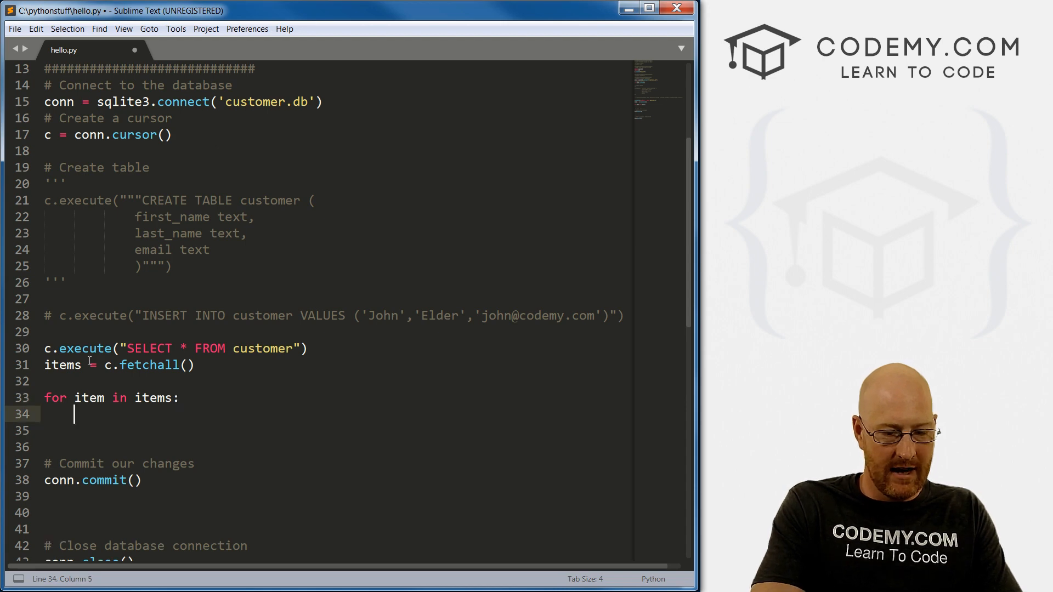
pyautogui.write('print item')
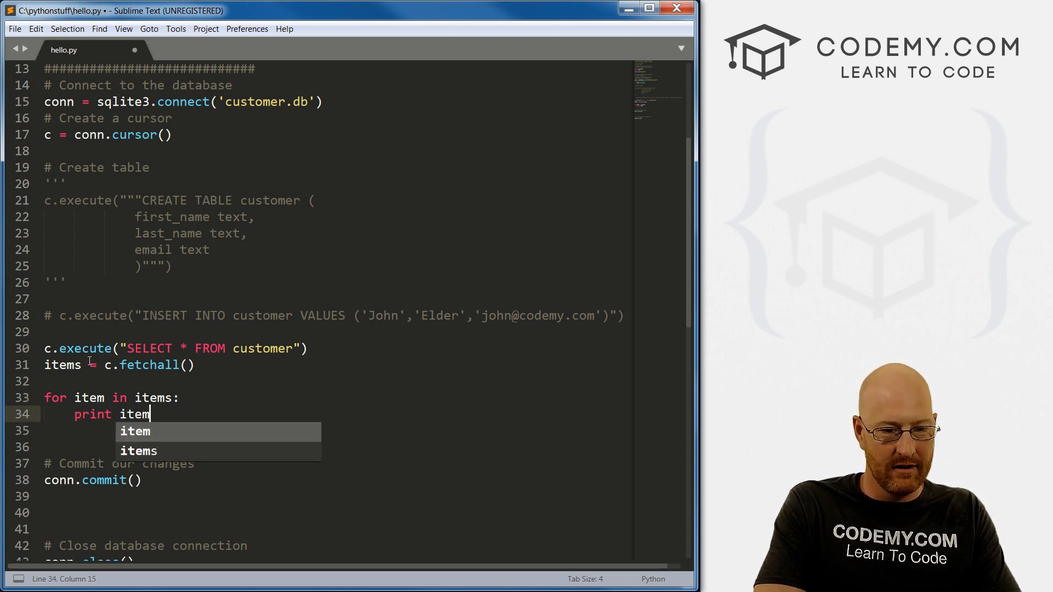
pyautogui.write('0')
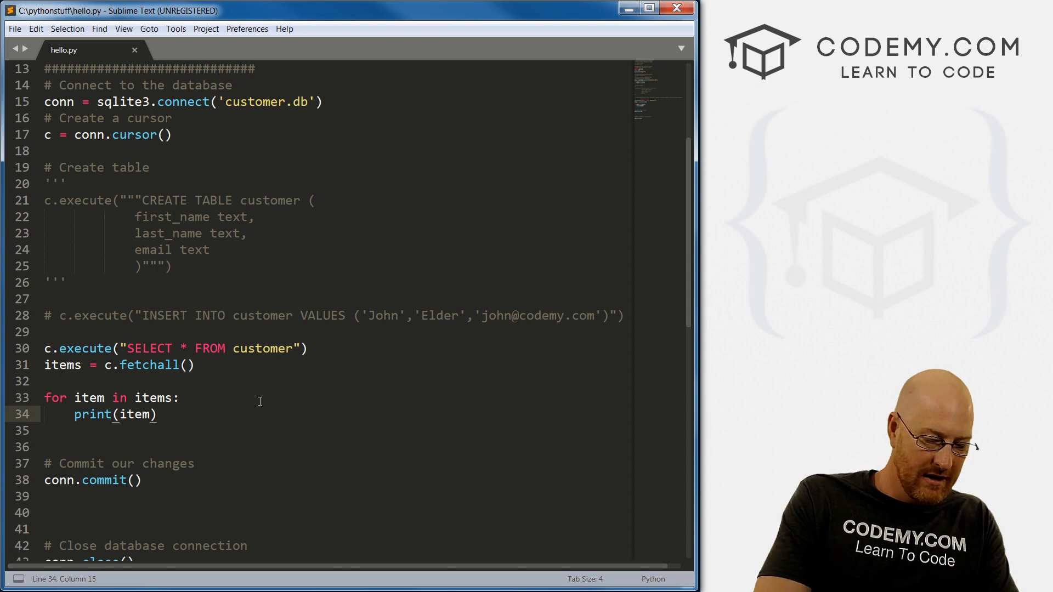
# Step: Set the loop body to print(item[0] + " " + item[1]) and save hello.py
pyautogui.write('[0]')
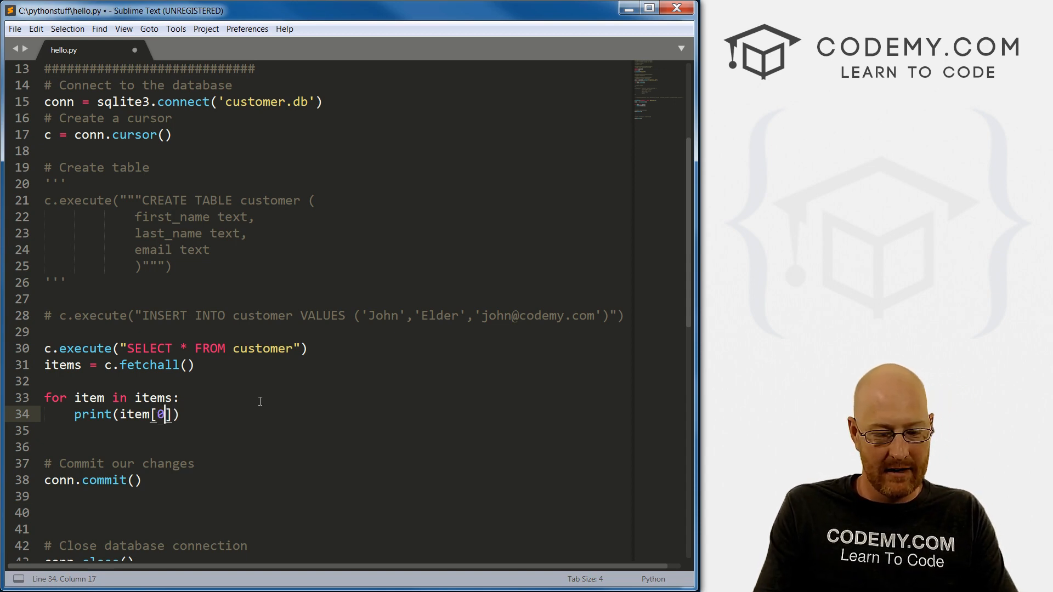
pyautogui.press('ctrl+s')
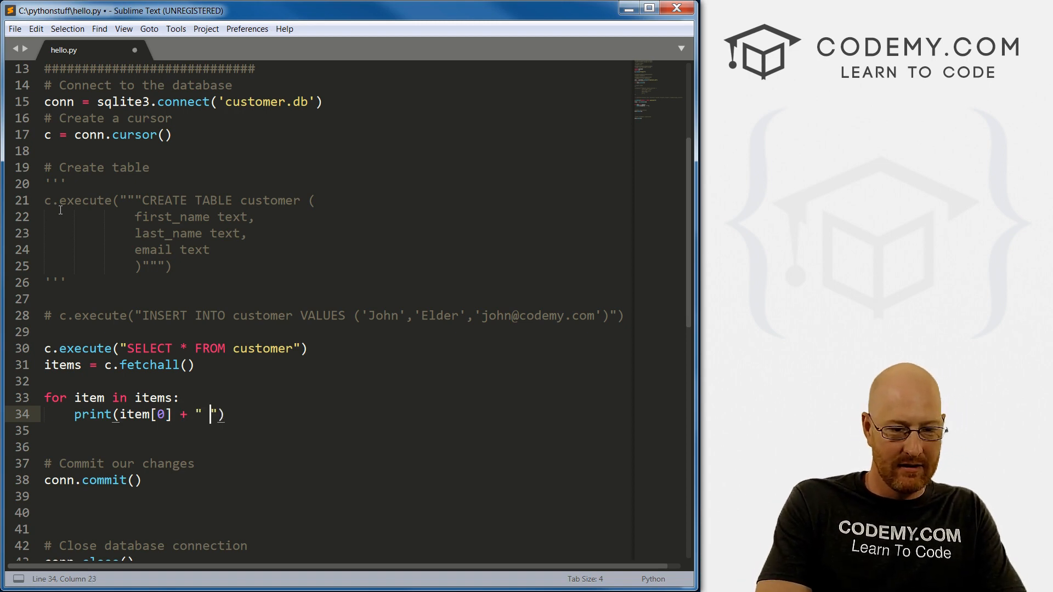
pyautogui.write('item')
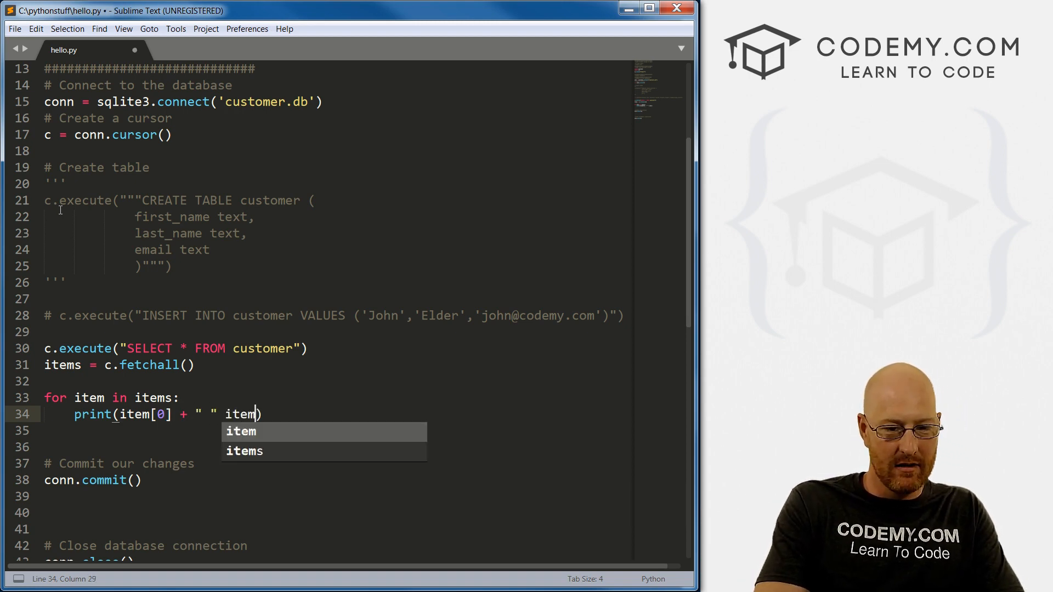
pyautogui.write('[')
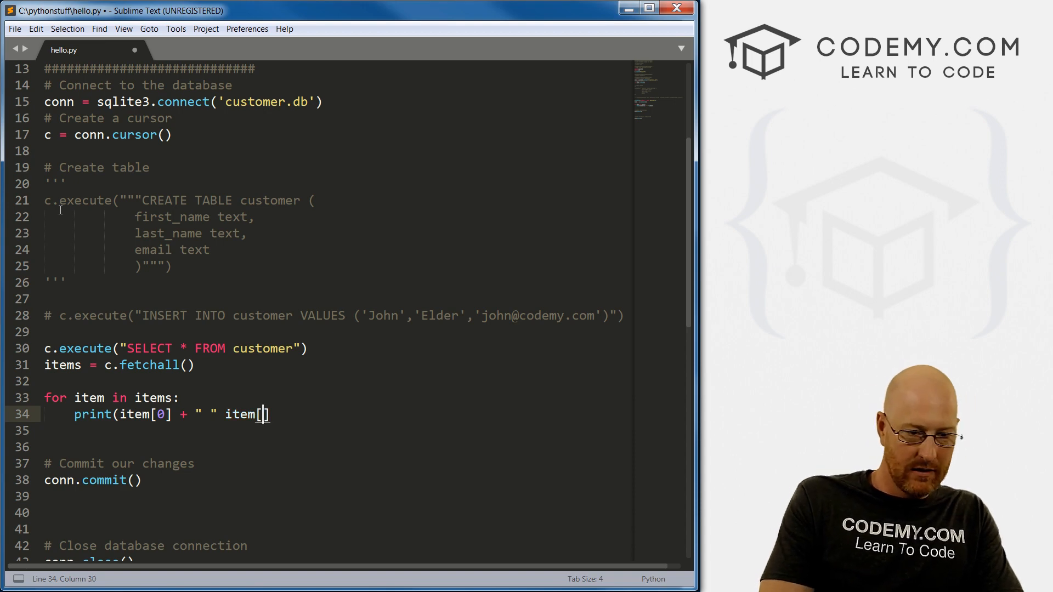
pyautogui.write('1')
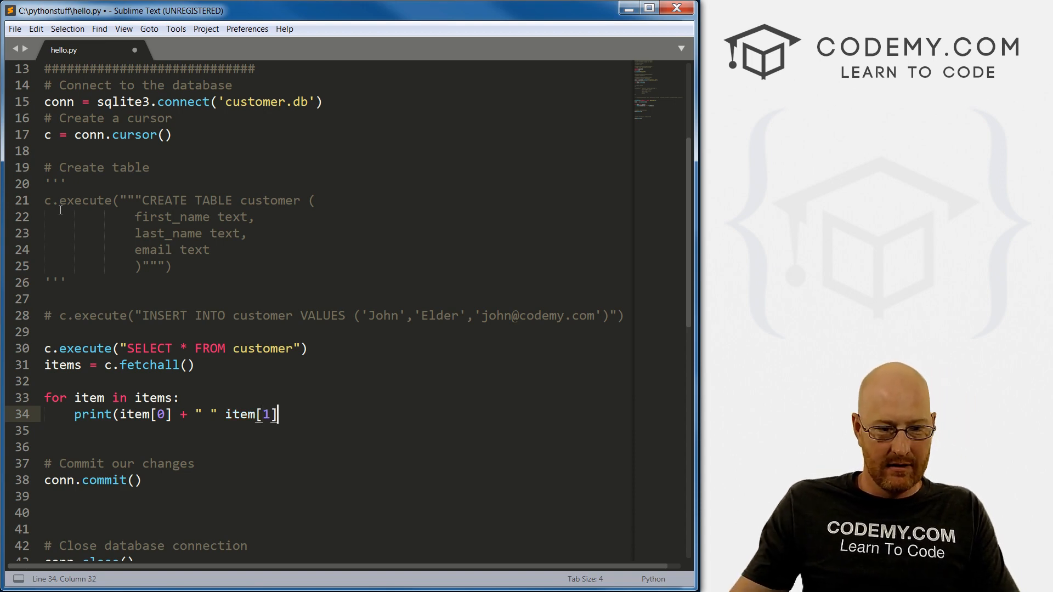
pyautogui.write(')')
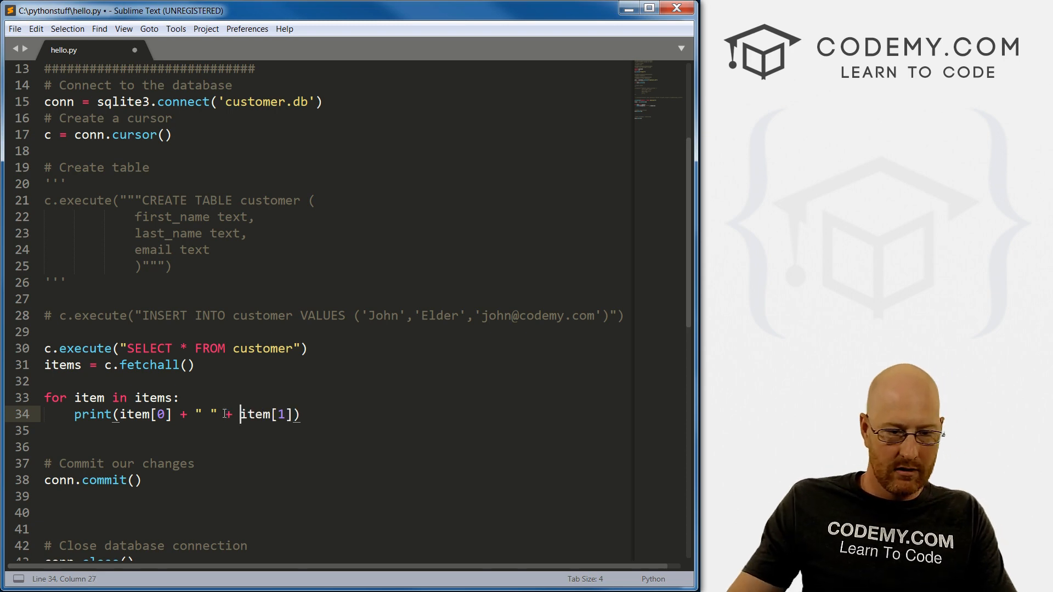
pyautogui.press('ctrl+s')
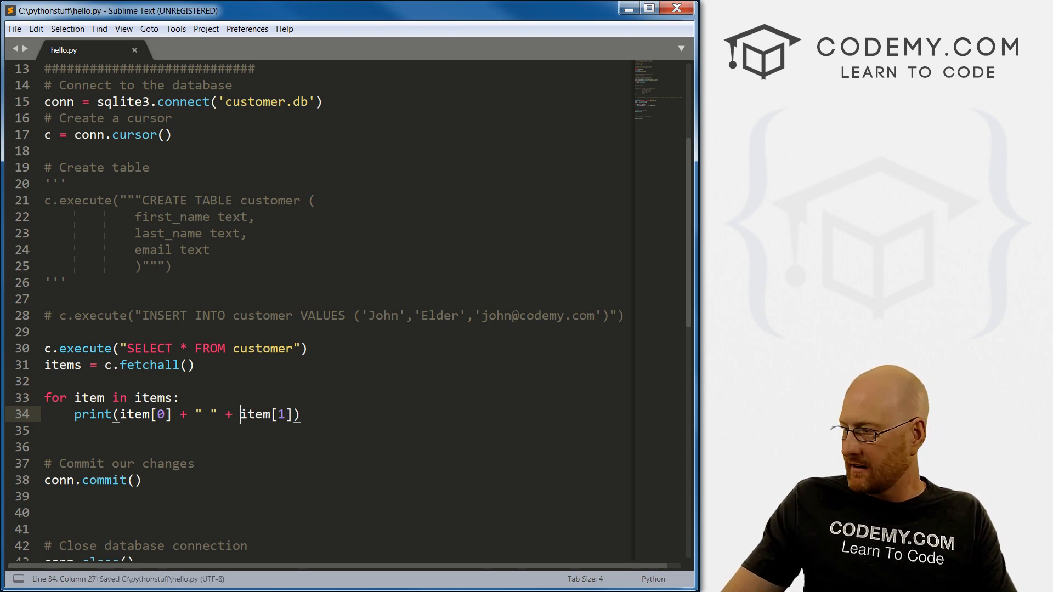